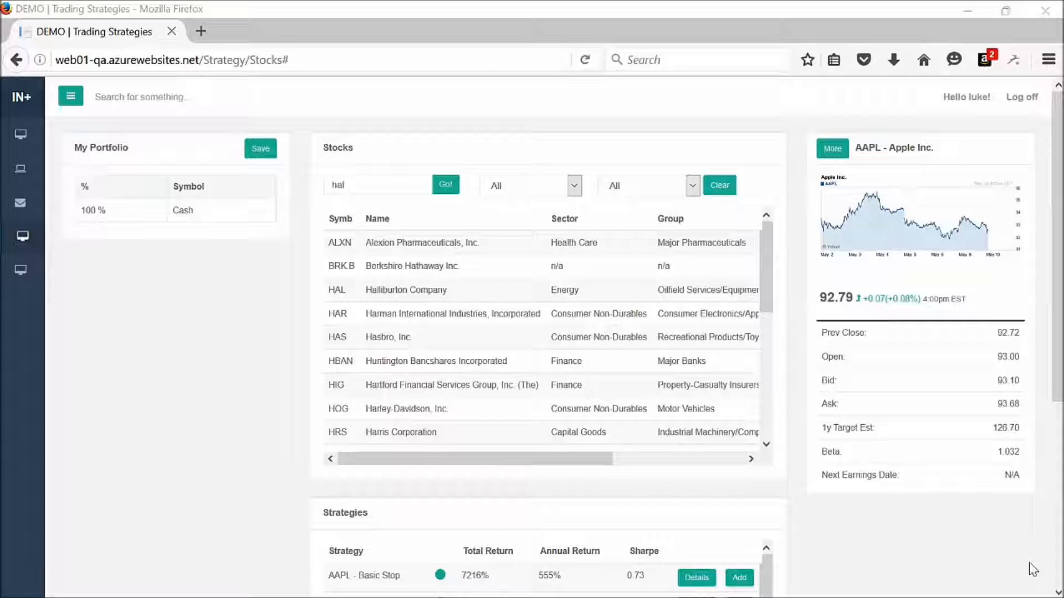
mouse_move(307, 418)
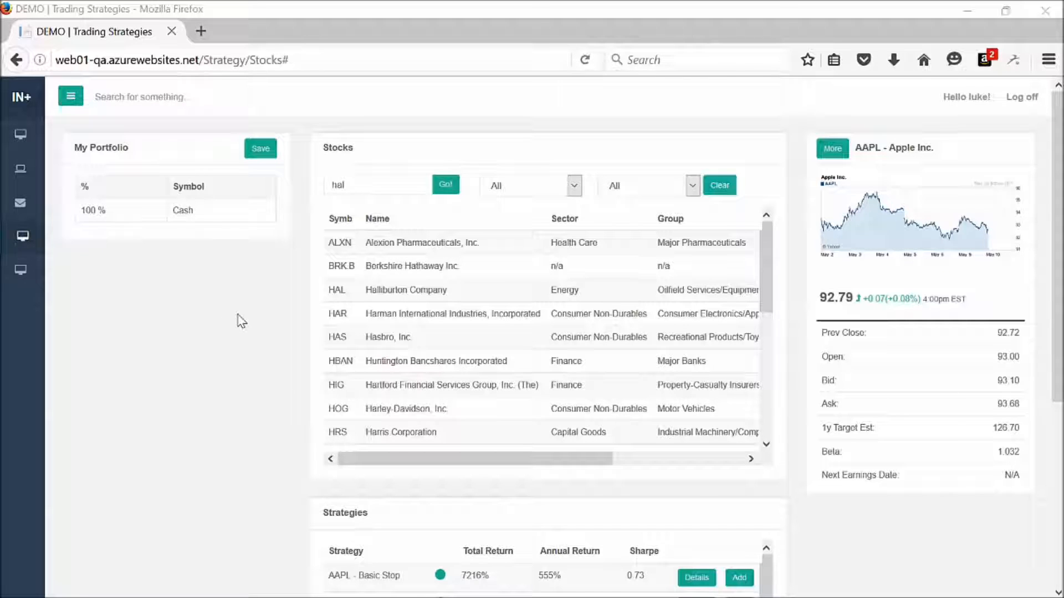
mouse_move(236, 223)
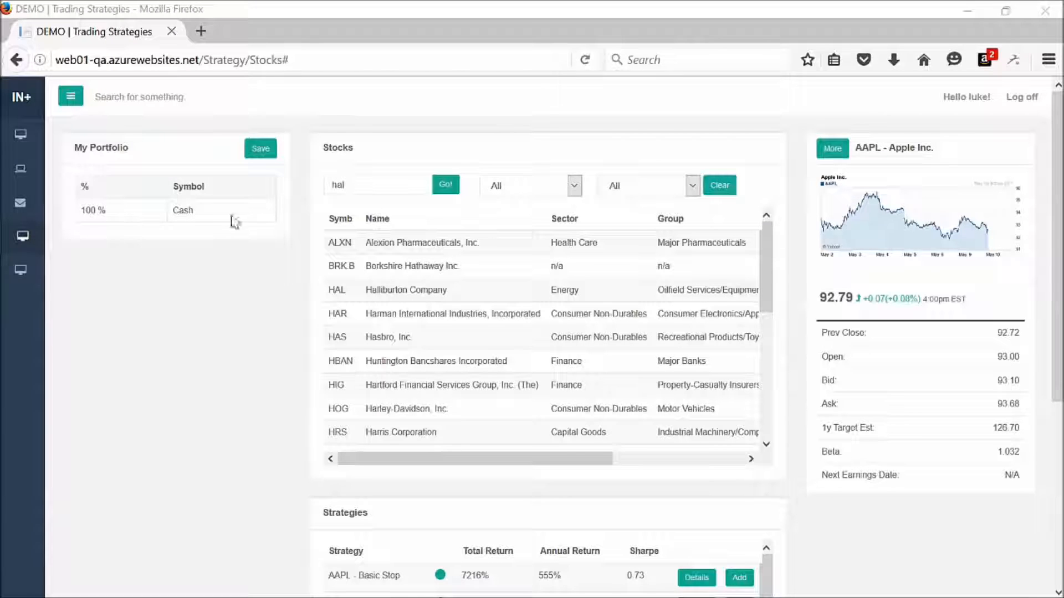
mouse_move(79, 173)
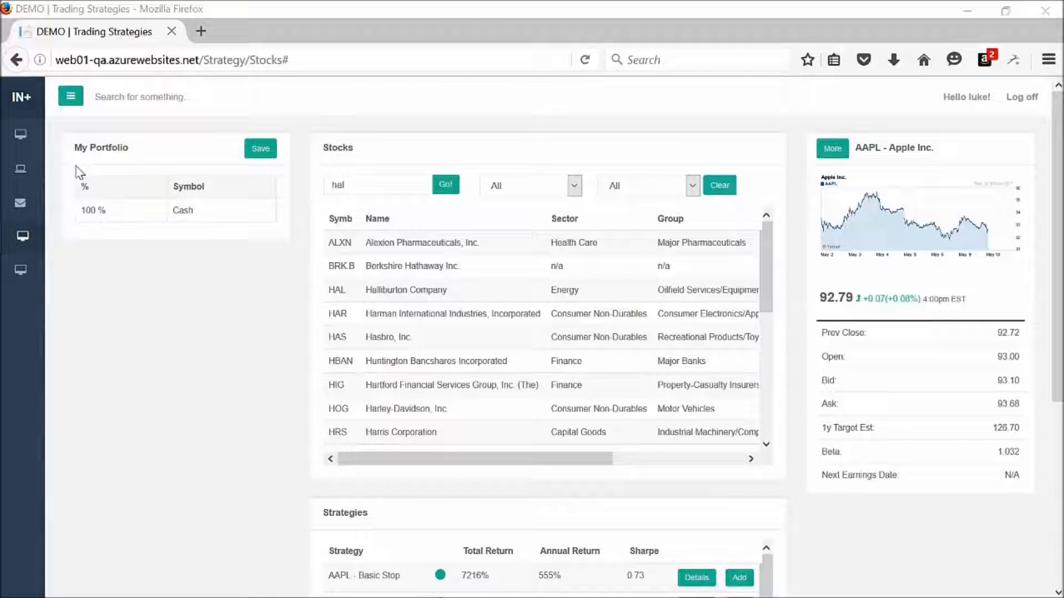
mouse_move(132, 233)
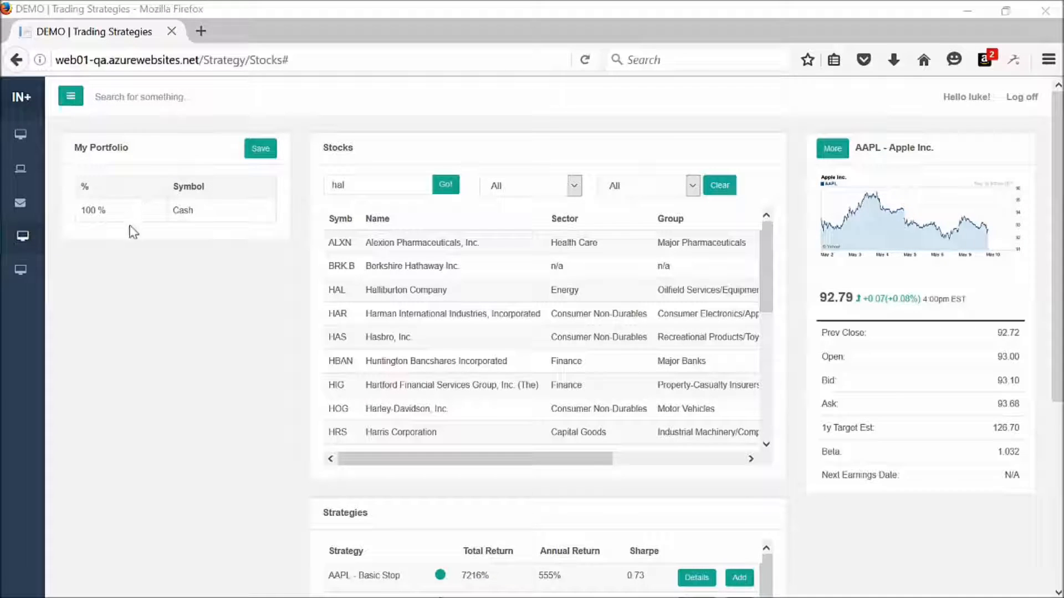
mouse_move(189, 233)
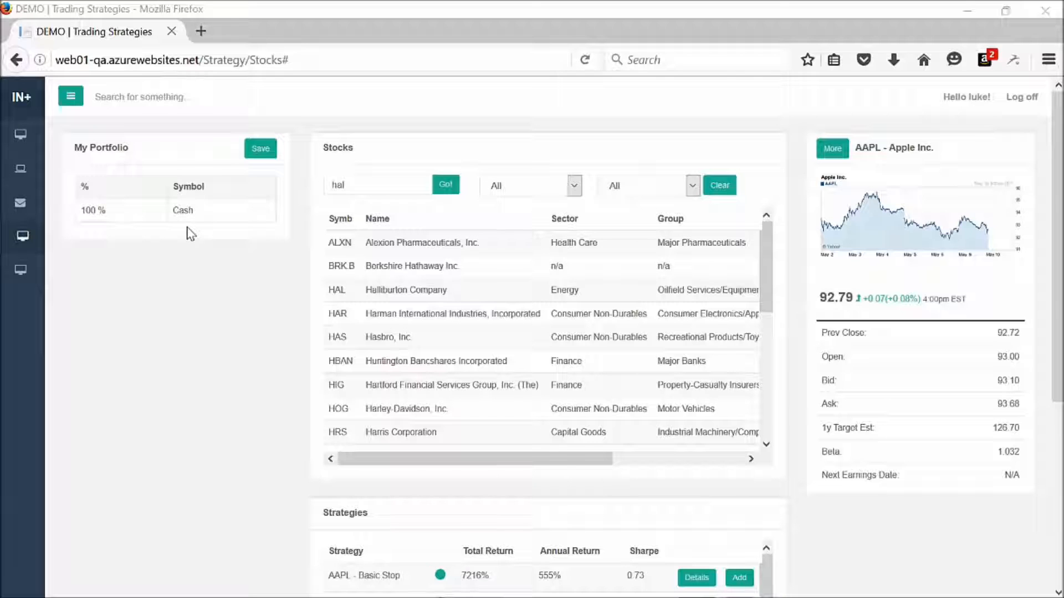
mouse_move(265, 235)
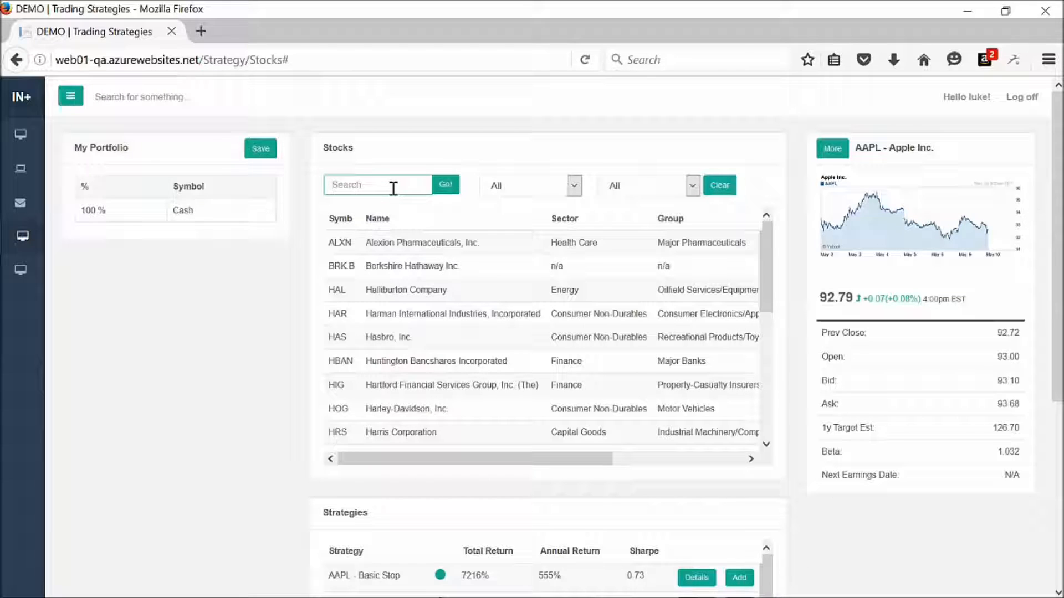
Step: Search the Stocks list for 'hal', expand the Halliburton quote details, then collapse them
text(hal)
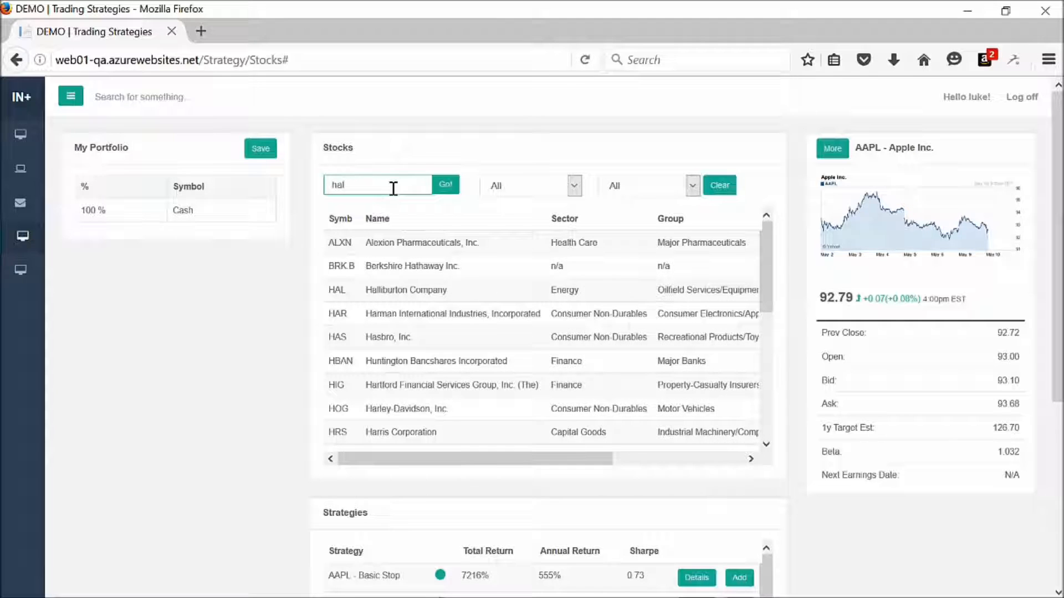
click(446, 185)
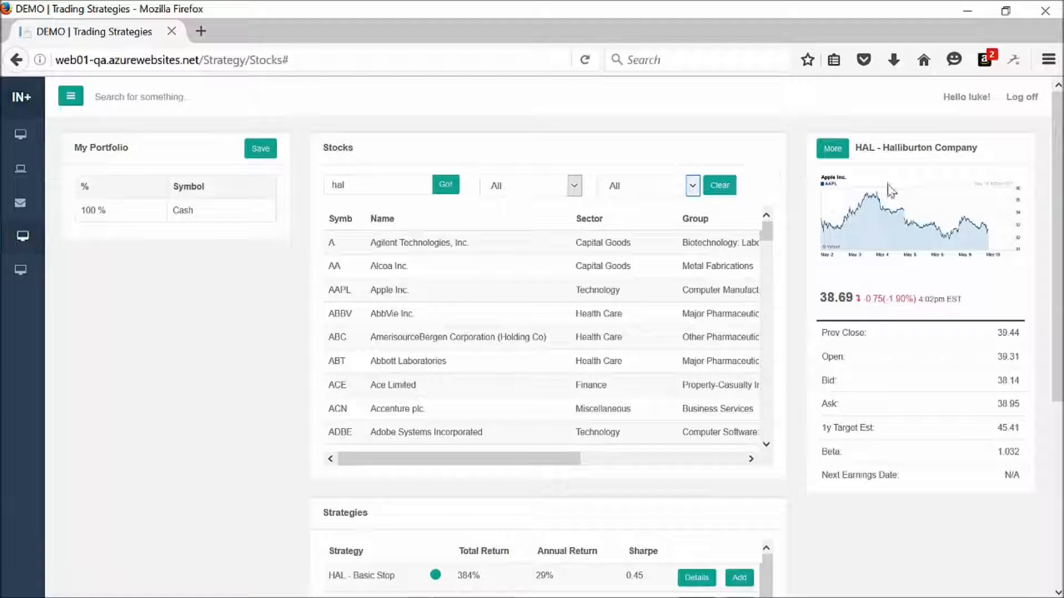
click(833, 147)
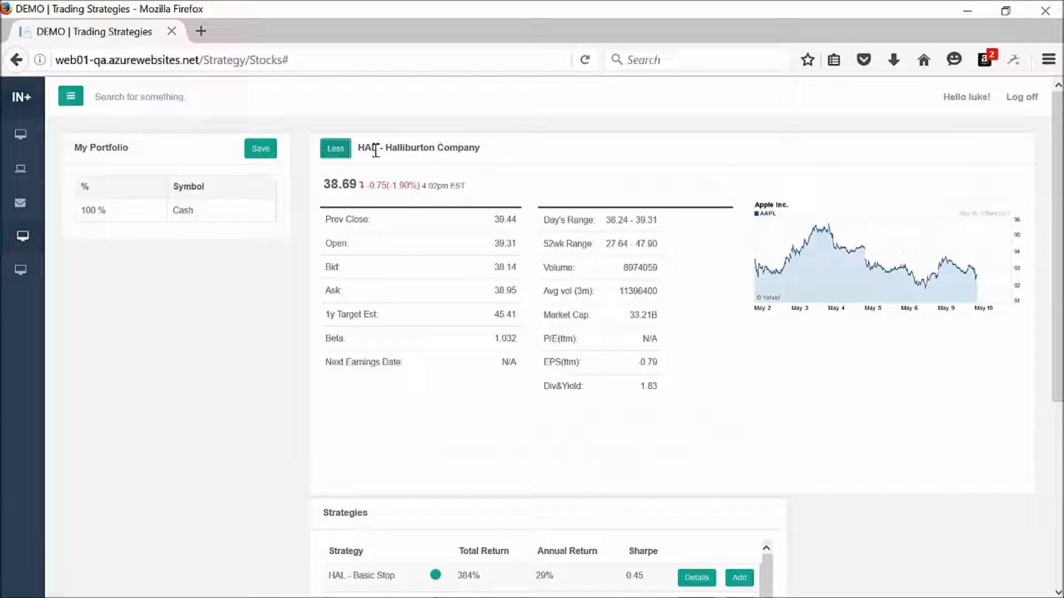
mouse_move(713, 342)
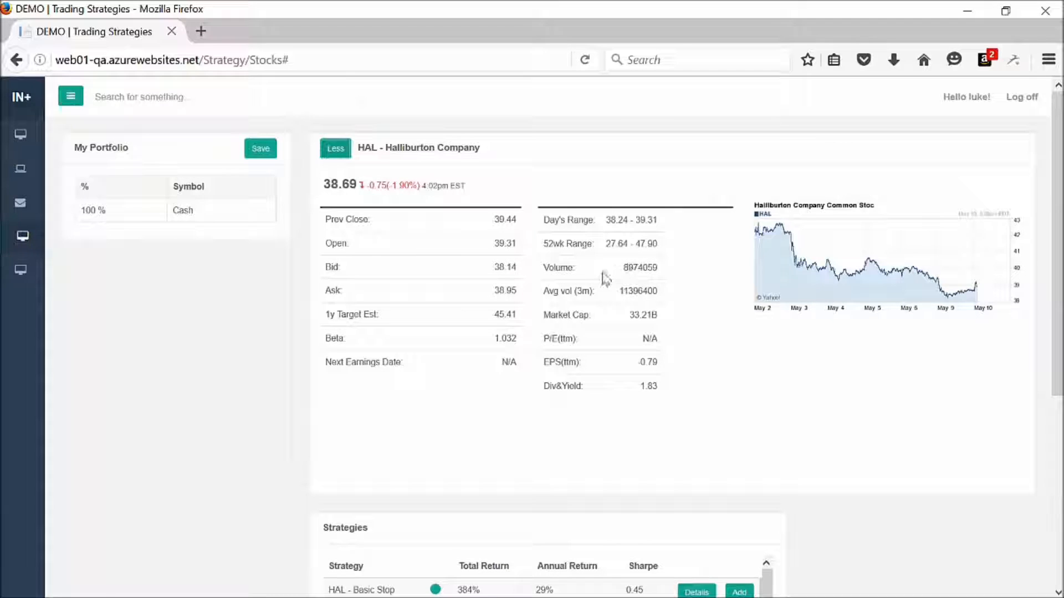
mouse_move(703, 336)
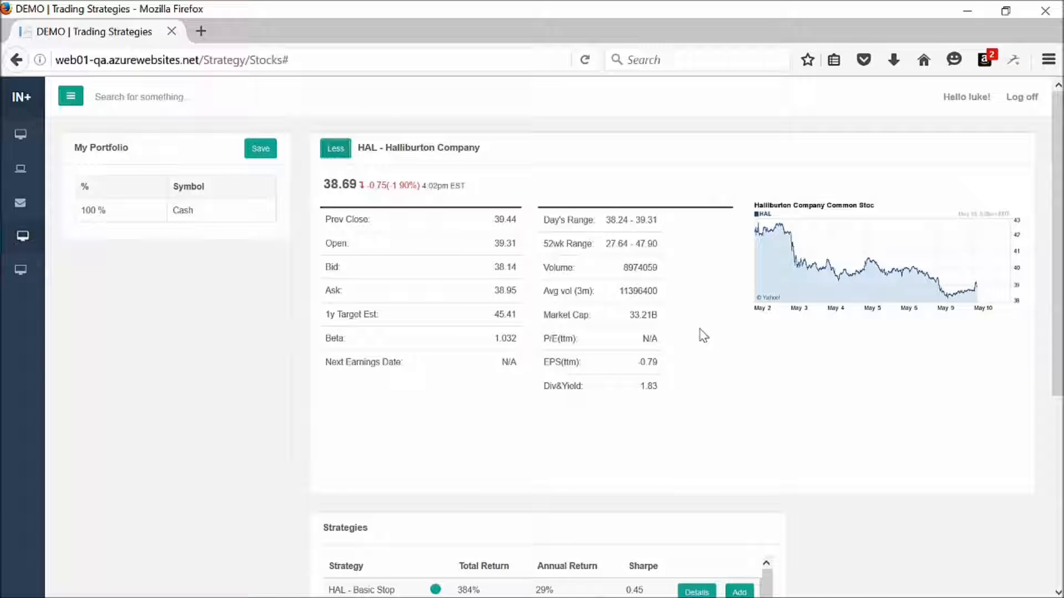
mouse_move(681, 372)
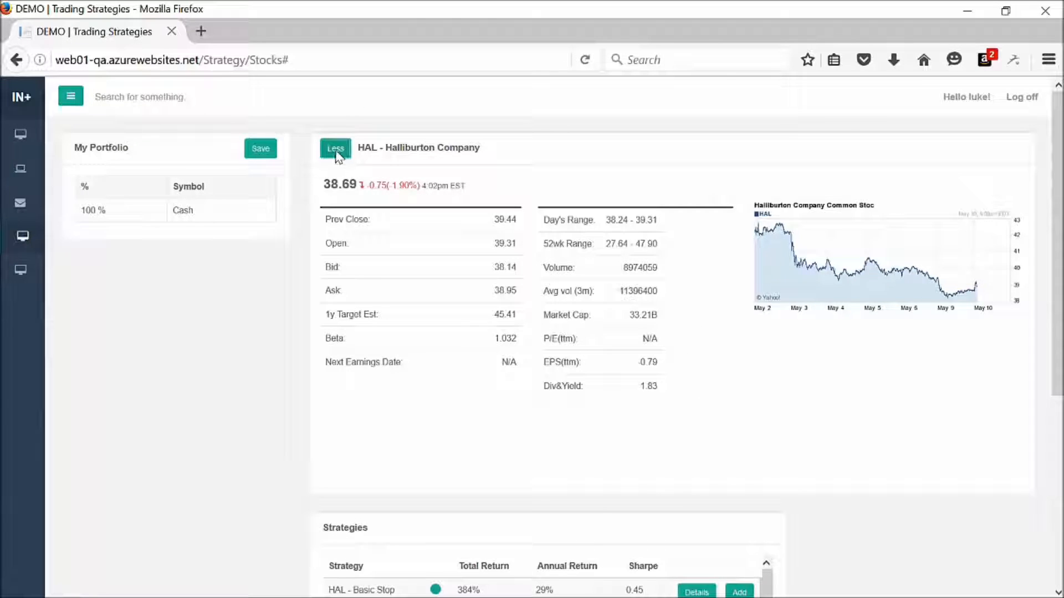
click(335, 147)
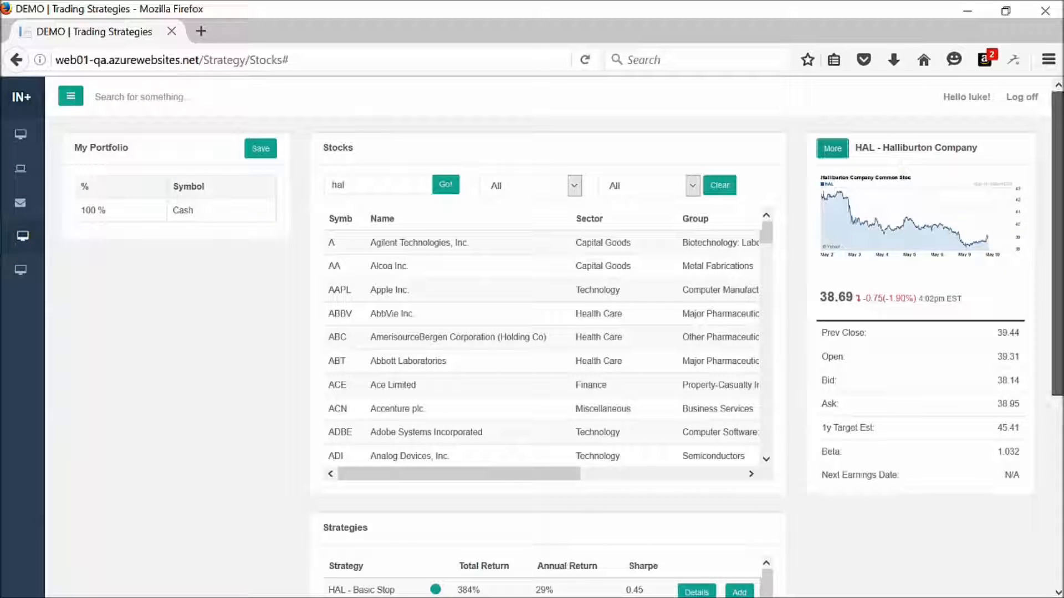
Step: Scroll down to the Strategies panel listing the five HAL strategies and their returns
scroll(down, 3)
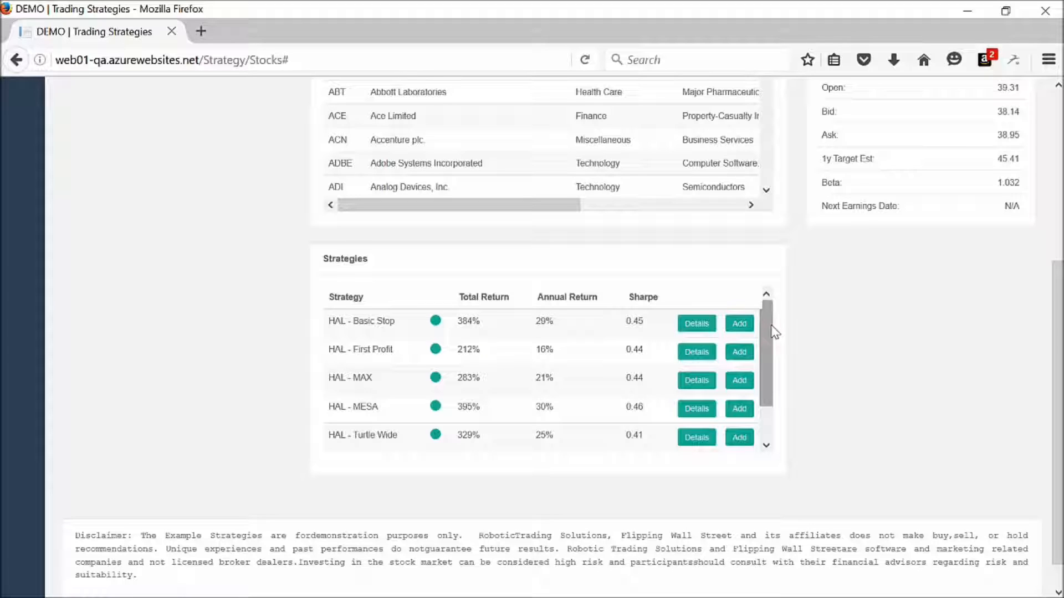
scroll(down, 3)
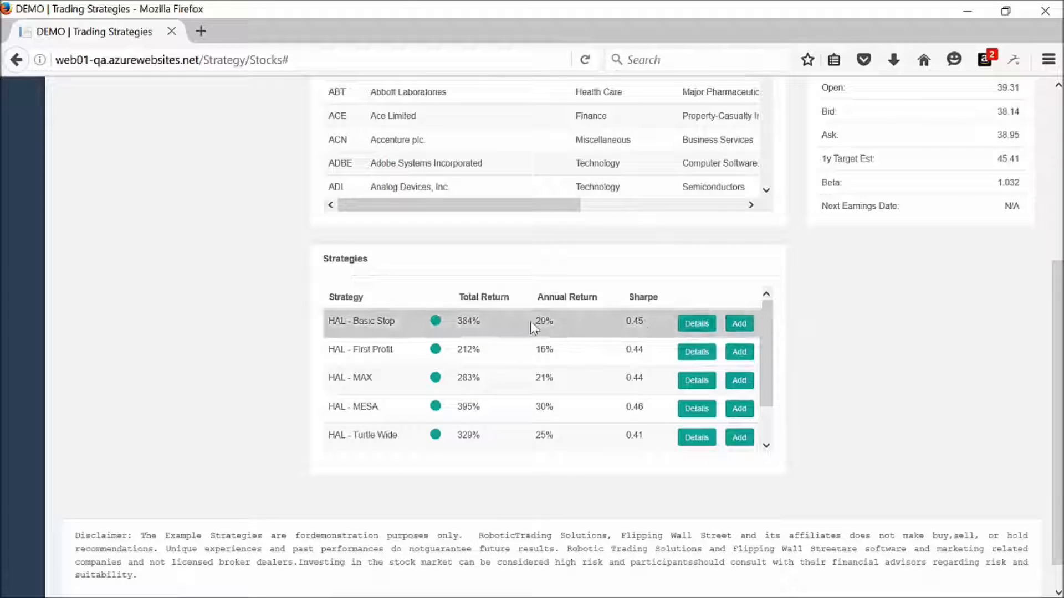
mouse_move(512, 334)
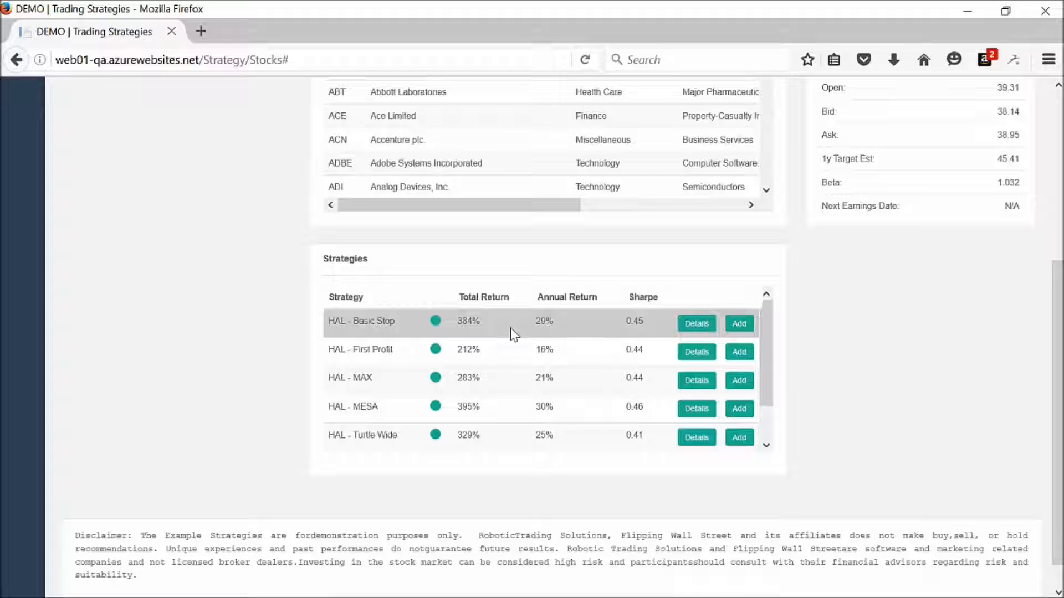
mouse_move(372, 333)
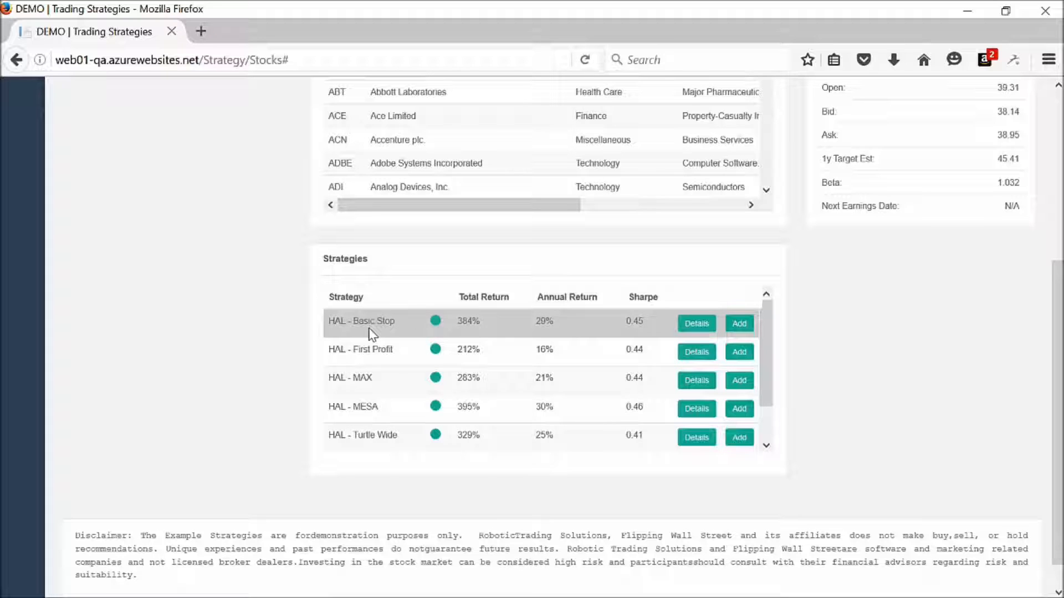
mouse_move(476, 336)
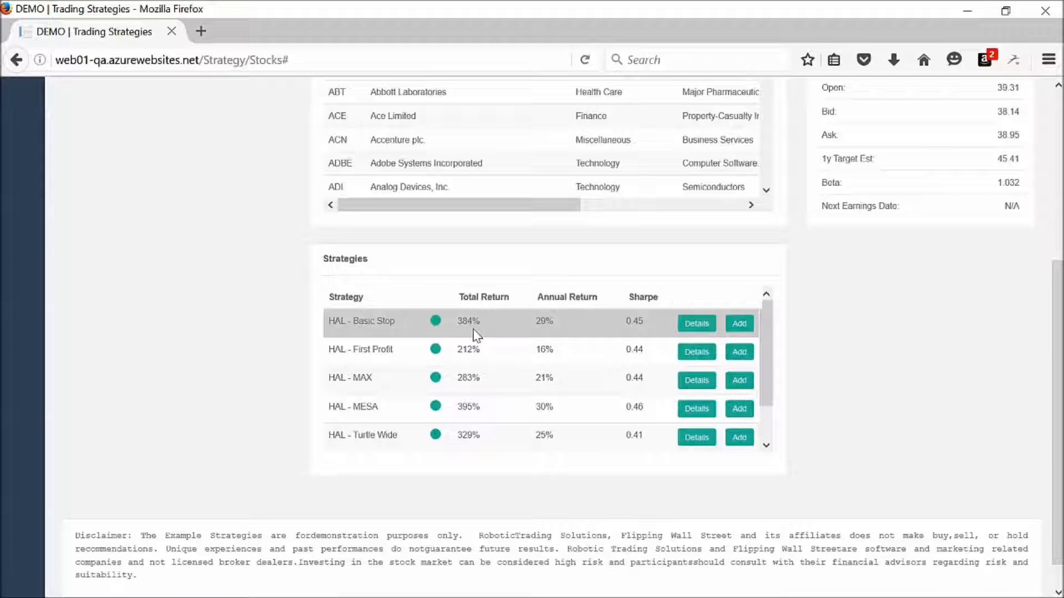
mouse_move(533, 336)
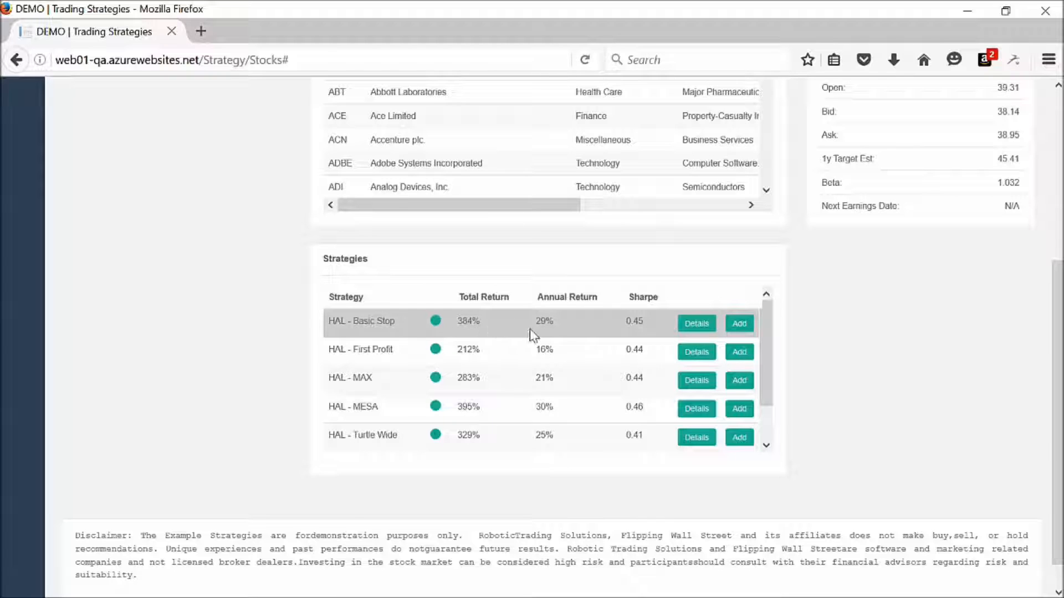
mouse_move(555, 333)
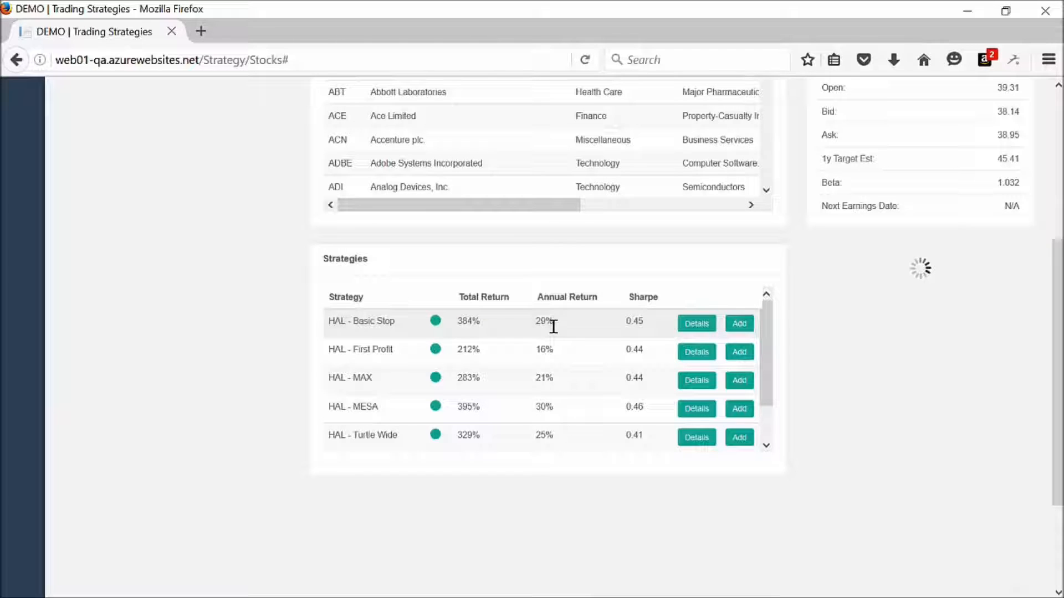
Step: Select the HAL - Basic Stop row to load its 384% return summary and historical curve
click(696, 323)
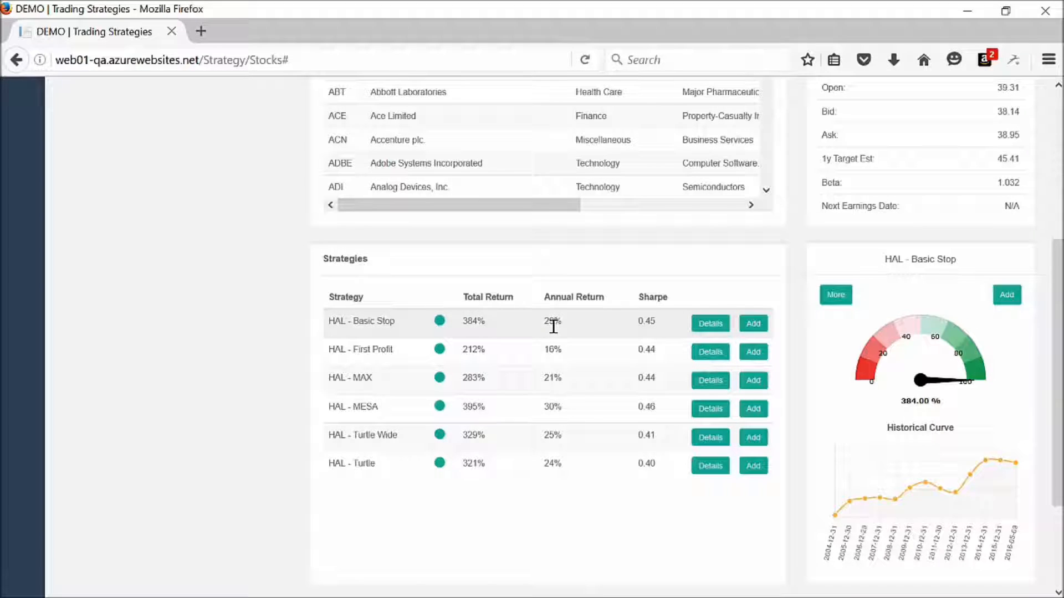
mouse_move(872, 393)
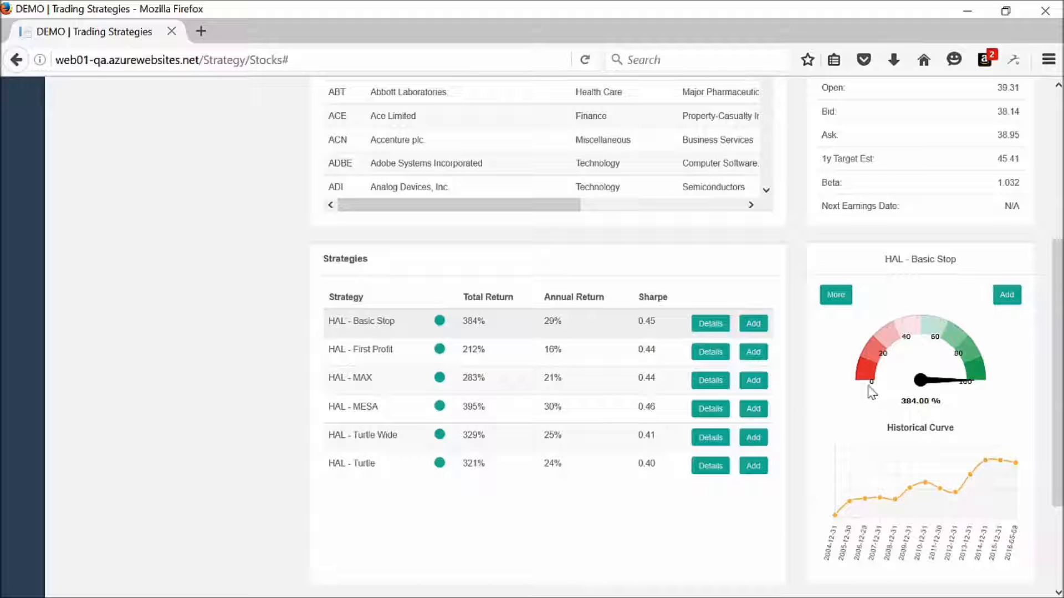
mouse_move(866, 390)
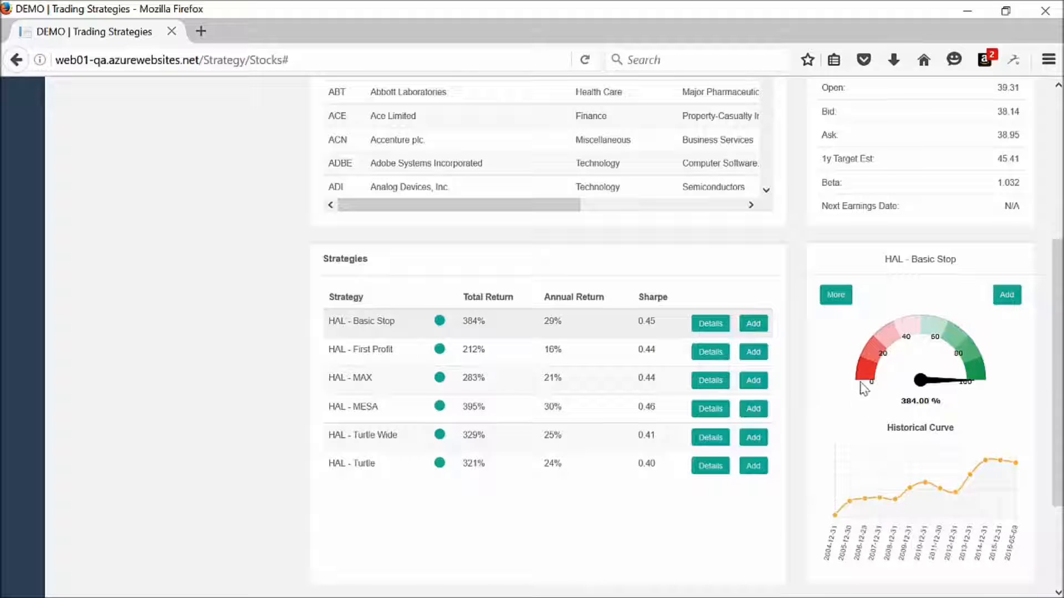
mouse_move(924, 435)
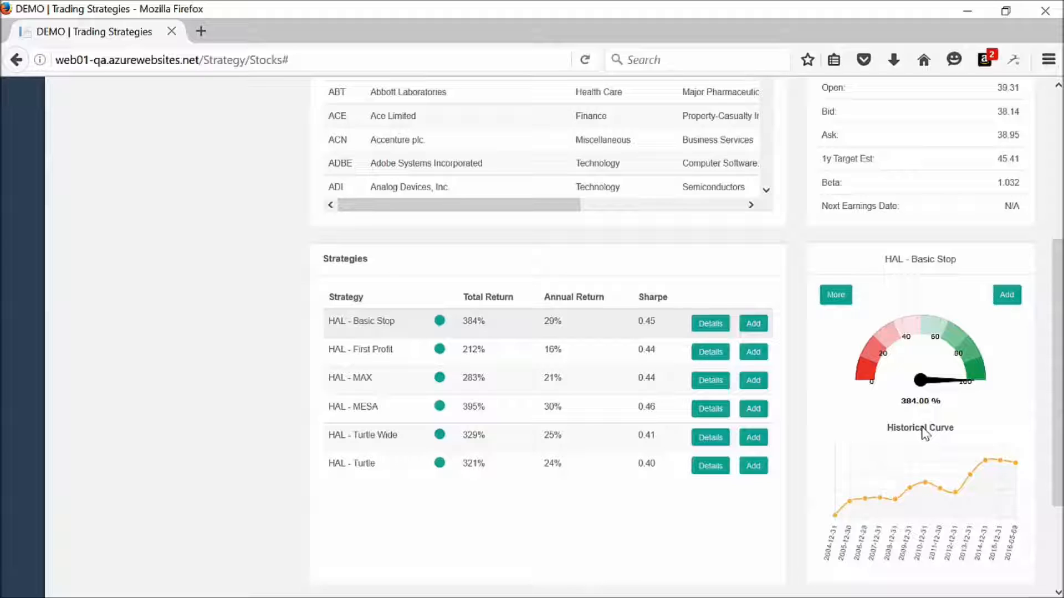
mouse_move(954, 417)
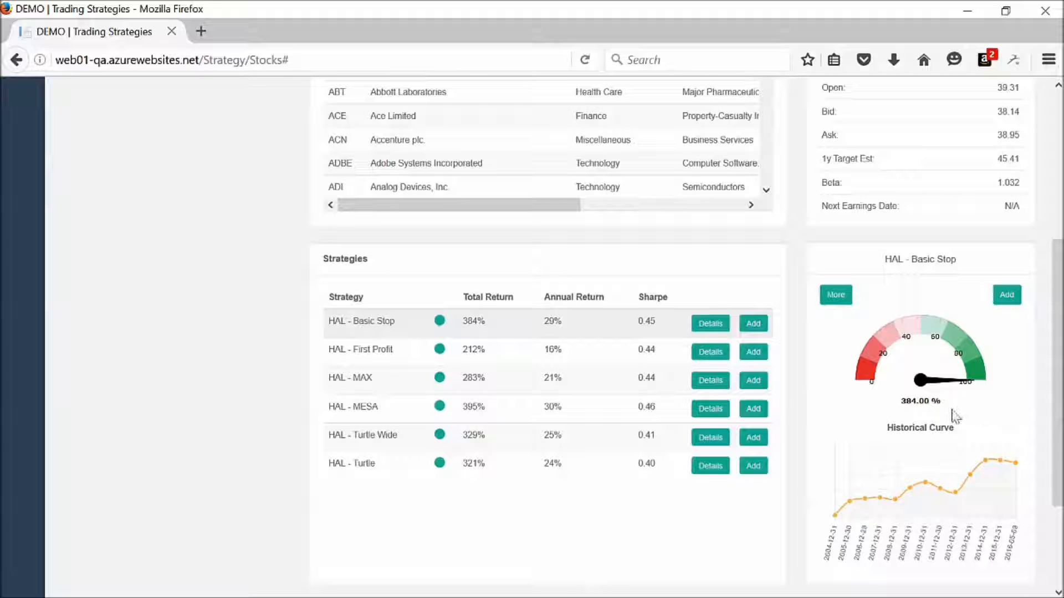
mouse_move(839, 525)
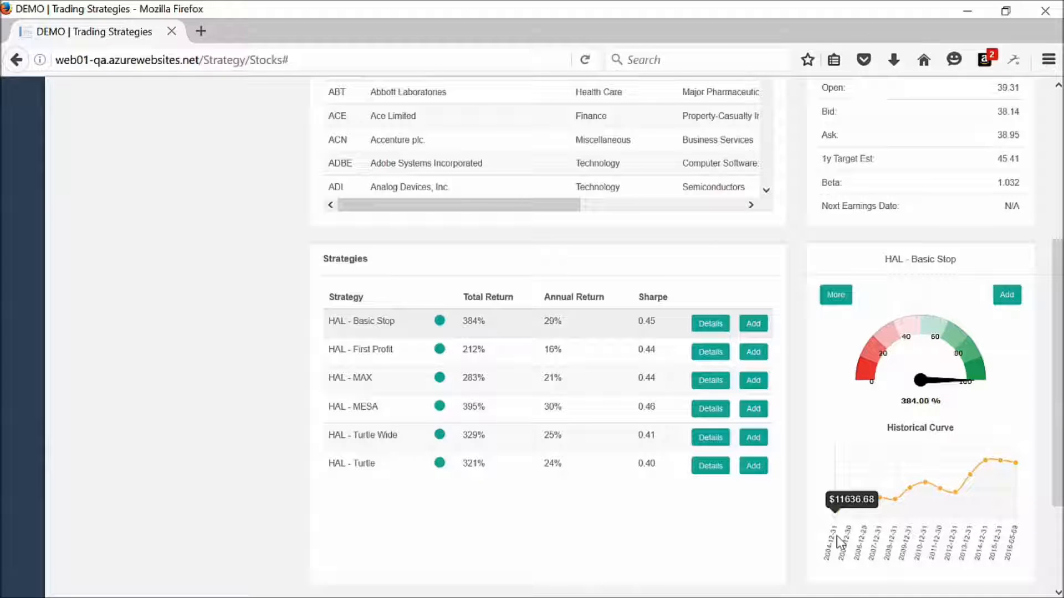
mouse_move(929, 490)
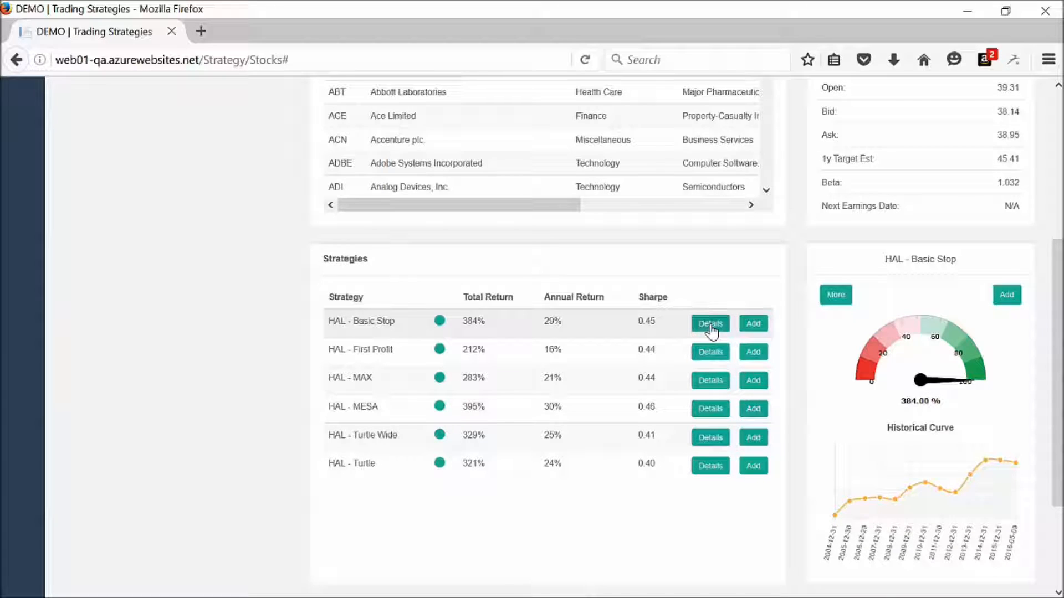
click(709, 324)
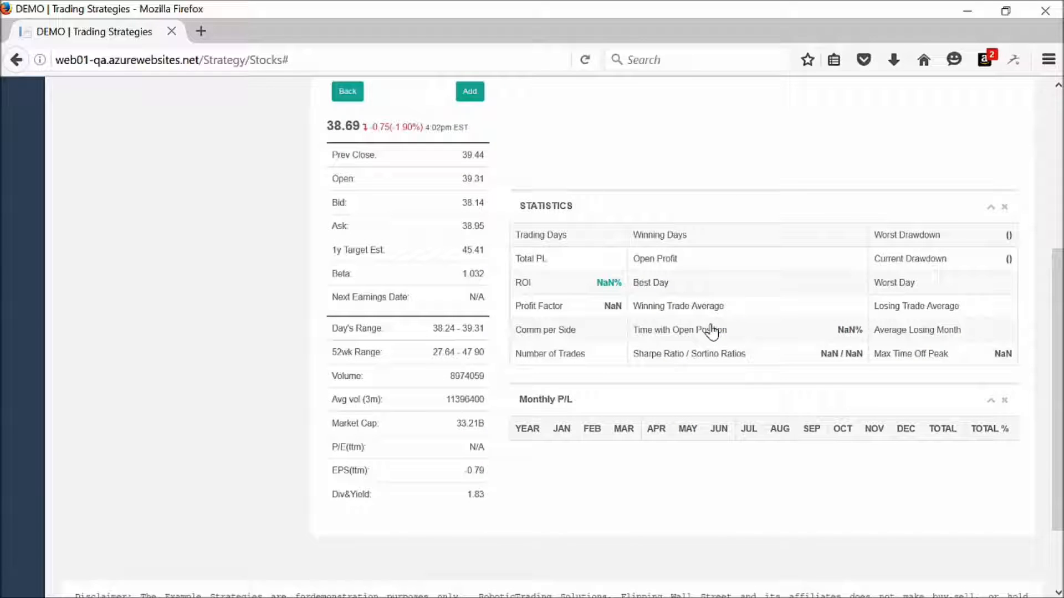
scroll(down, 3)
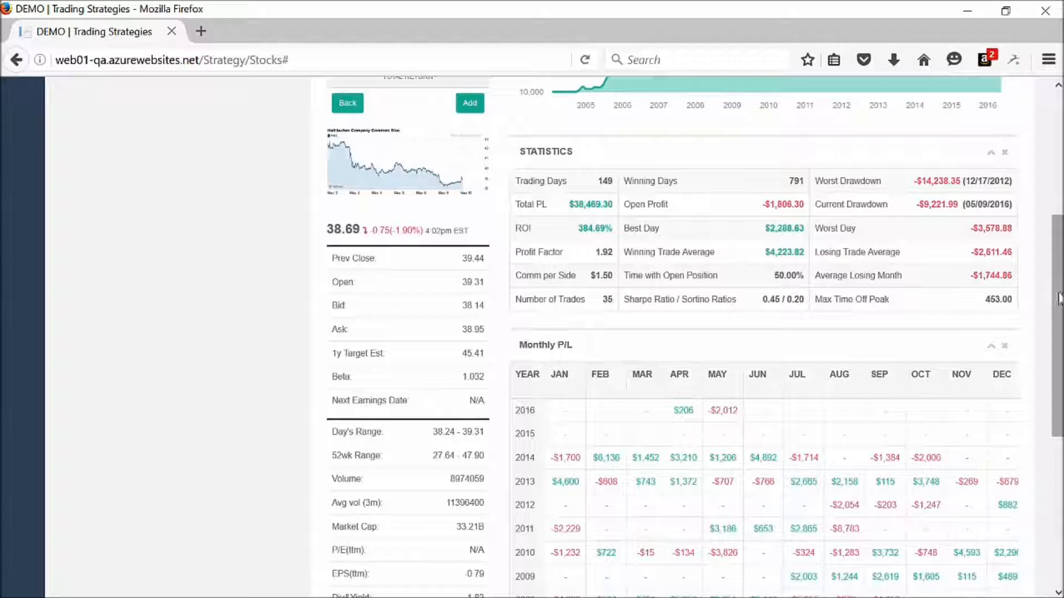
scroll(up, 3)
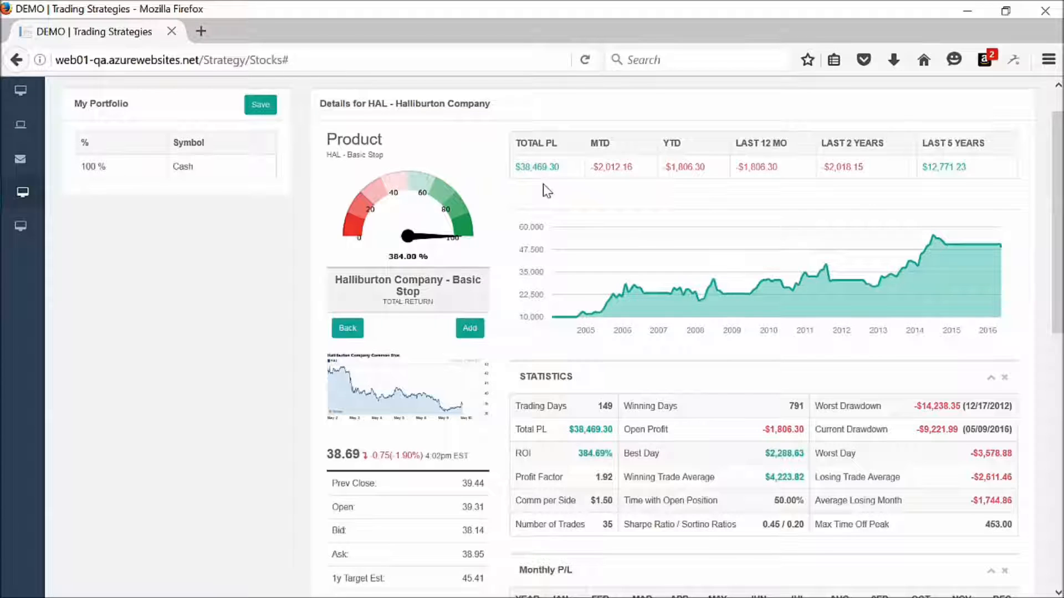
mouse_move(552, 337)
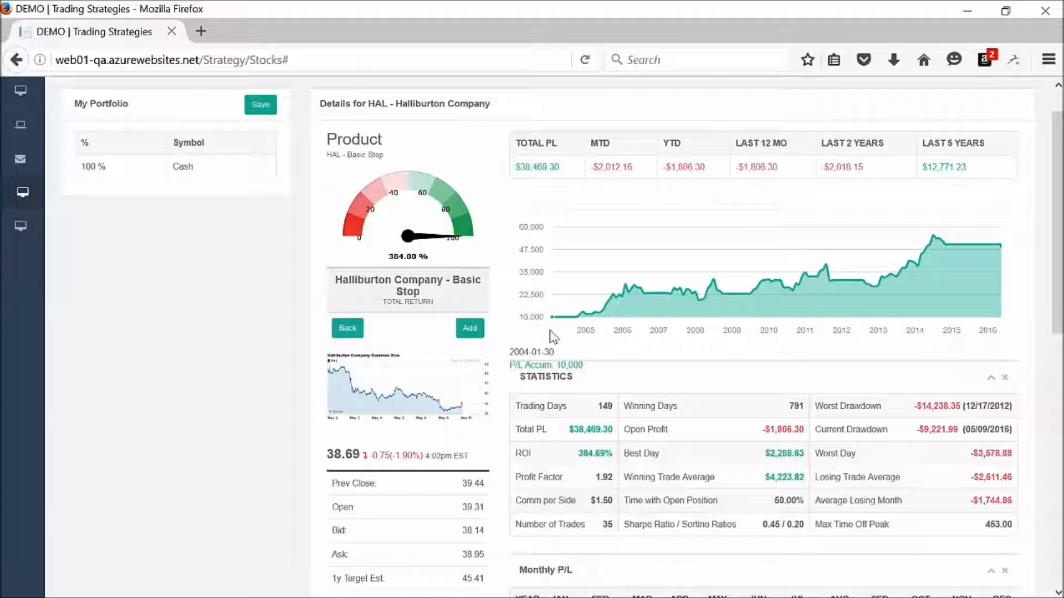
mouse_move(966, 246)
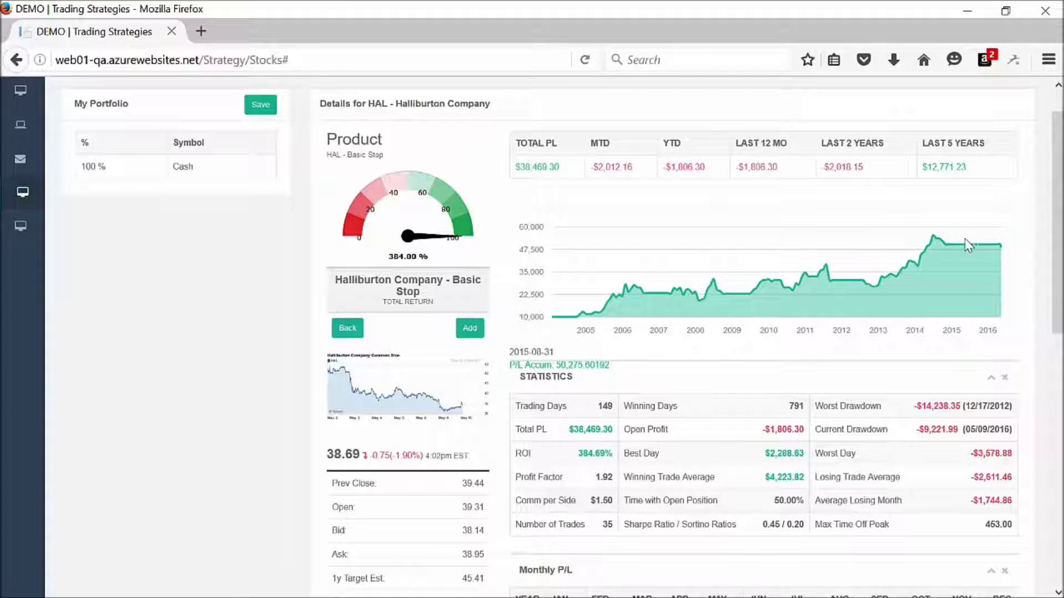
mouse_move(526, 187)
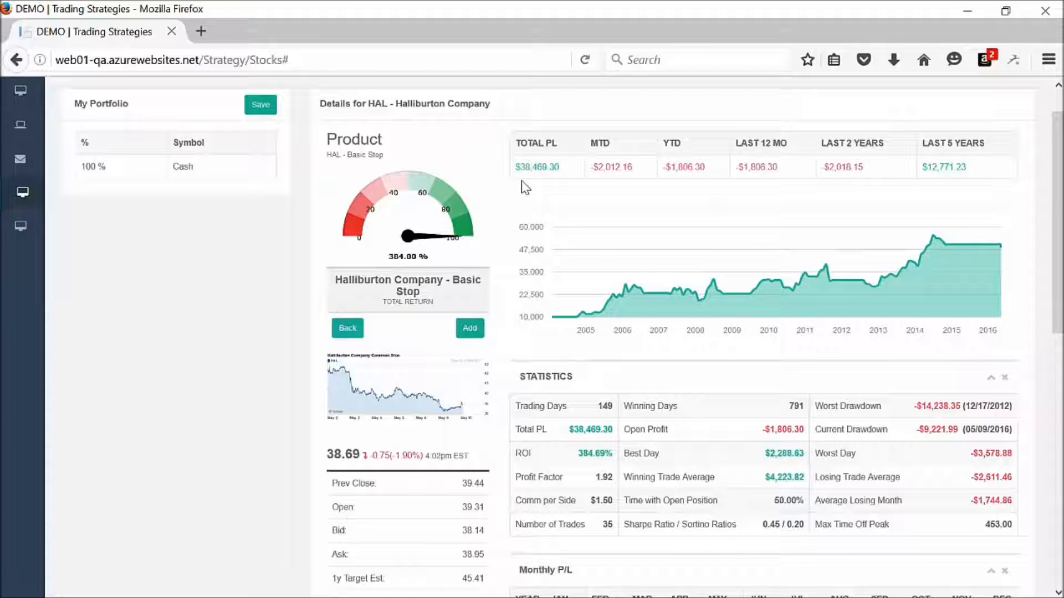
mouse_move(553, 186)
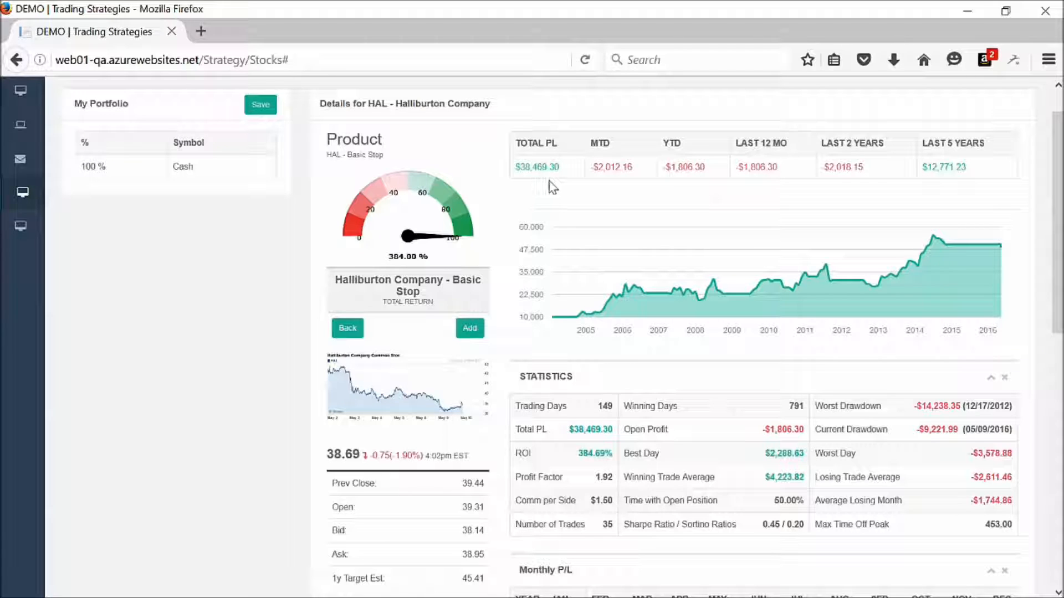
mouse_move(379, 279)
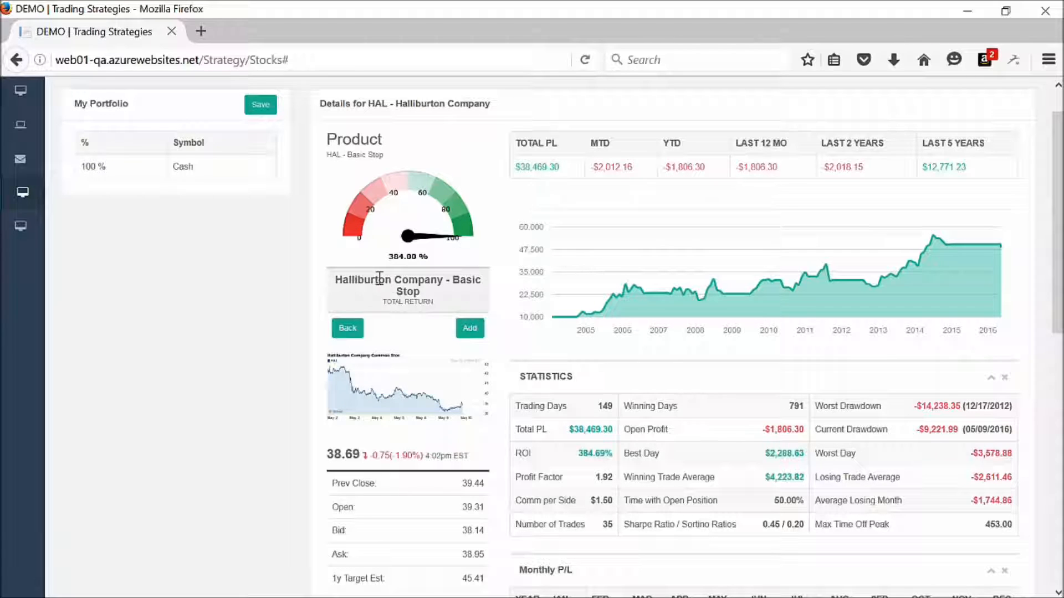
mouse_move(717, 151)
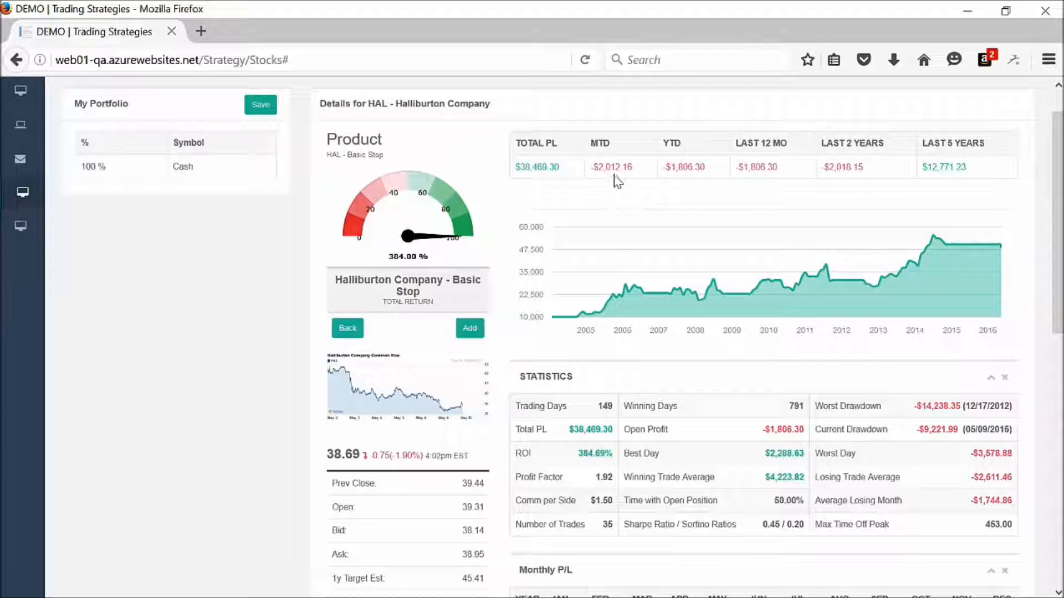
mouse_move(677, 186)
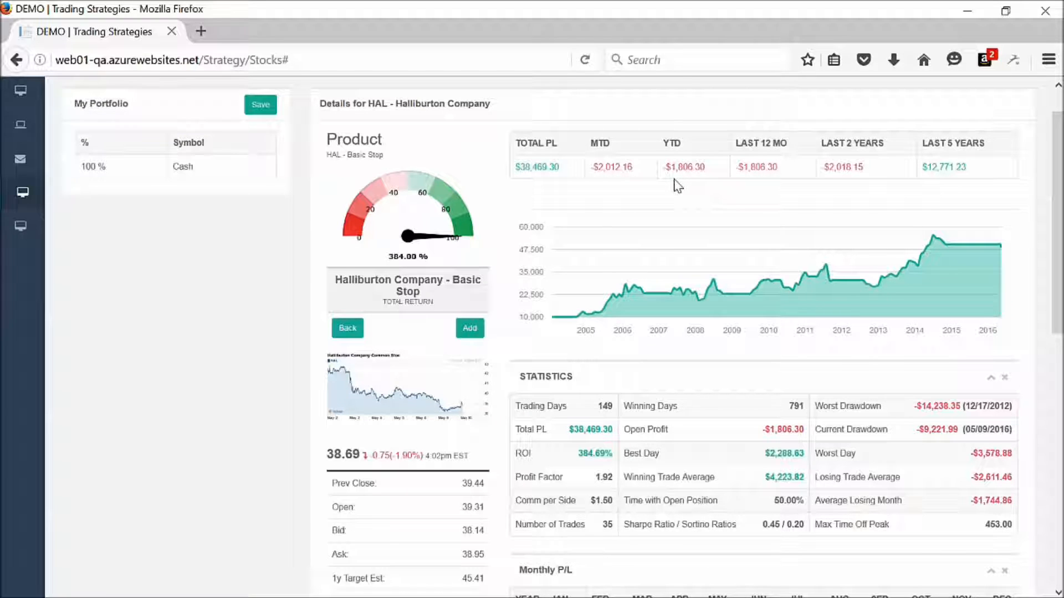
mouse_move(775, 191)
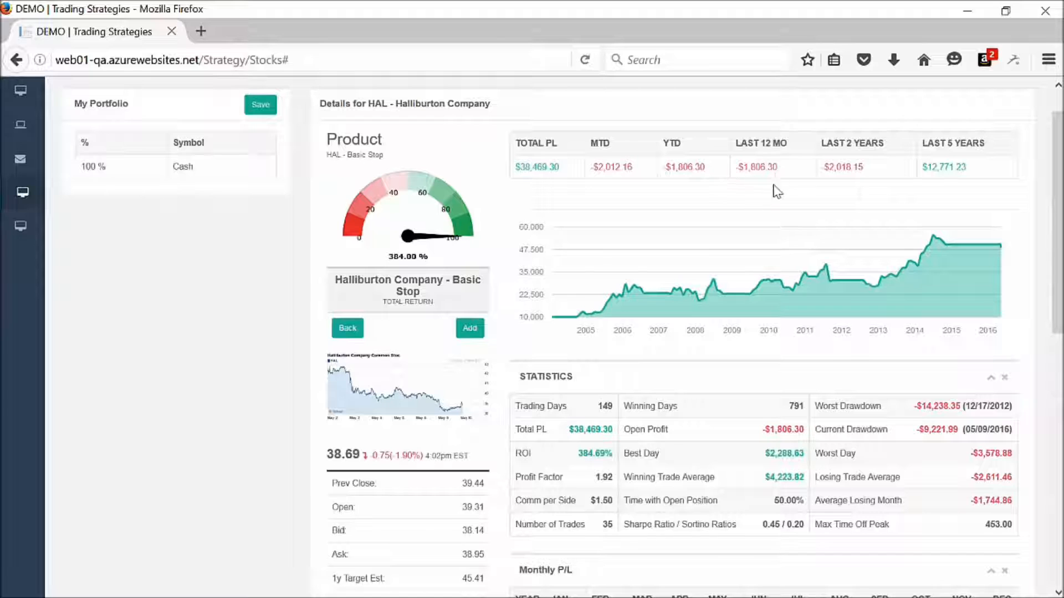
mouse_move(749, 192)
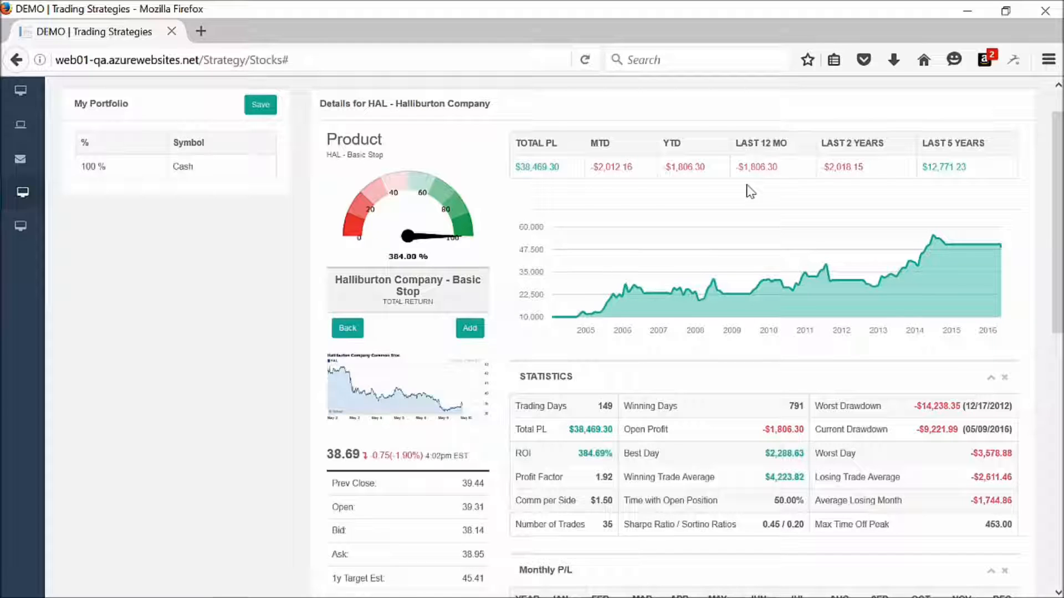
mouse_move(871, 186)
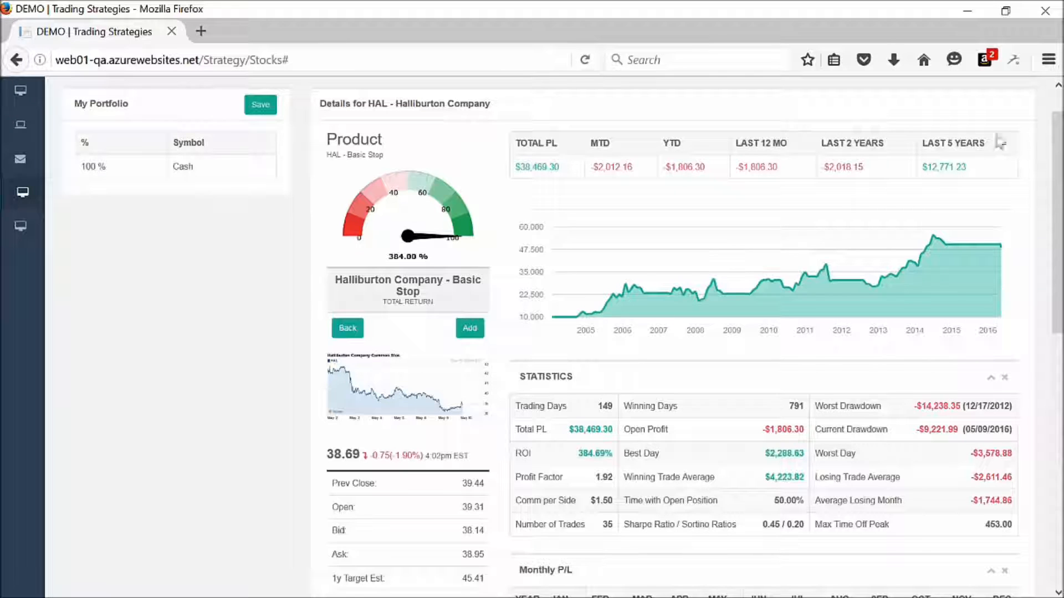
mouse_move(953, 188)
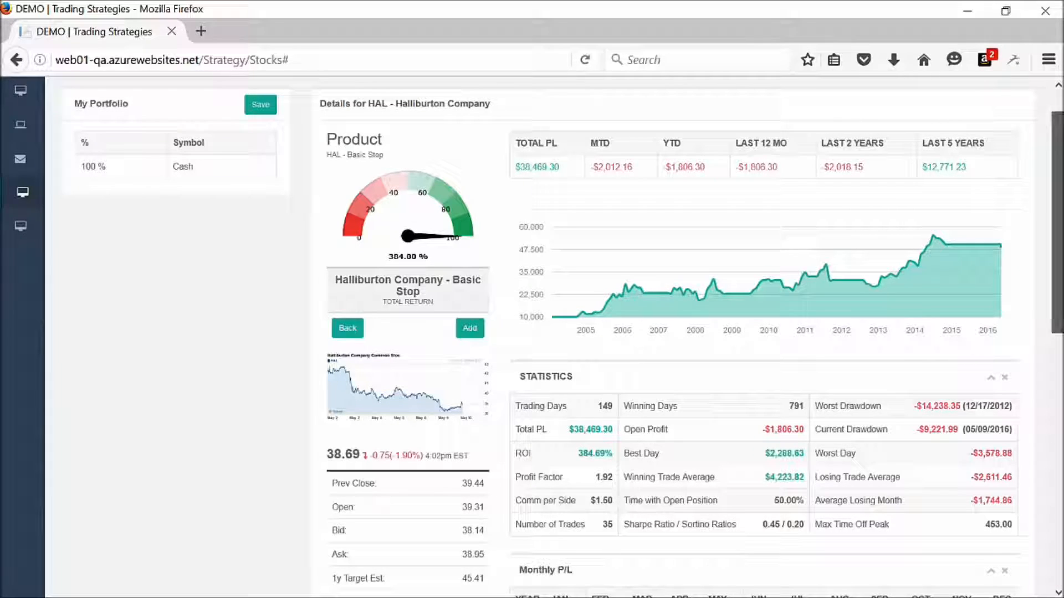
scroll(down, 3)
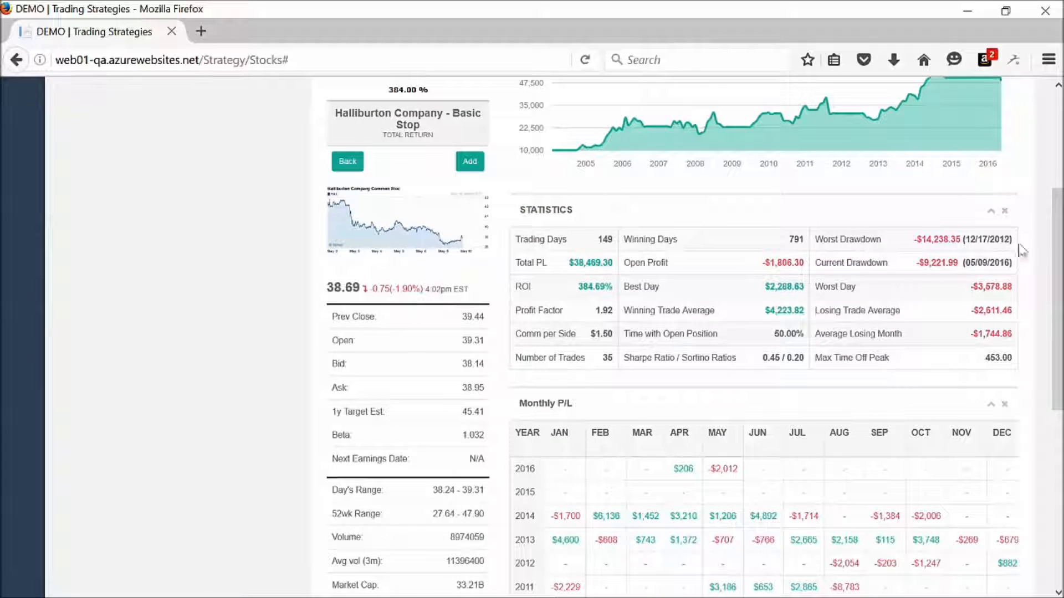
scroll(up, 3)
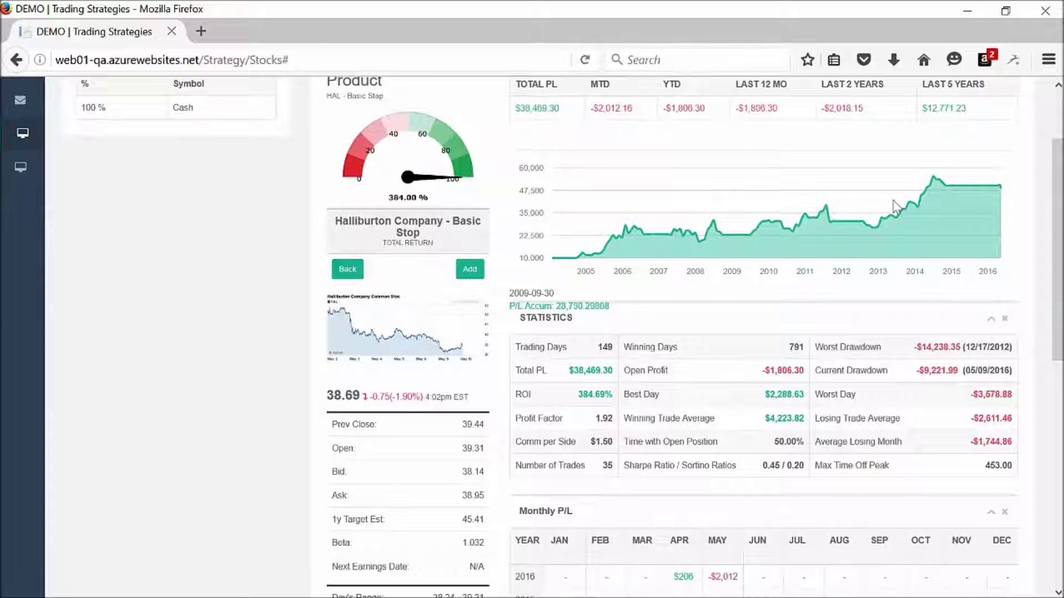
mouse_move(651, 230)
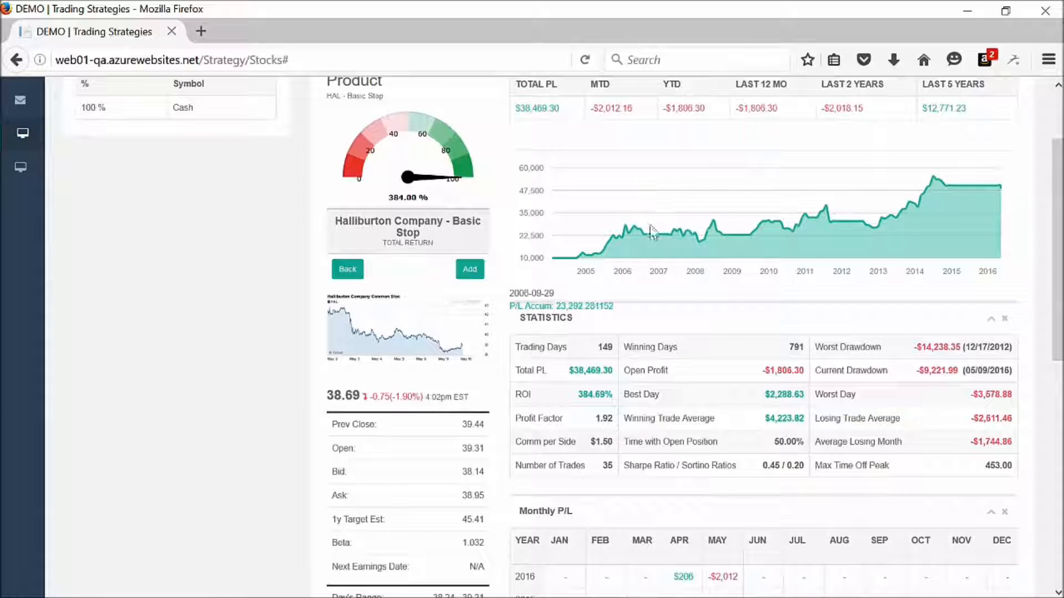
mouse_move(685, 242)
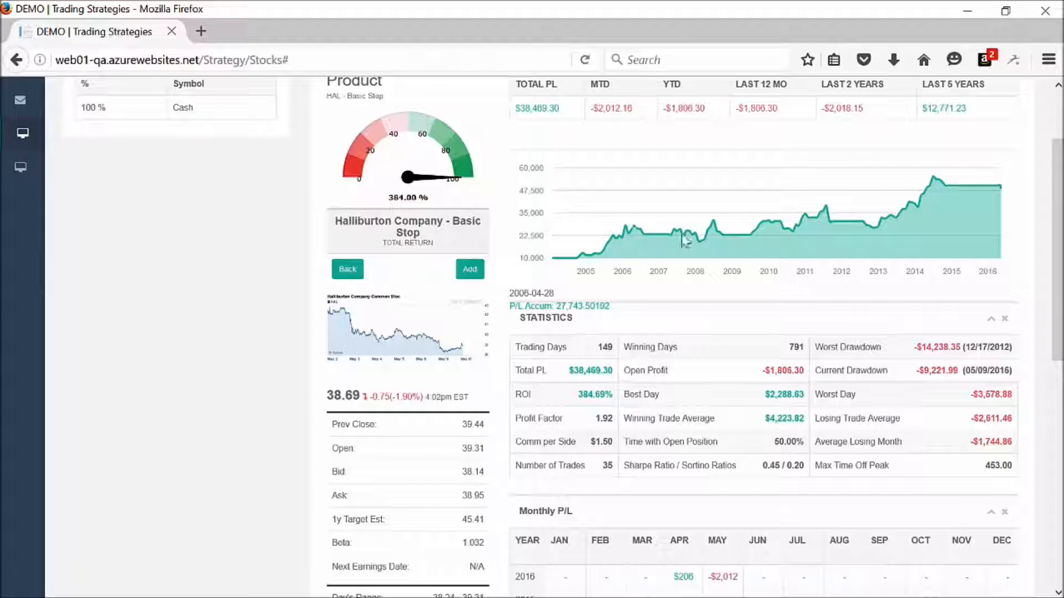
mouse_move(809, 240)
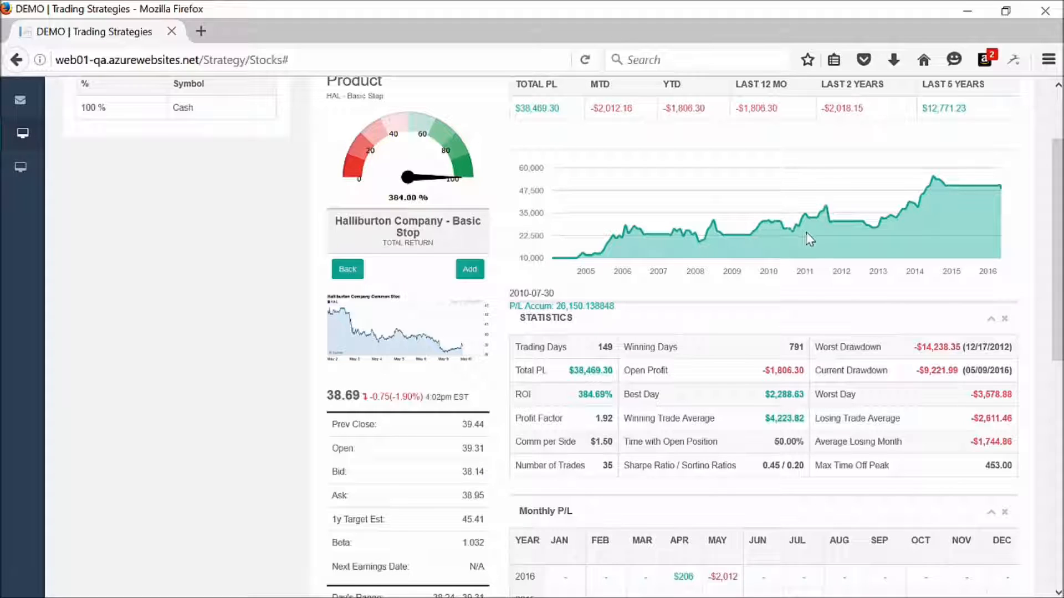
mouse_move(696, 247)
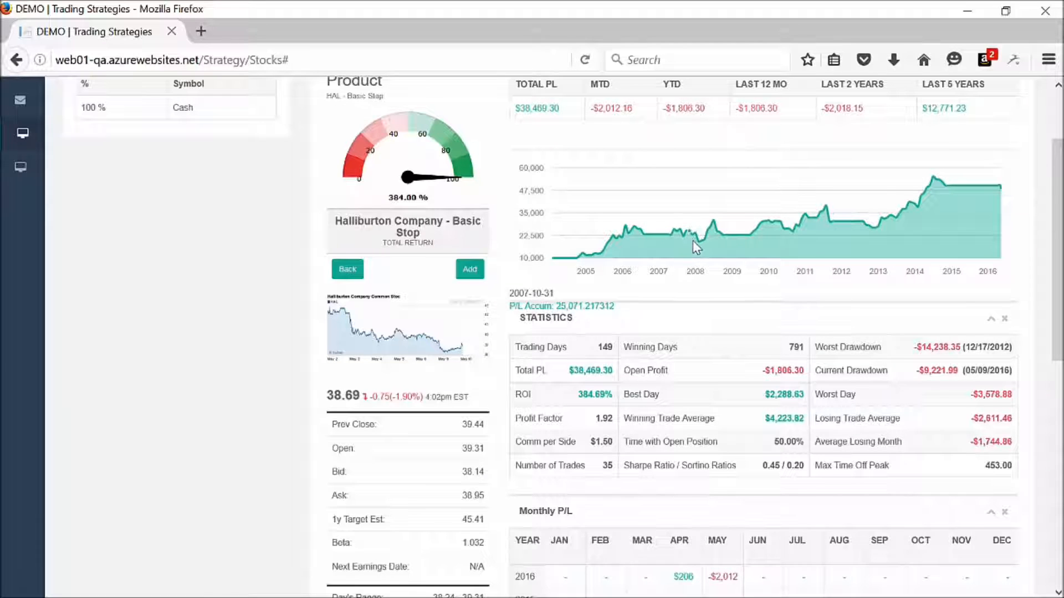
mouse_move(783, 228)
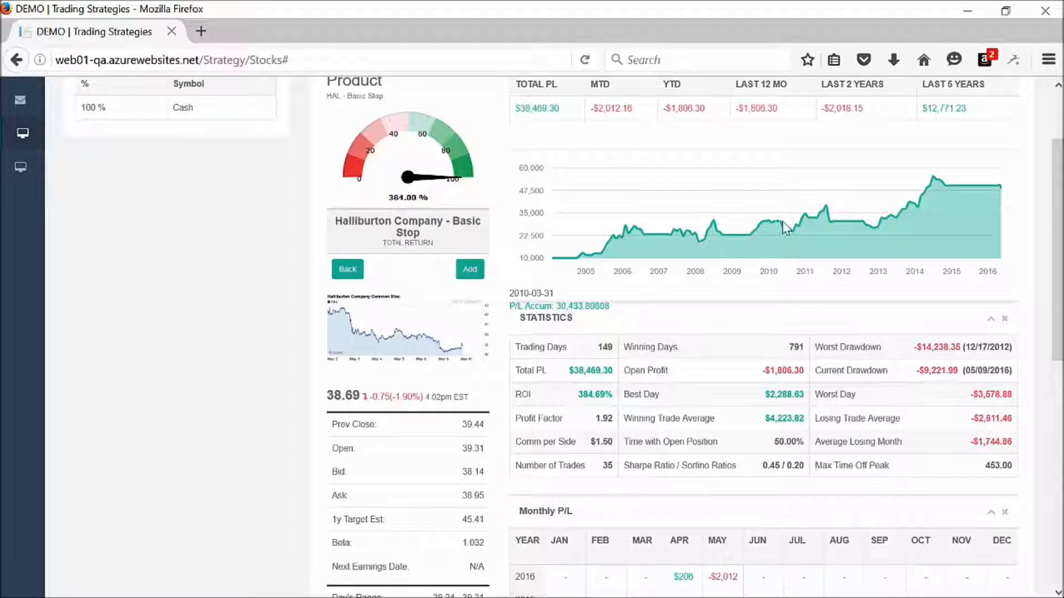
mouse_move(823, 230)
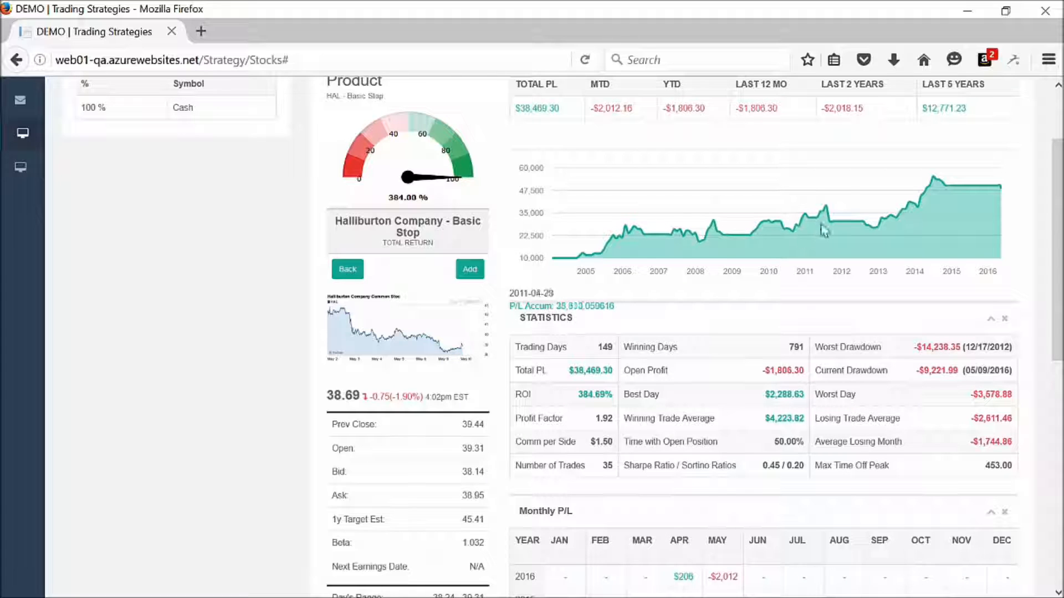
mouse_move(852, 229)
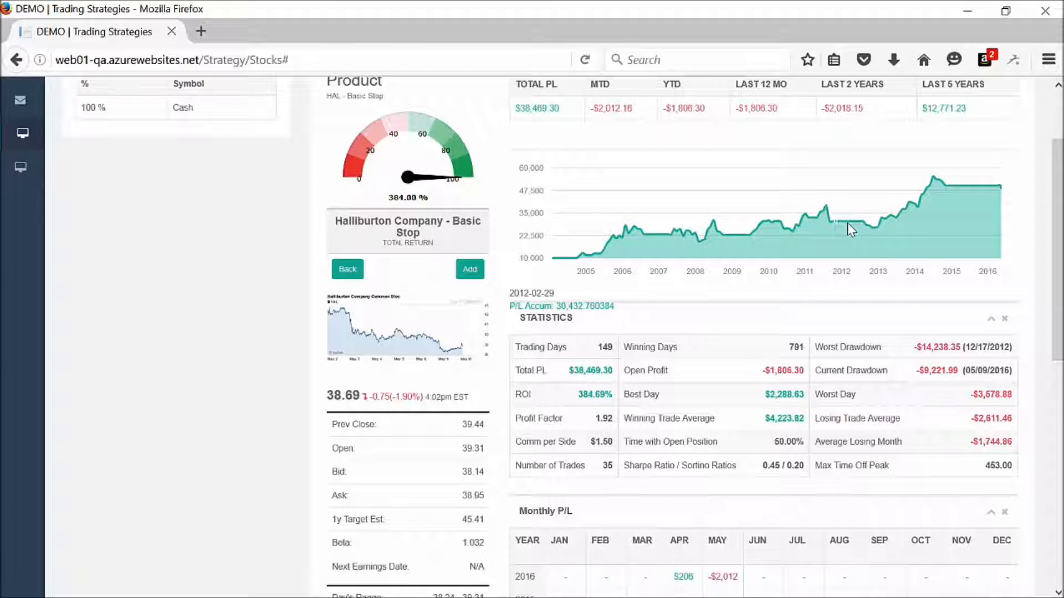
mouse_move(954, 188)
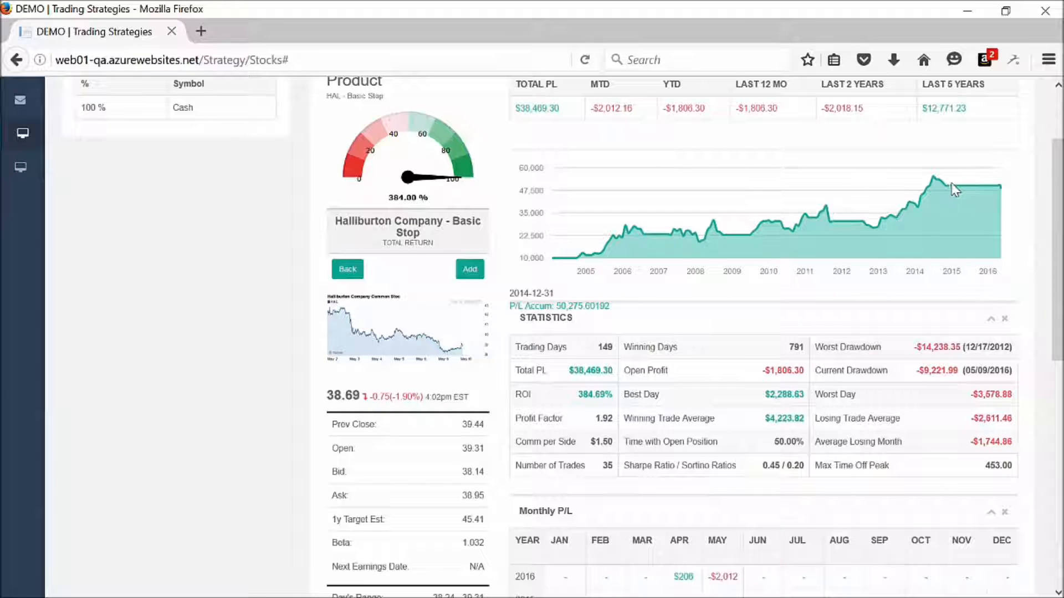
scroll(down, 3)
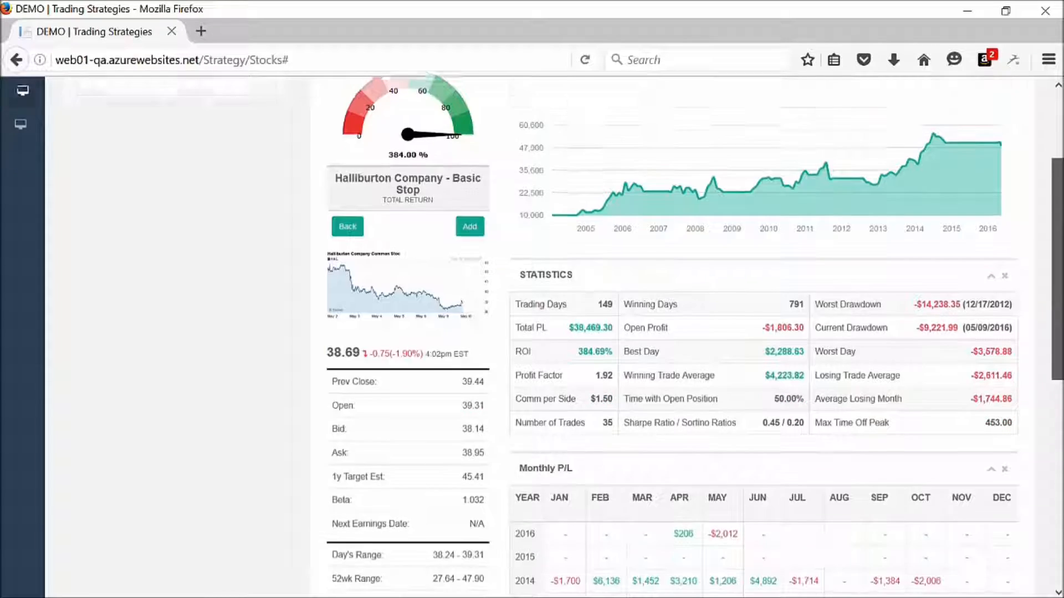
scroll(down, 3)
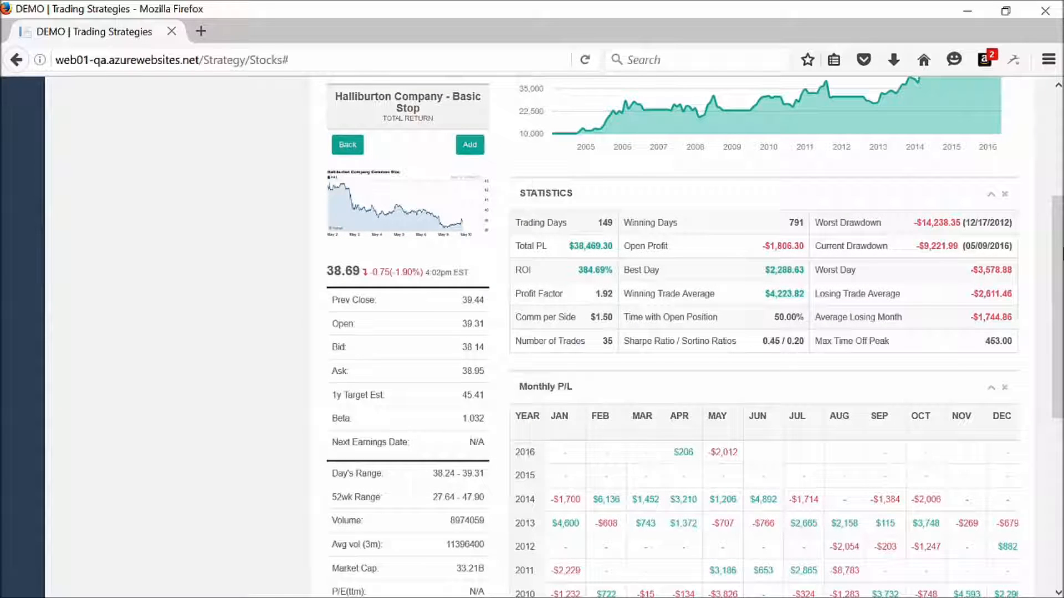
scroll(down, 3)
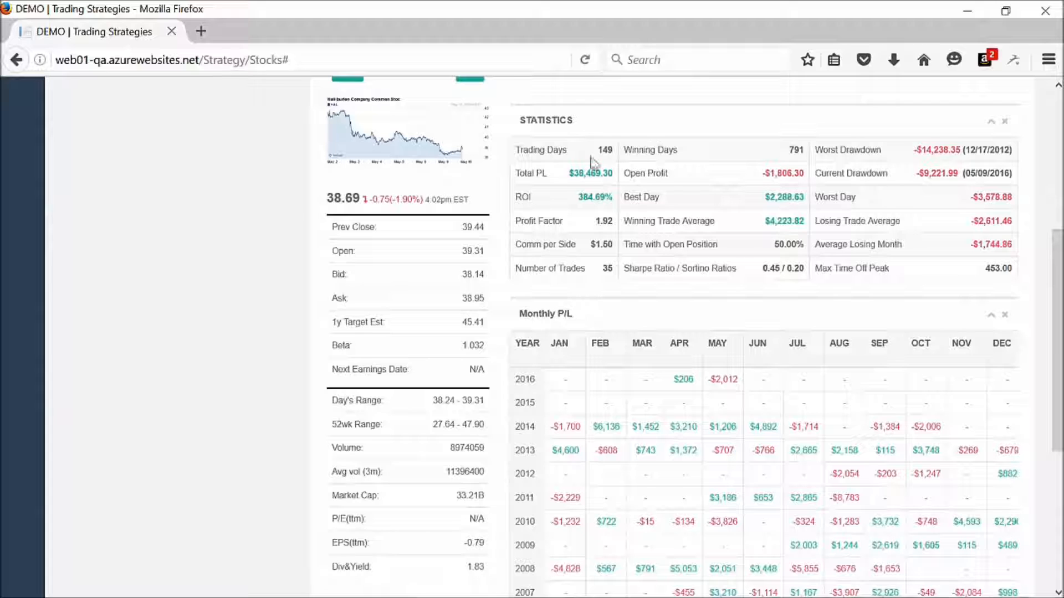
mouse_move(608, 181)
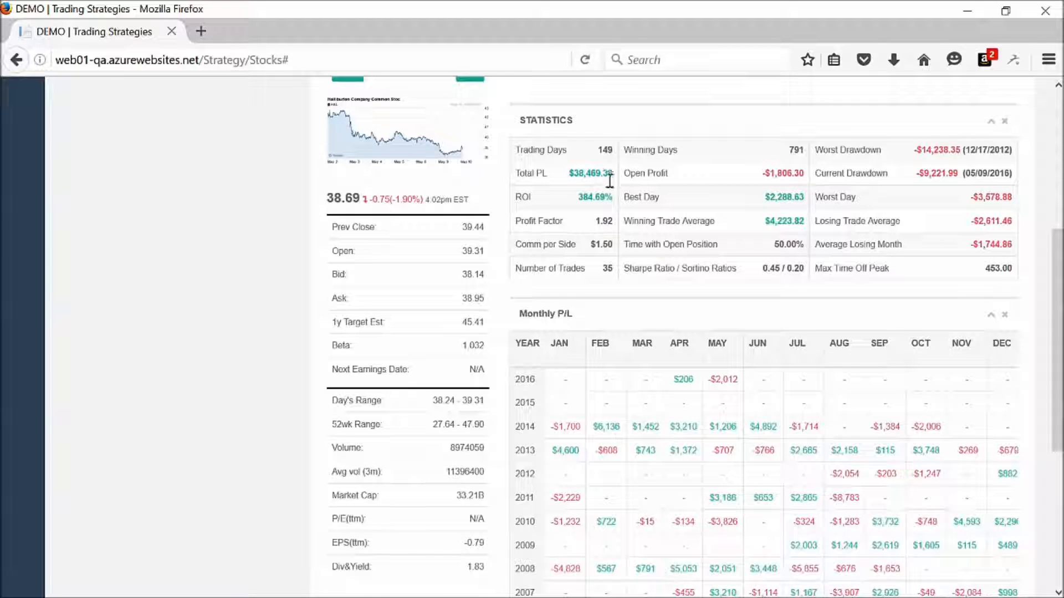
mouse_move(610, 224)
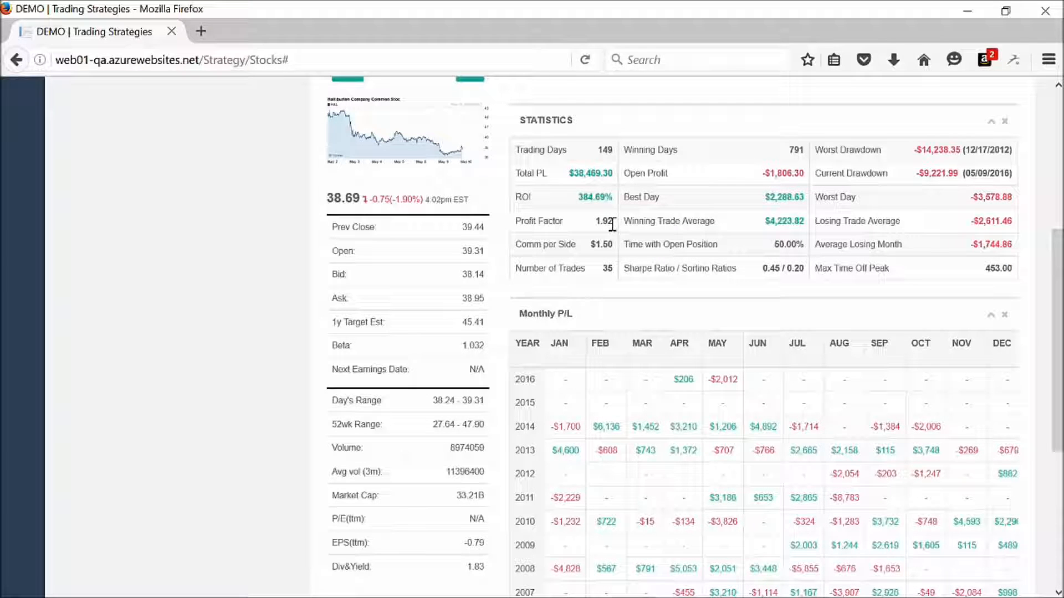
mouse_move(612, 264)
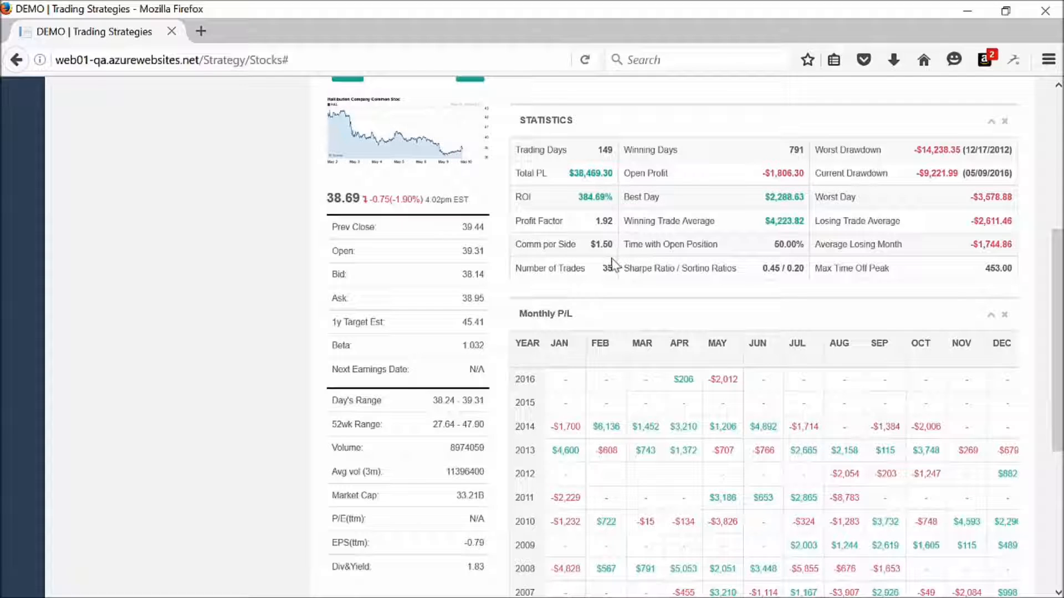
mouse_move(606, 286)
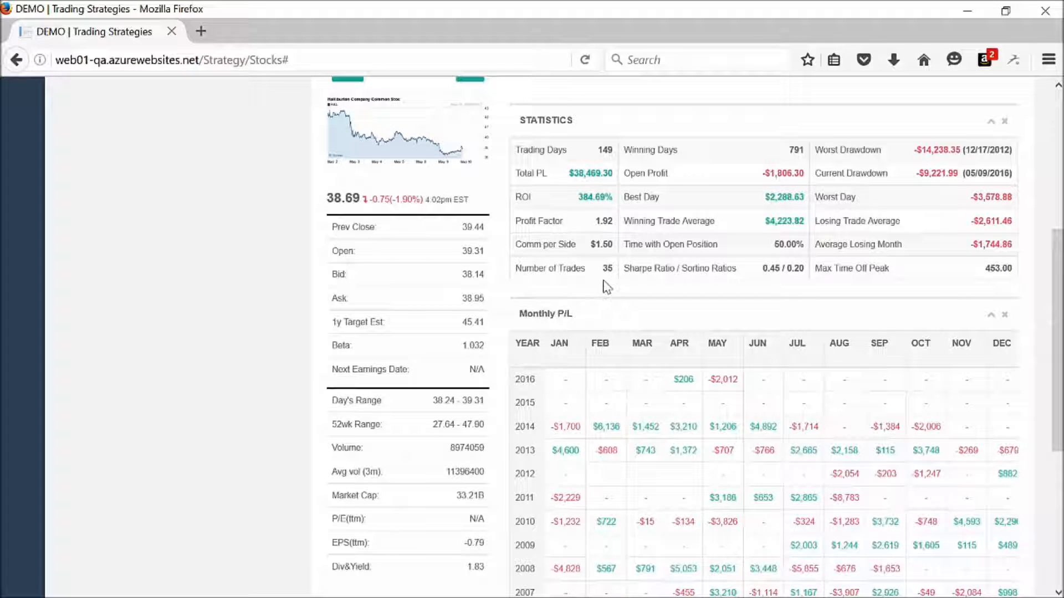
mouse_move(675, 151)
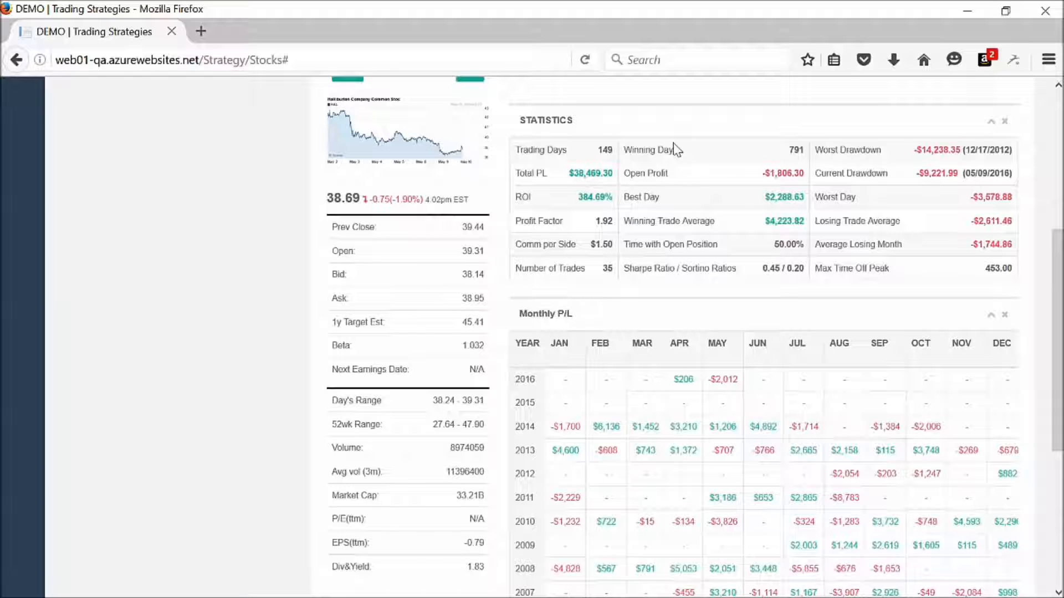
mouse_move(675, 150)
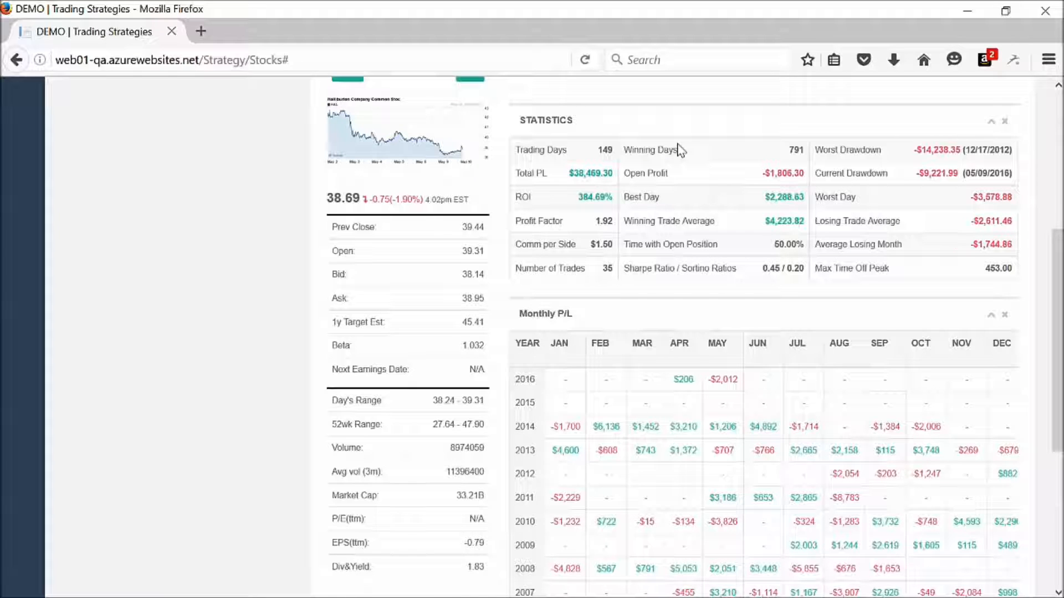
mouse_move(703, 179)
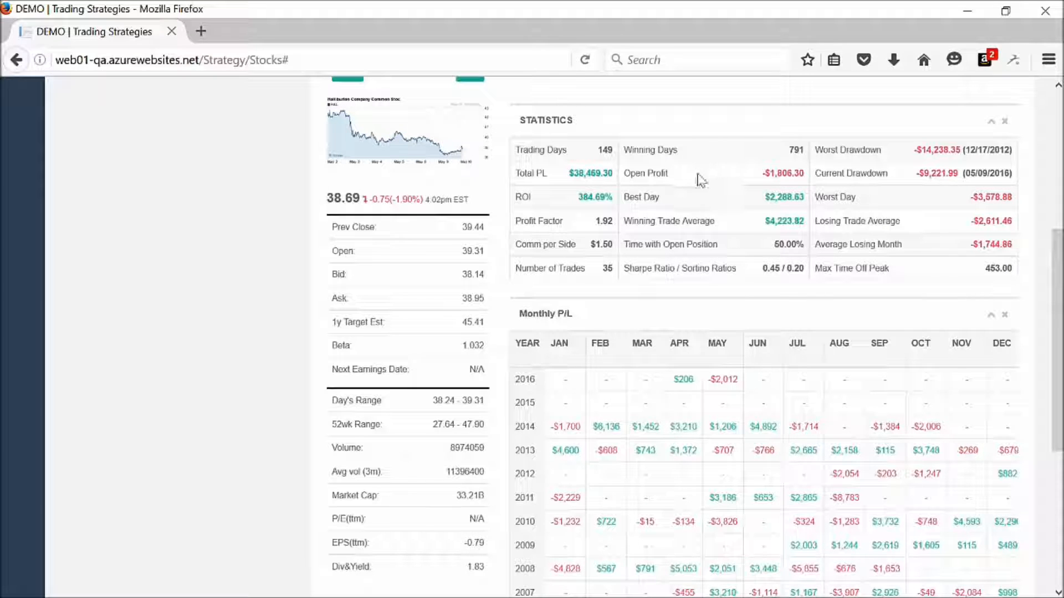
mouse_move(784, 189)
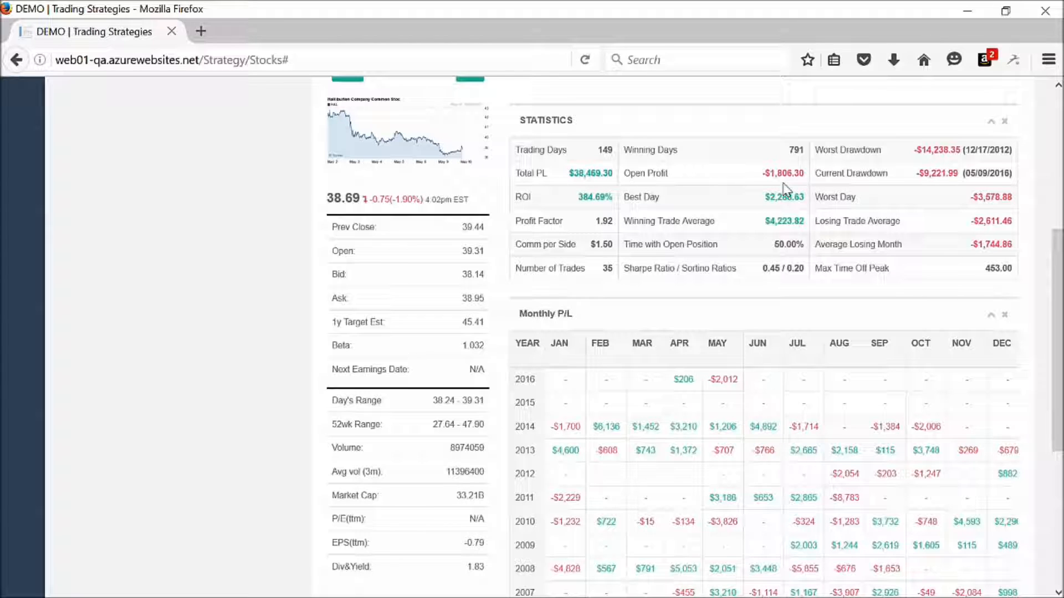
mouse_move(808, 189)
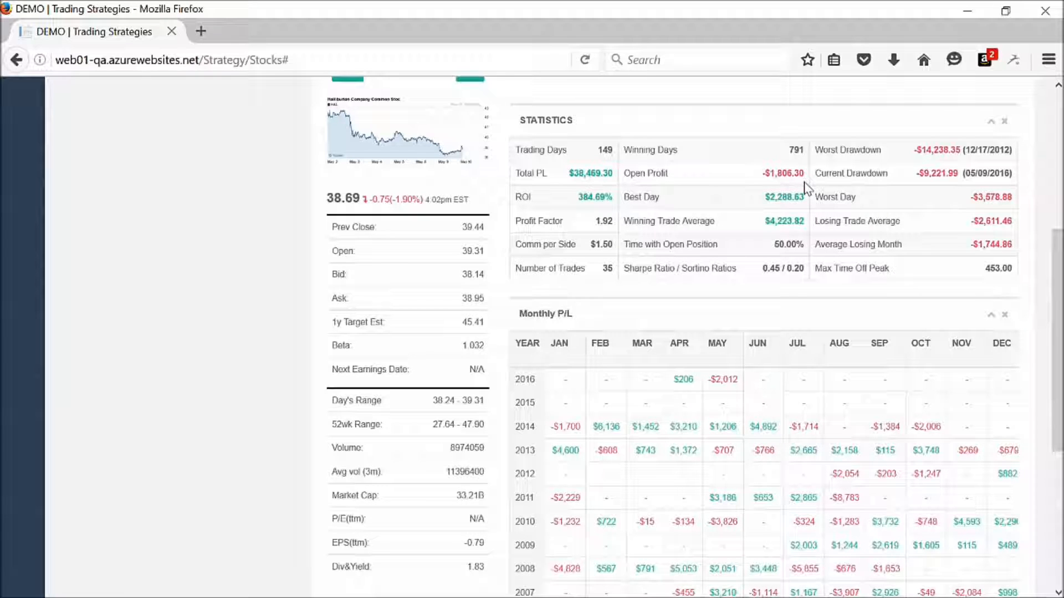
mouse_move(684, 208)
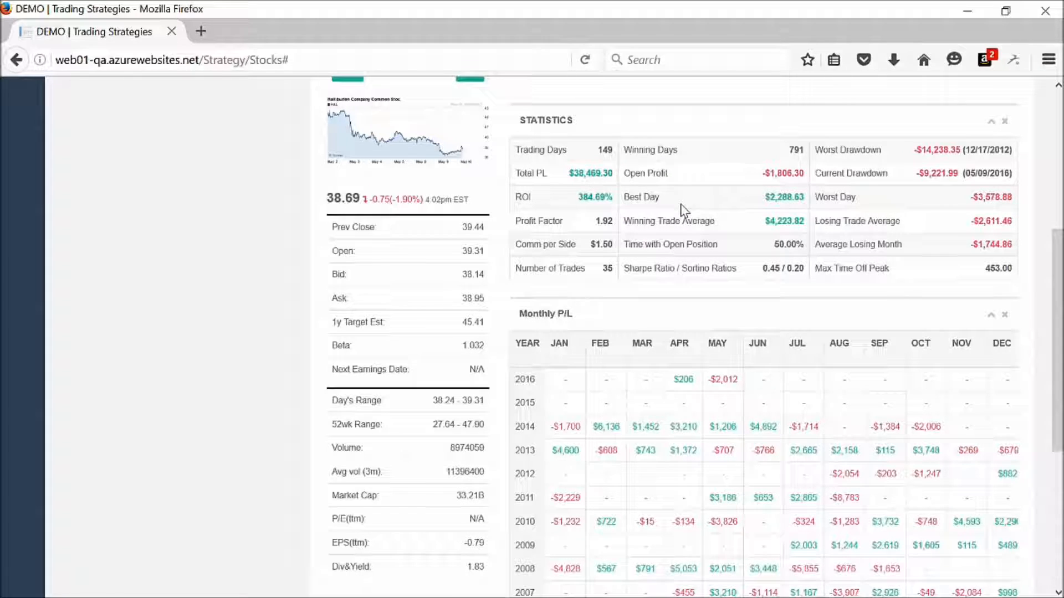
mouse_move(792, 213)
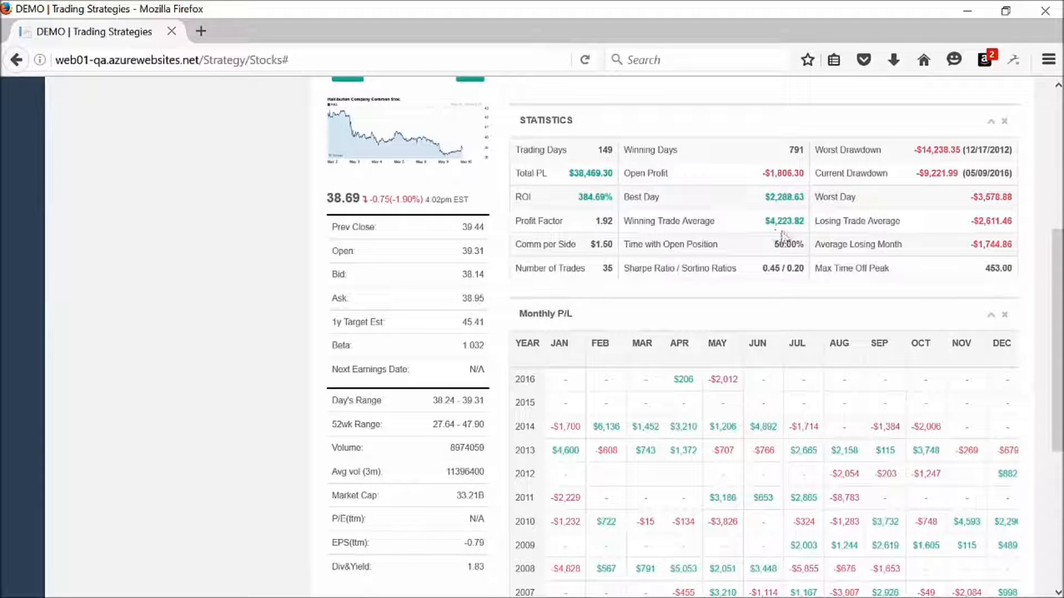
mouse_move(789, 234)
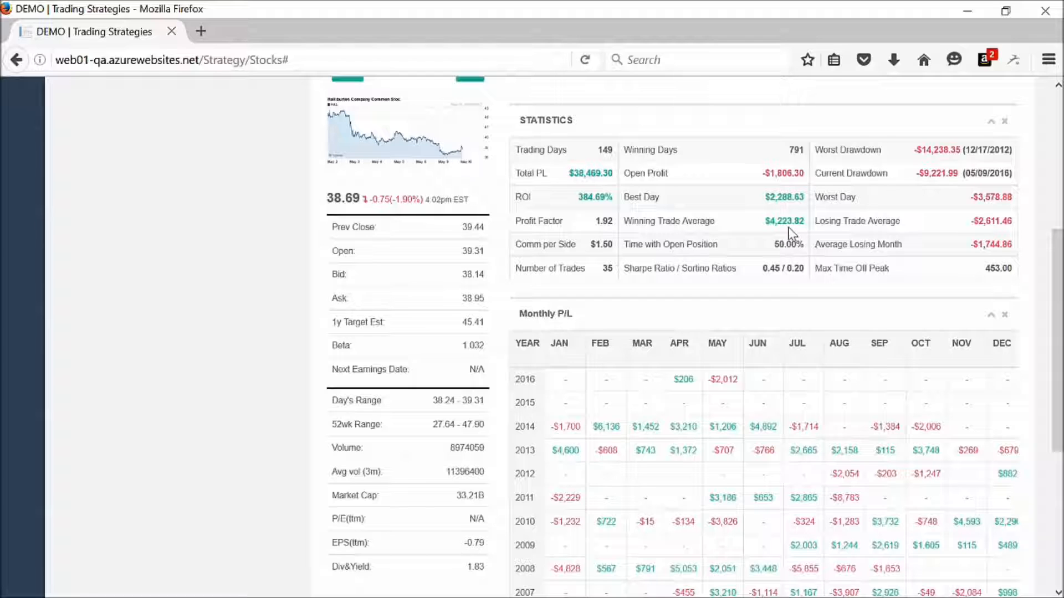
mouse_move(827, 241)
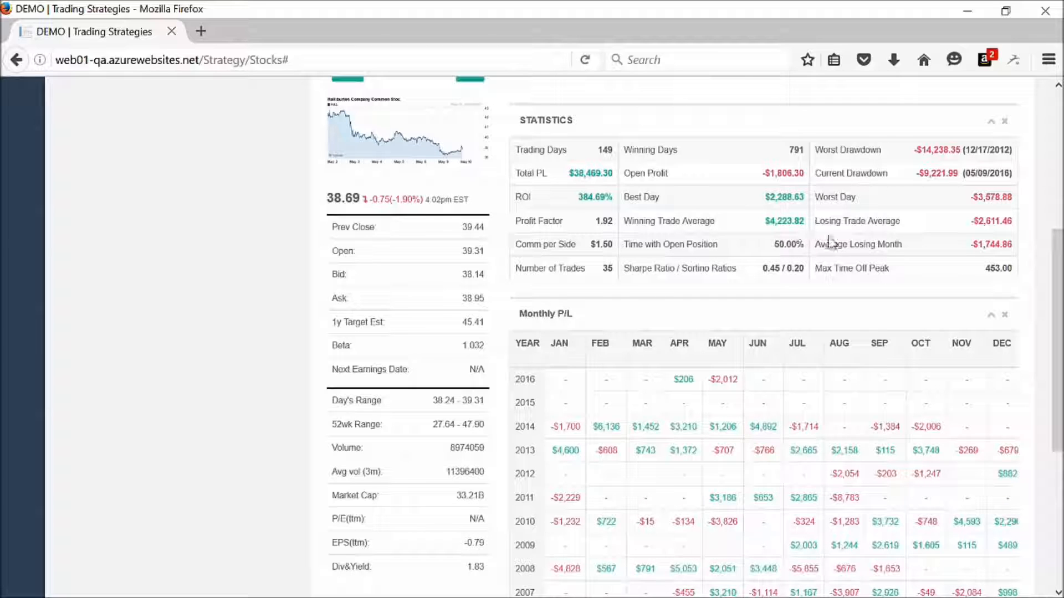
mouse_move(878, 235)
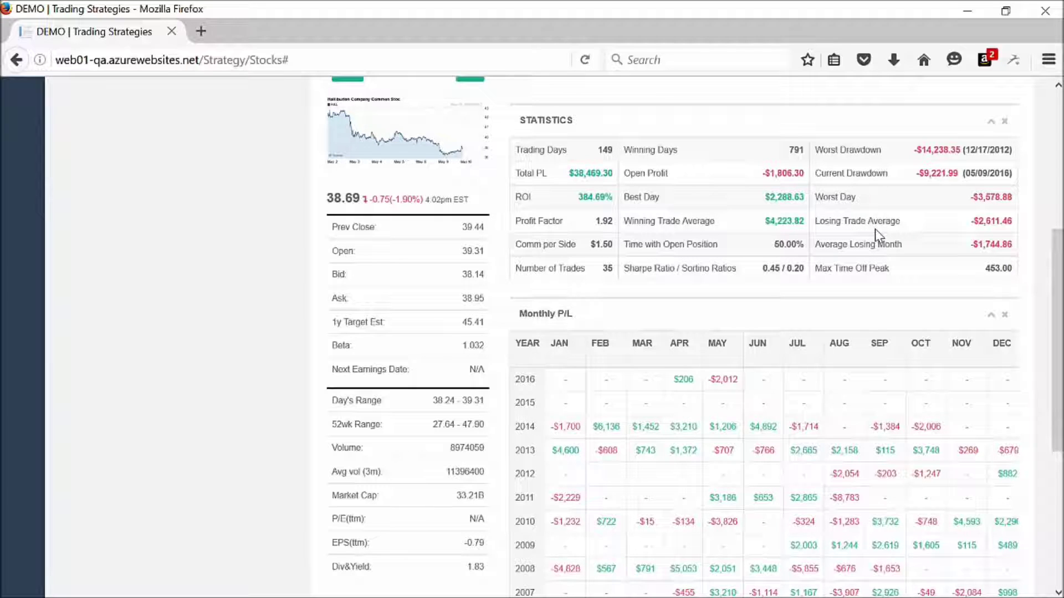
mouse_move(902, 237)
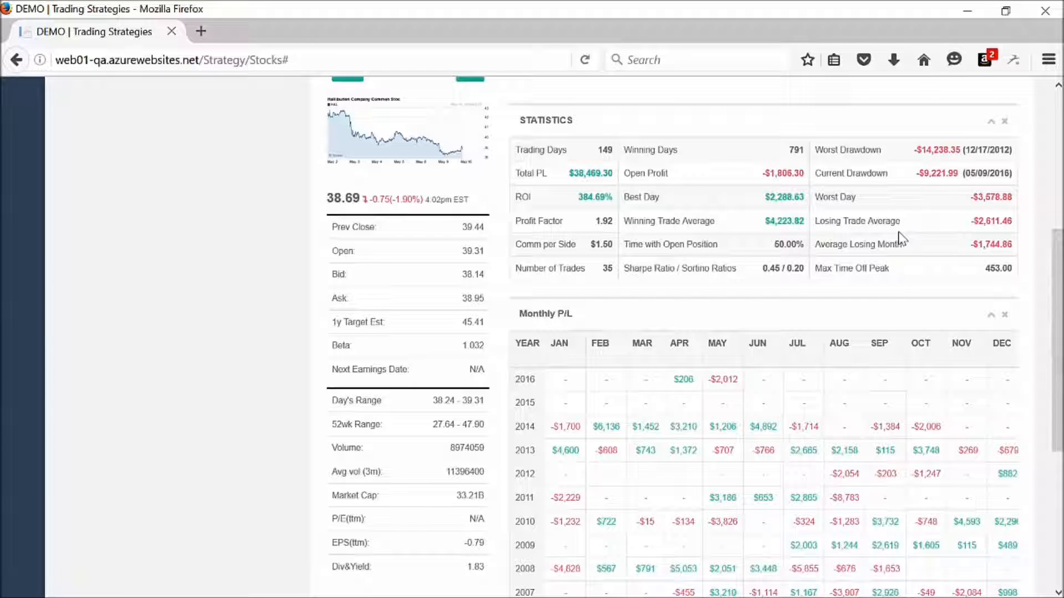
mouse_move(1010, 234)
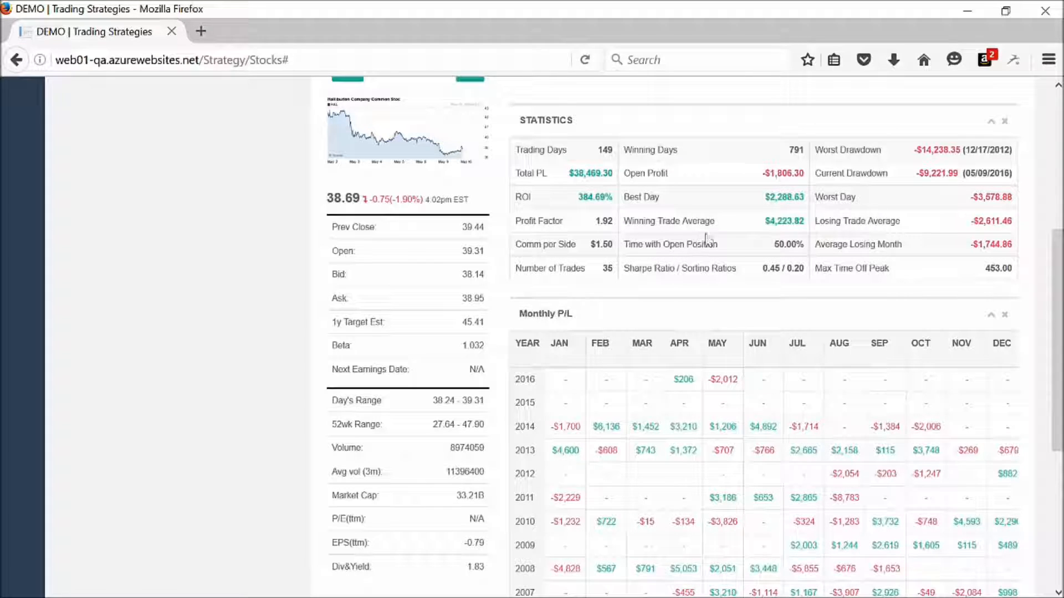
mouse_move(800, 243)
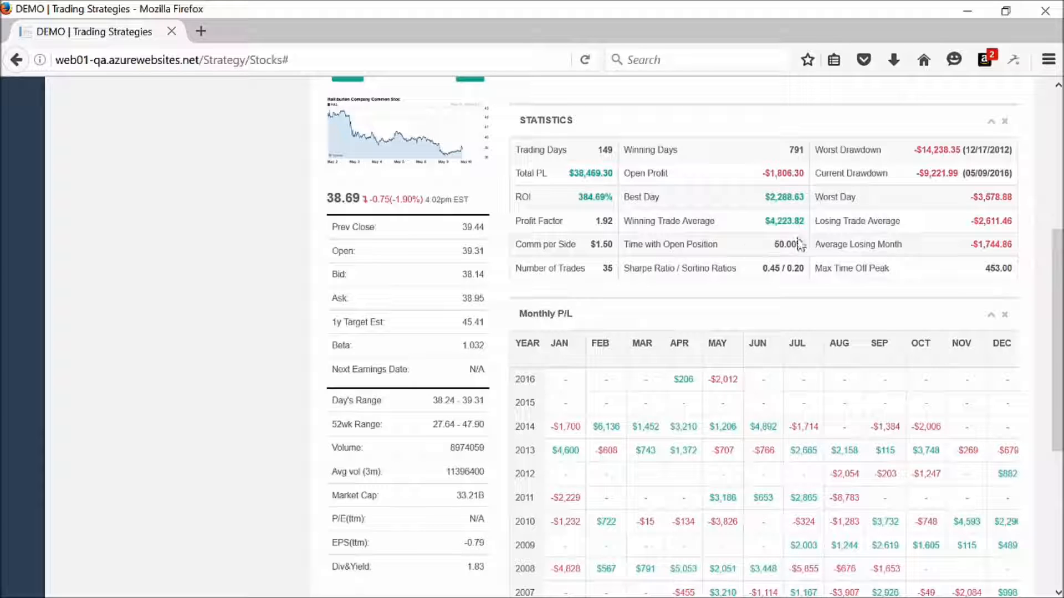
mouse_move(739, 265)
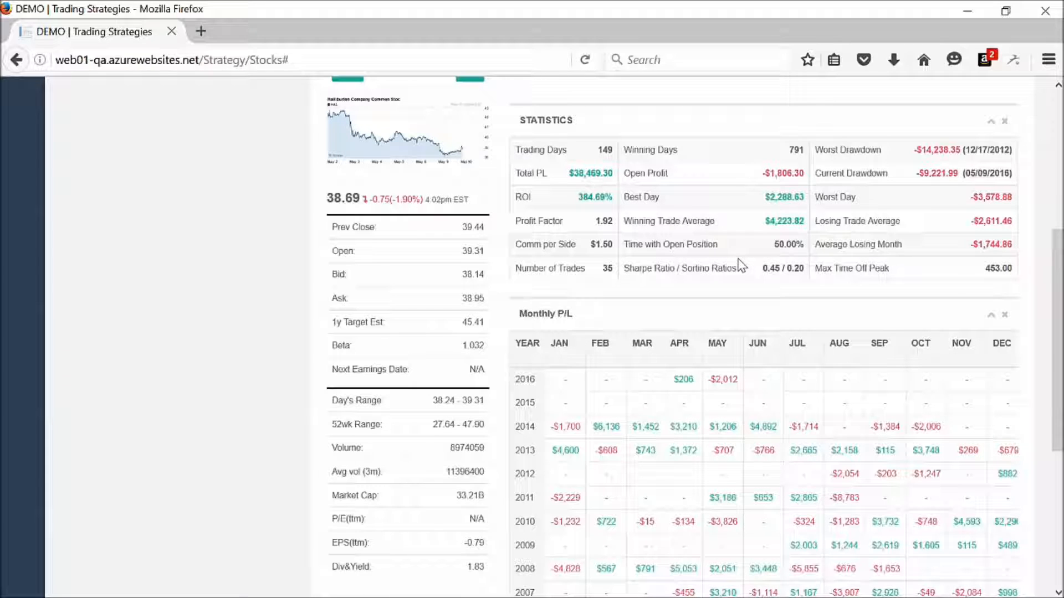
mouse_move(655, 269)
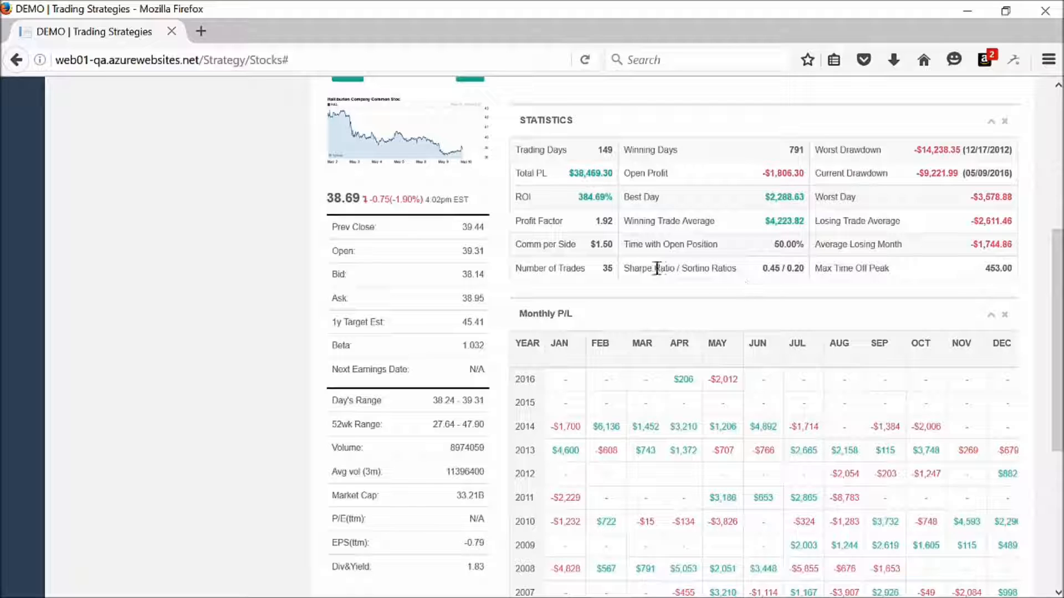
mouse_move(722, 295)
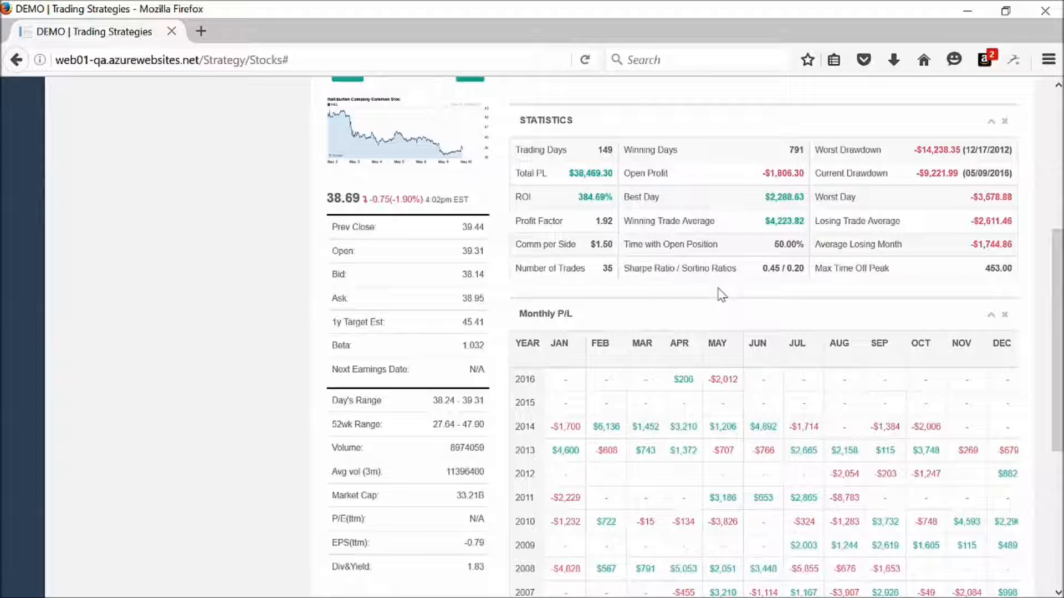
mouse_move(918, 310)
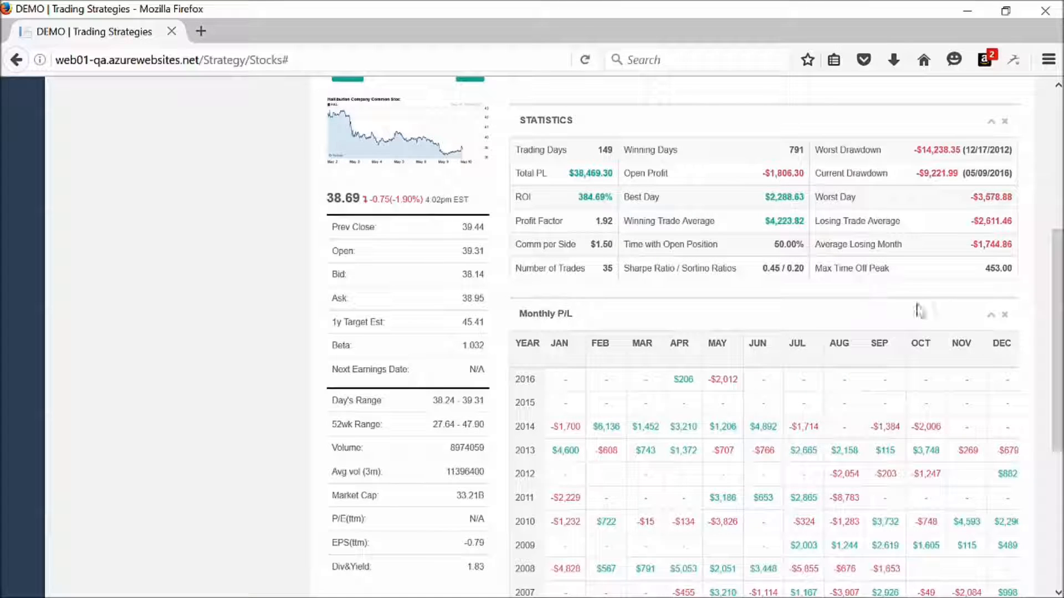
scroll(down, 3)
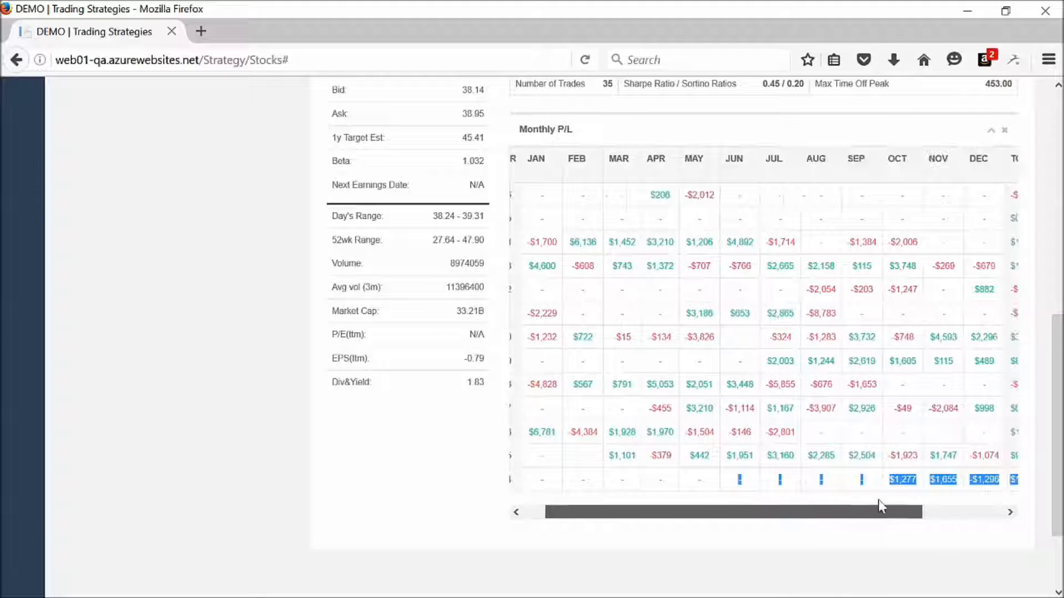
scroll(right, 3)
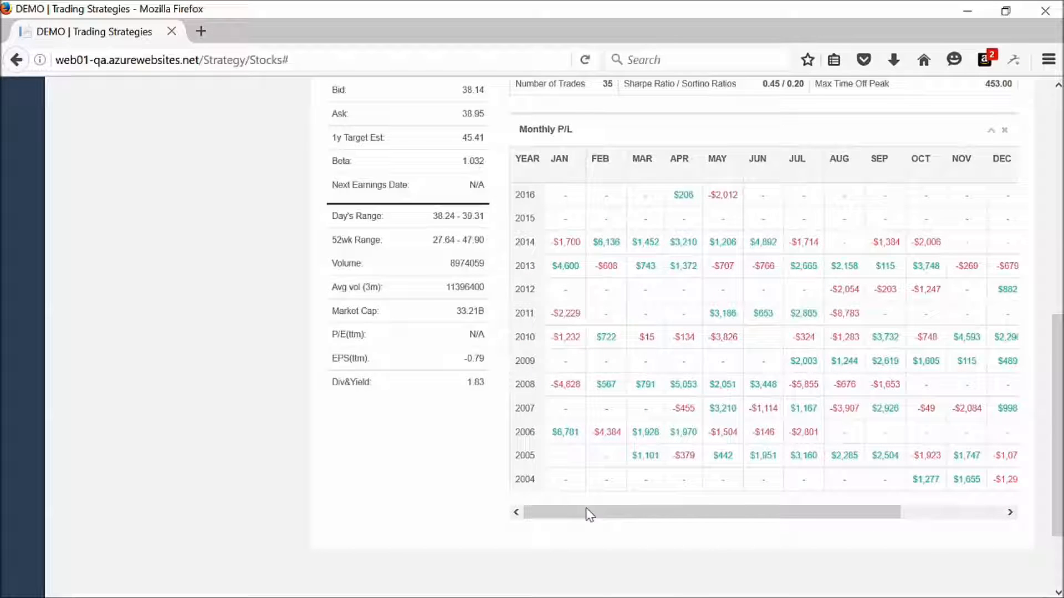
scroll(up, 3)
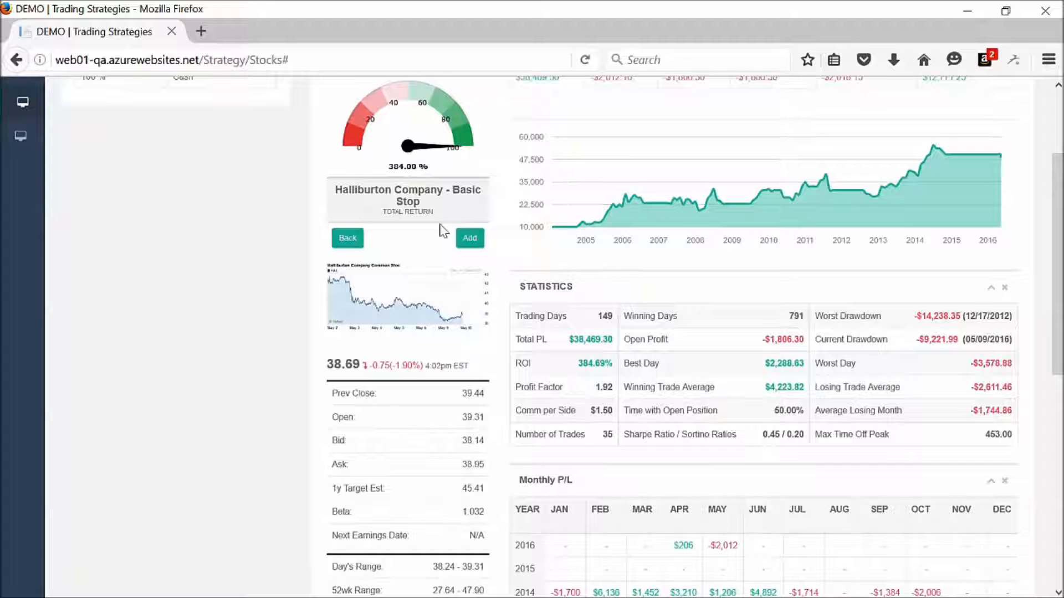
Step: Return to the strategies list and add HAL - Basic Stop, giving it 10% with 90% cash
click(347, 237)
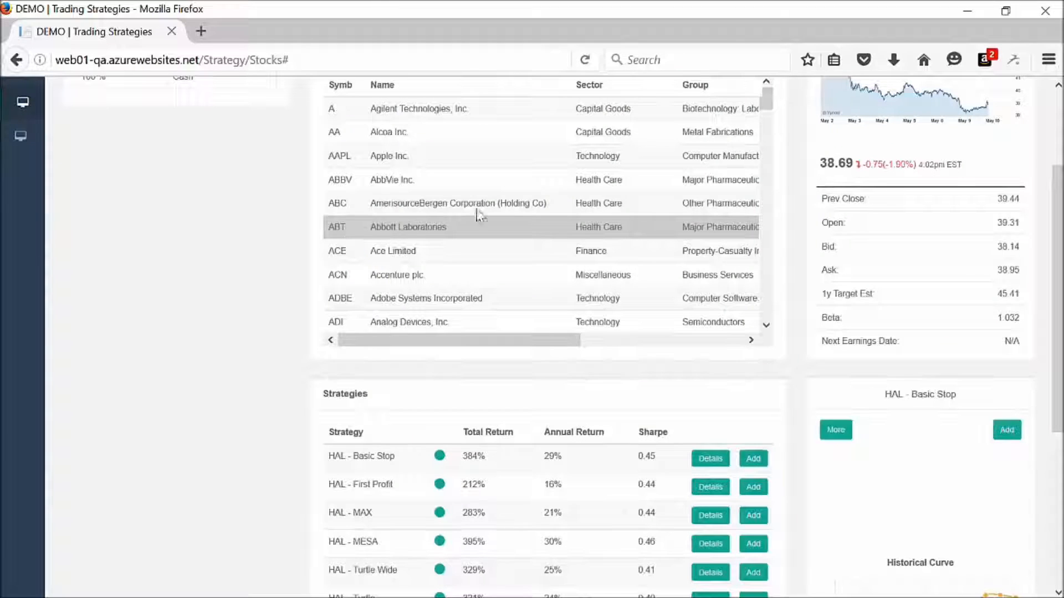
click(710, 458)
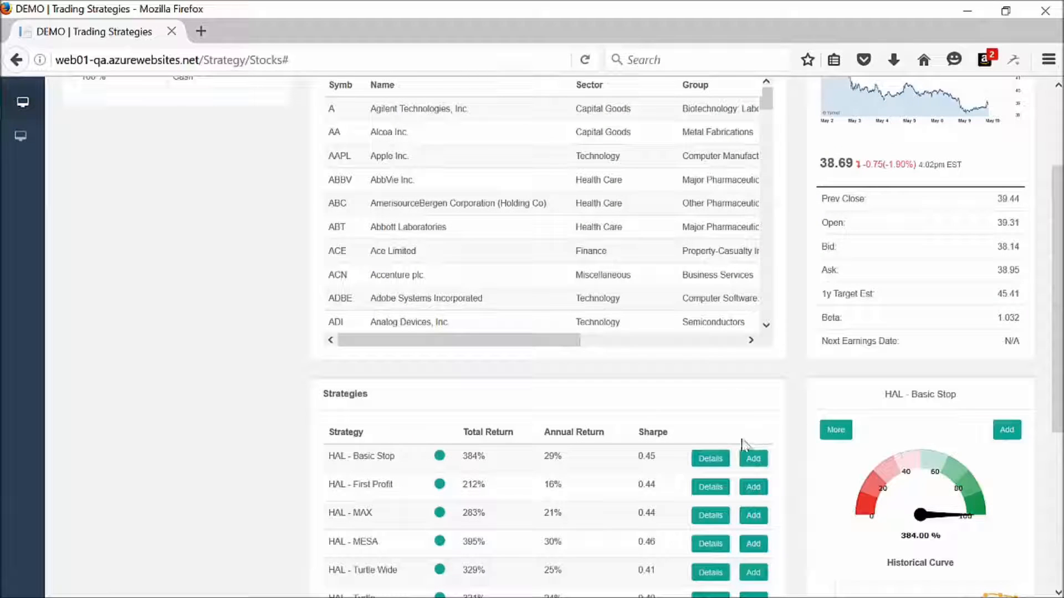
click(752, 459)
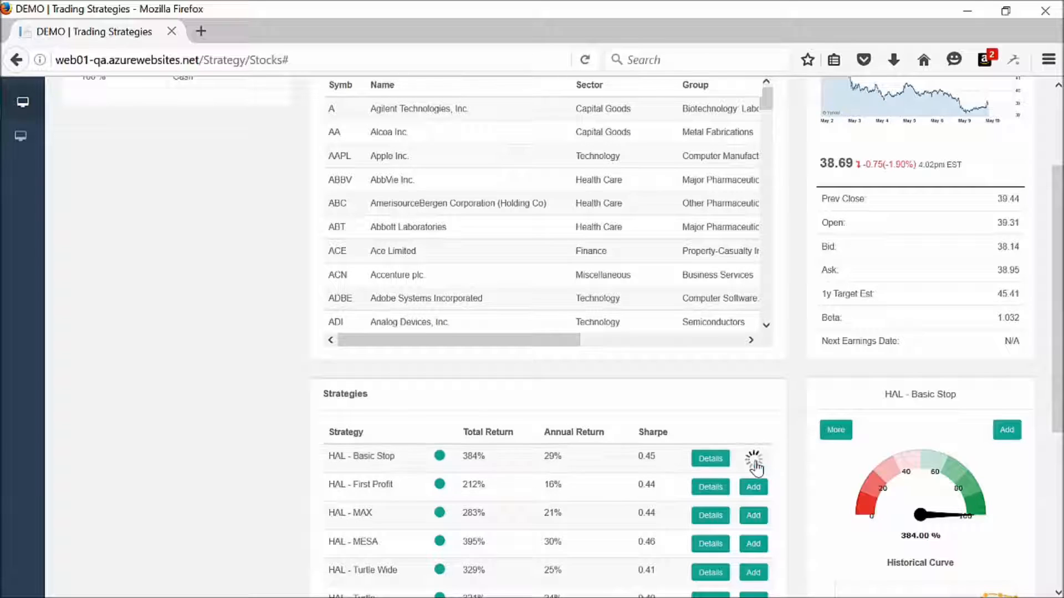
click(753, 458)
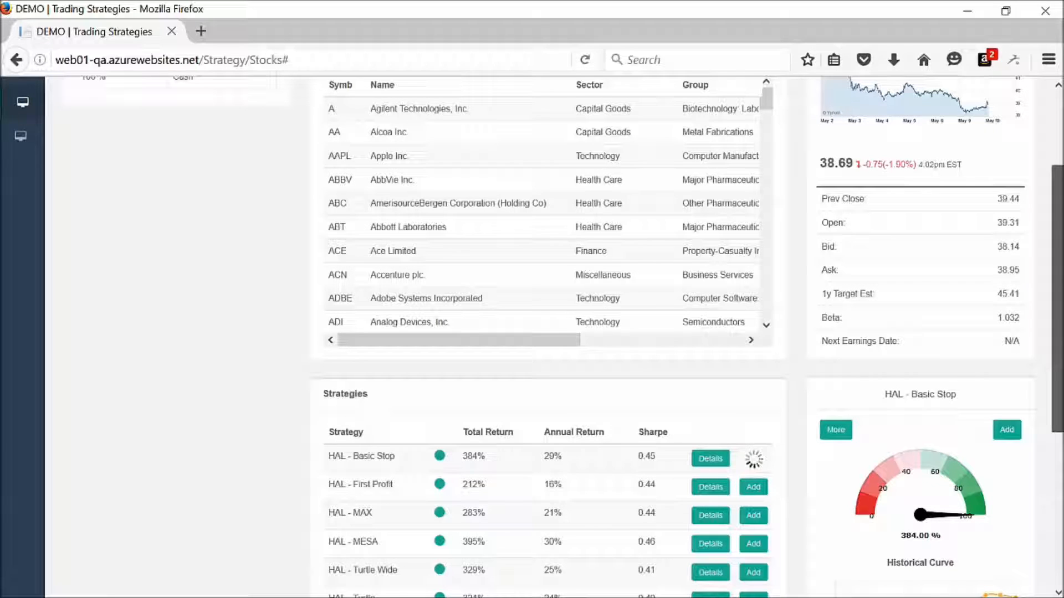
scroll(up, 3)
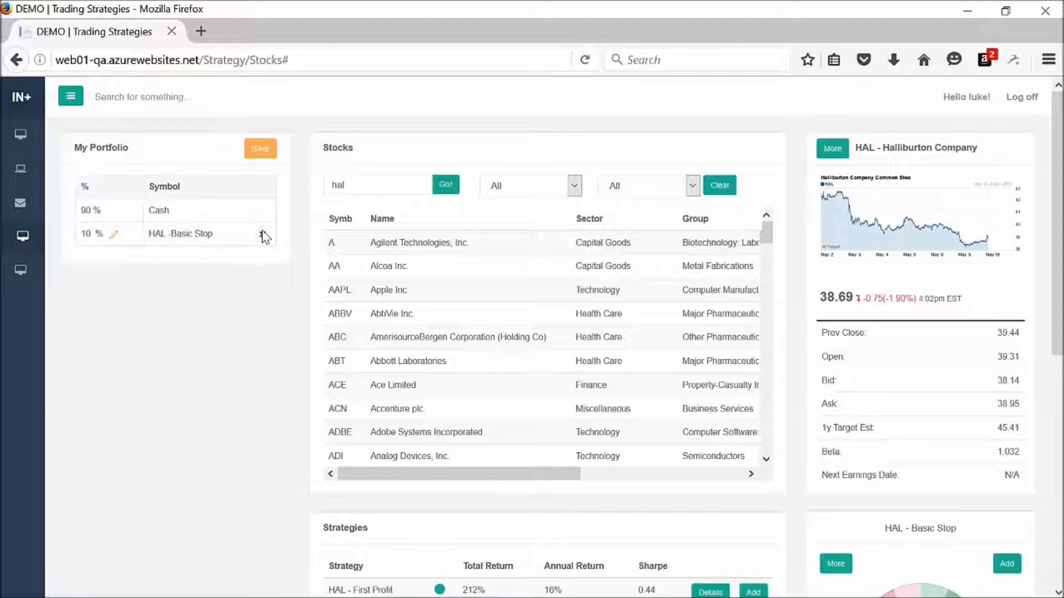
Step: Search the Stocks list for 'nke' (Nike), then clear the search
click(377, 185)
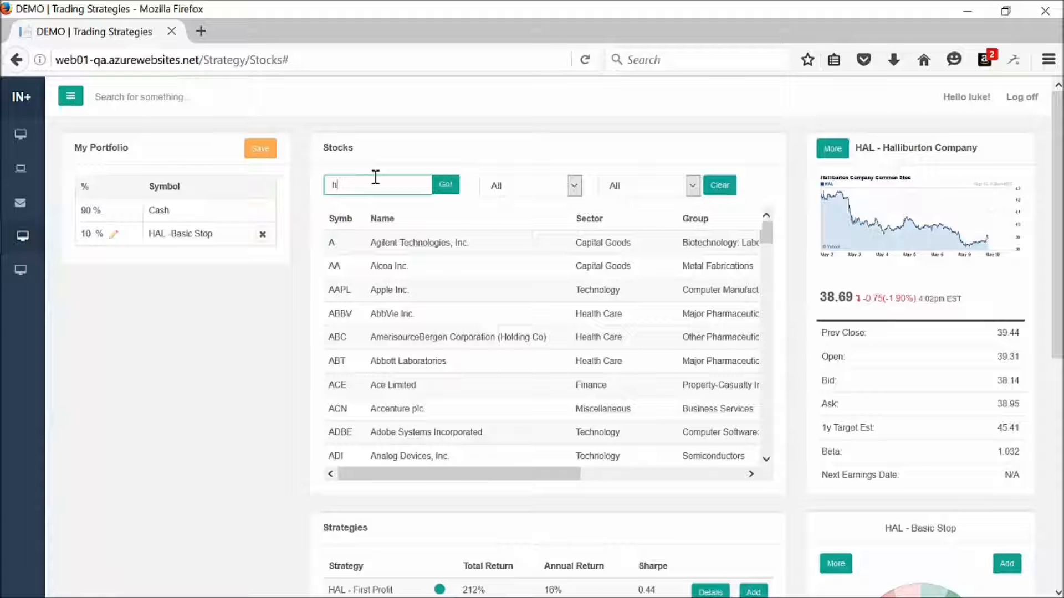
text(nke)
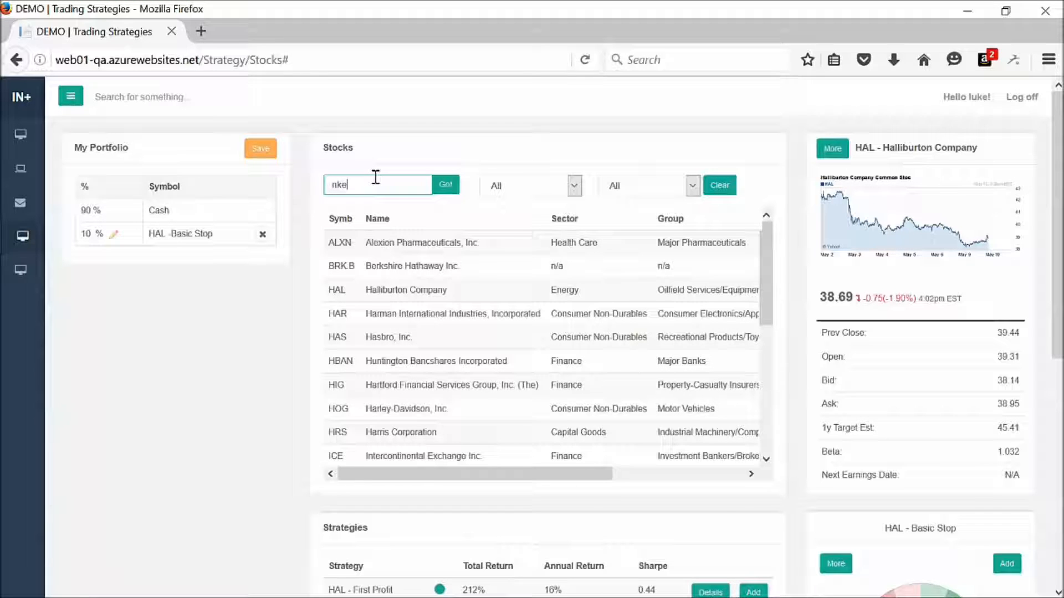
click(445, 185)
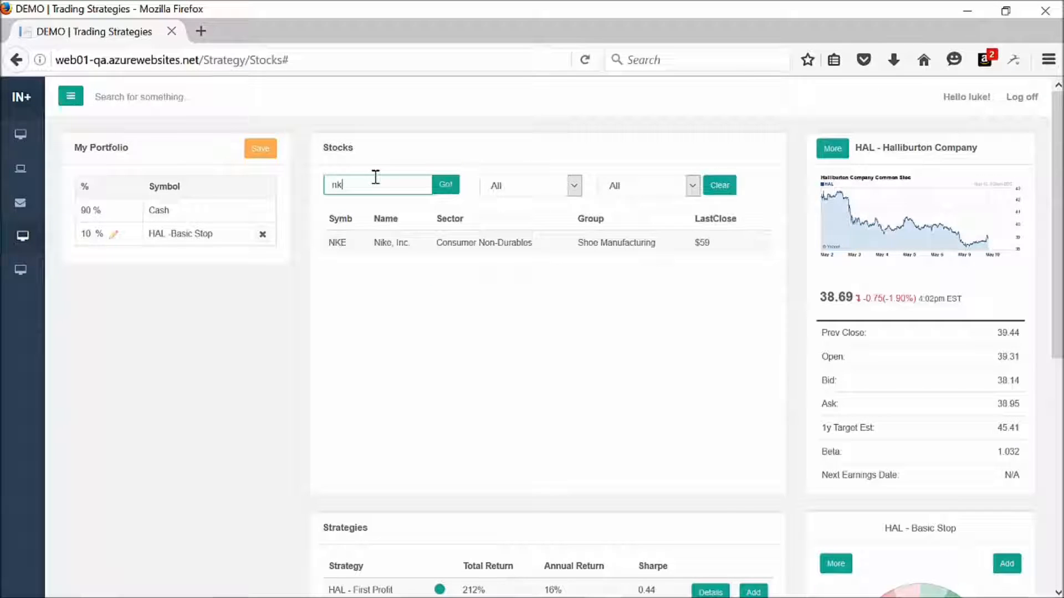
click(718, 185)
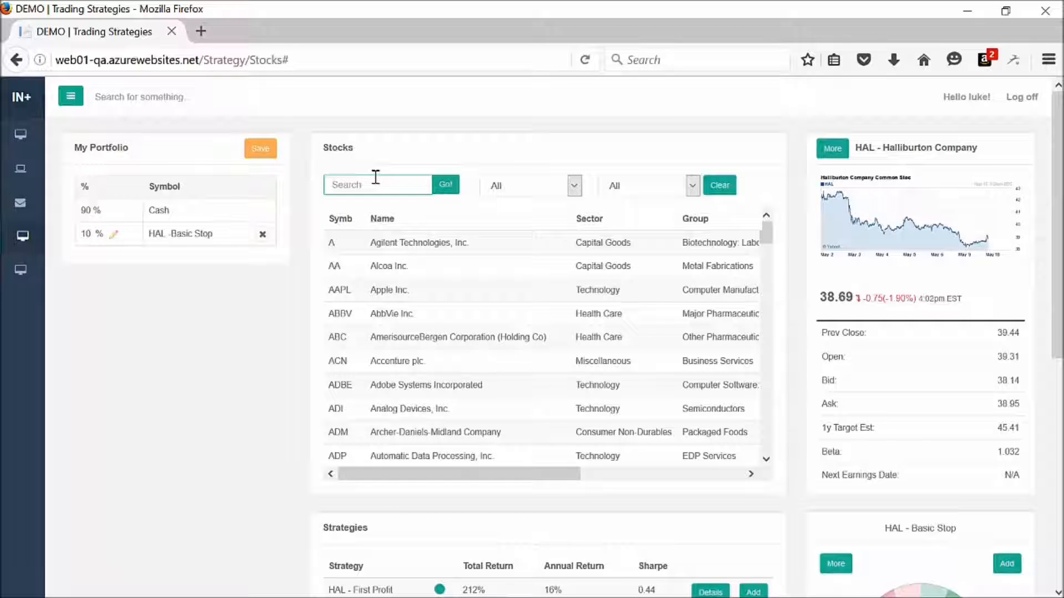
Step: Search for 'gild' and select Gilead Sciences to show its price summary and strategies
text(gild)
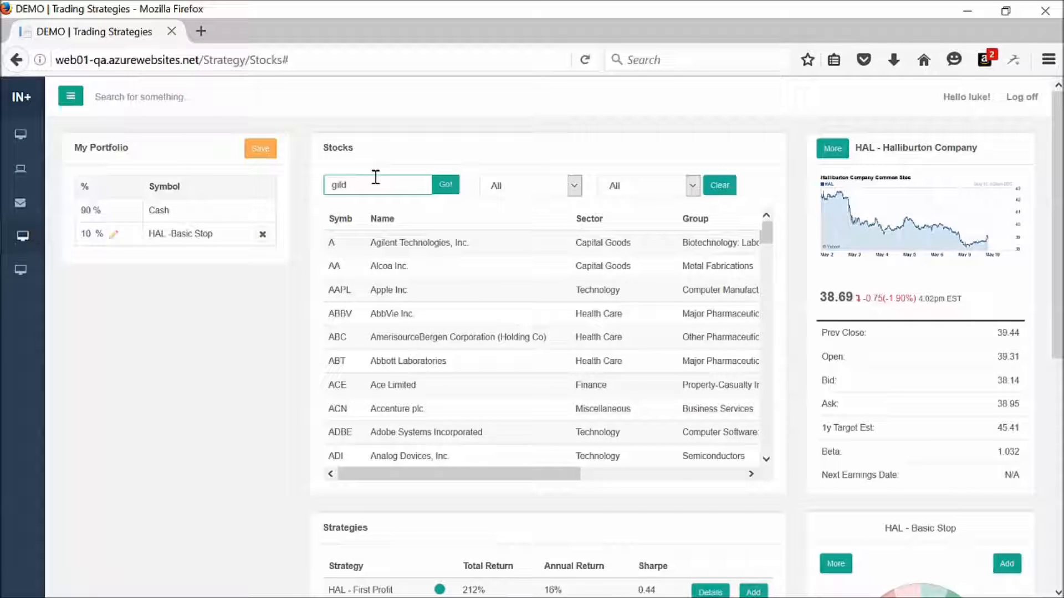
click(446, 185)
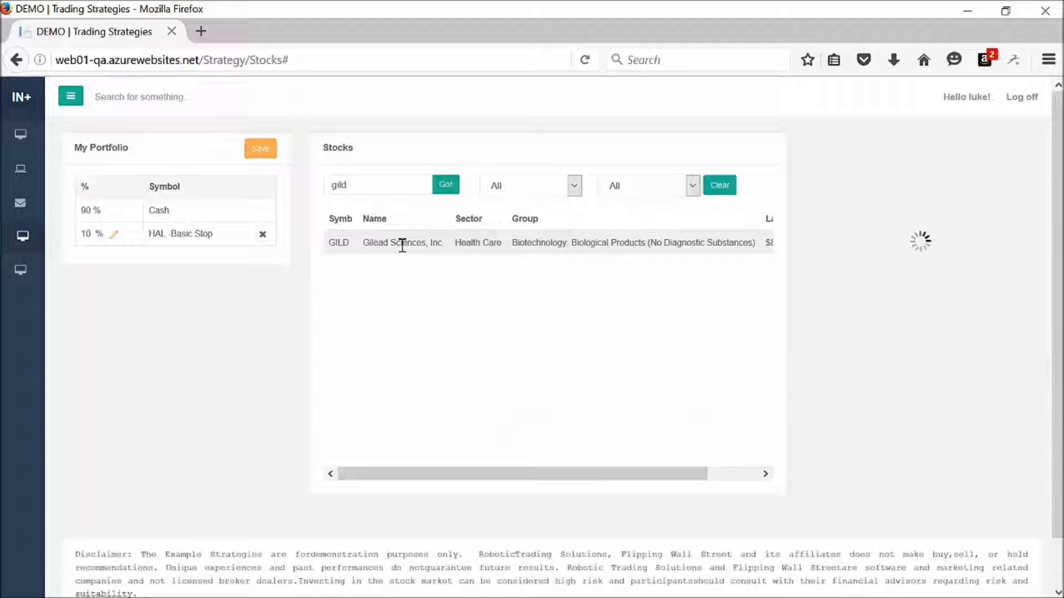
click(402, 243)
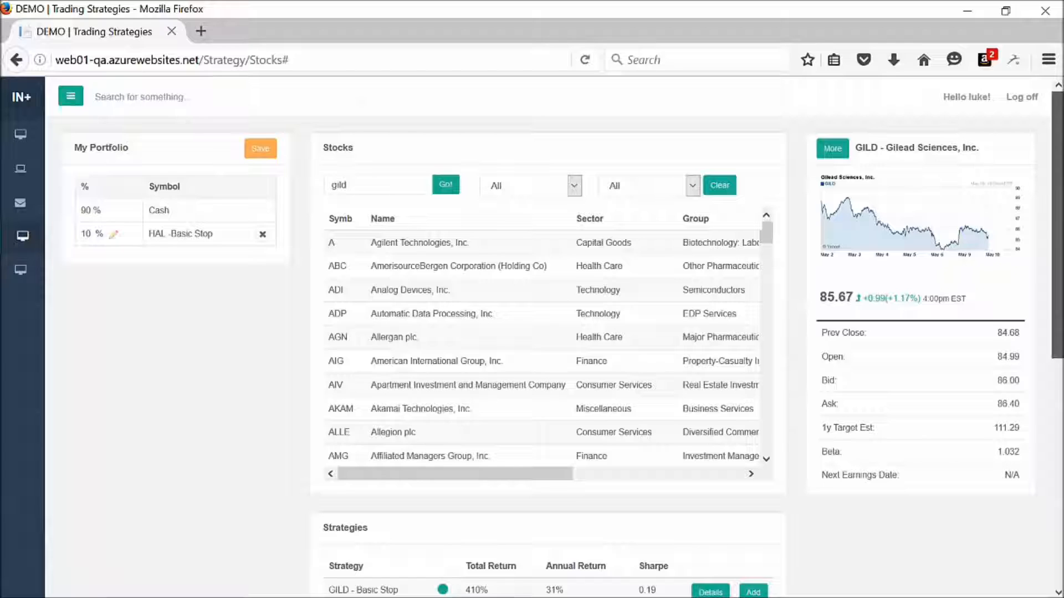
Step: Select the GILD - First Profit row and load its full details report showing a 1127% return
scroll(down, 3)
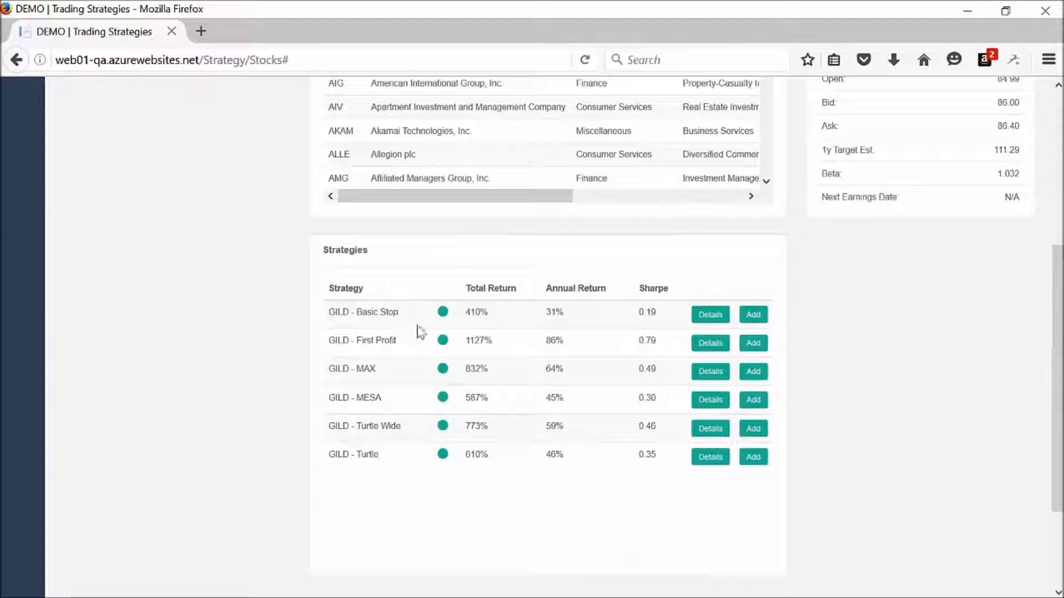
mouse_move(539, 353)
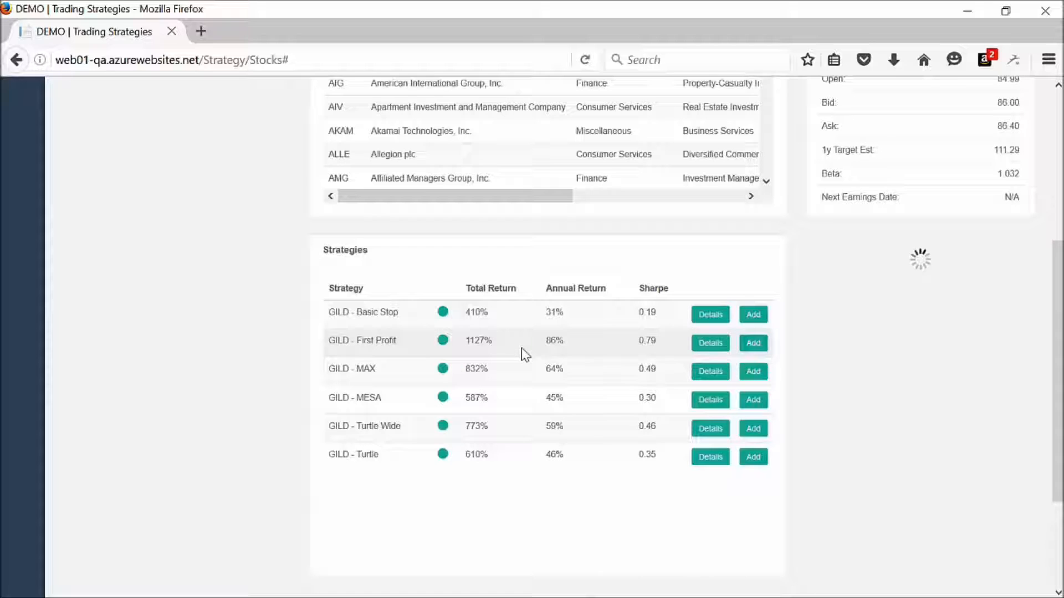
click(709, 342)
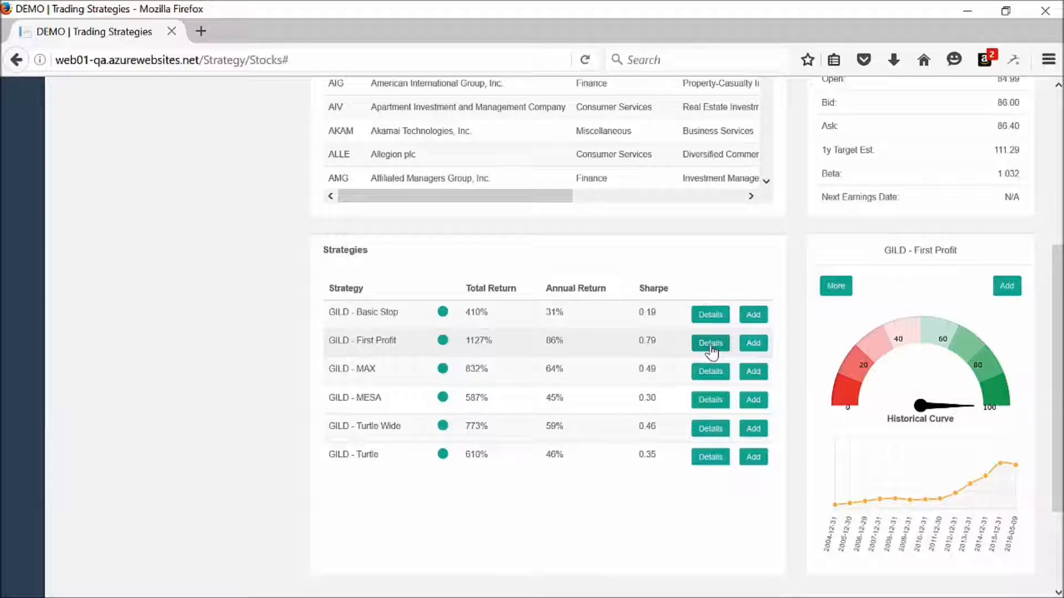
click(709, 343)
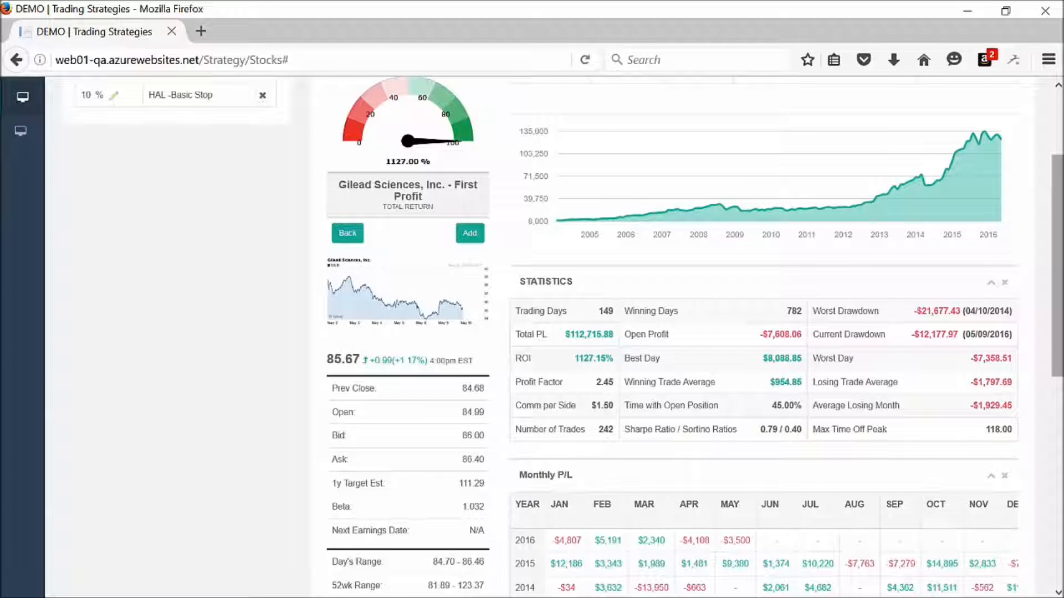
scroll(up, 3)
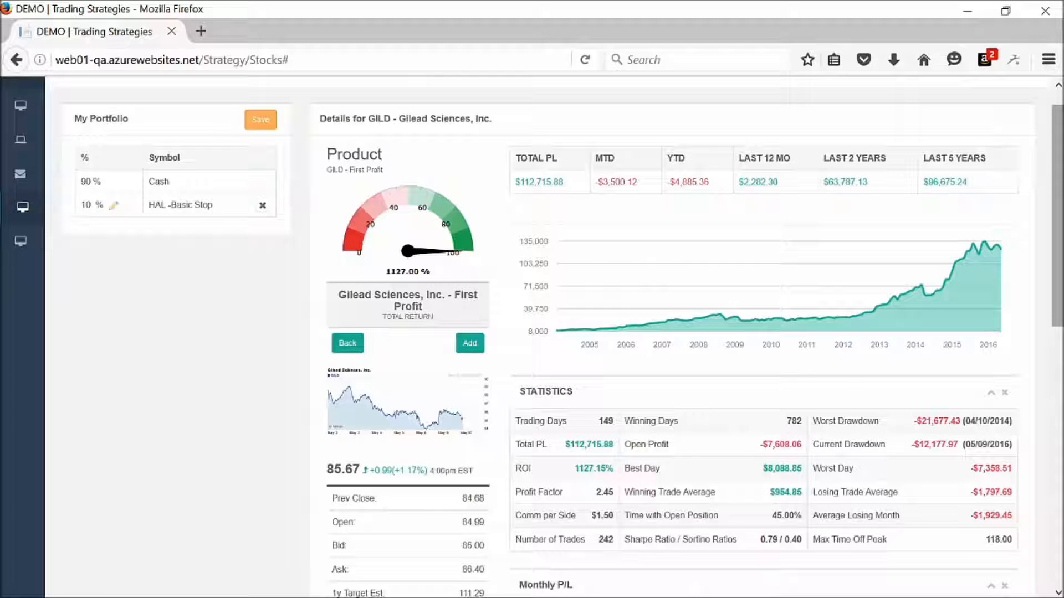
scroll(down, 3)
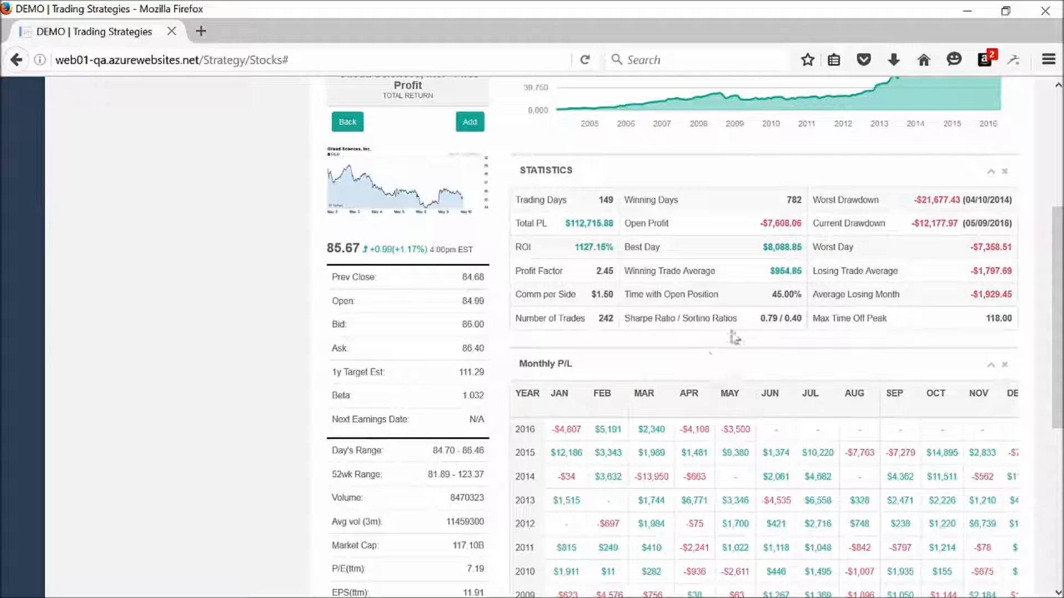
scroll(down, 3)
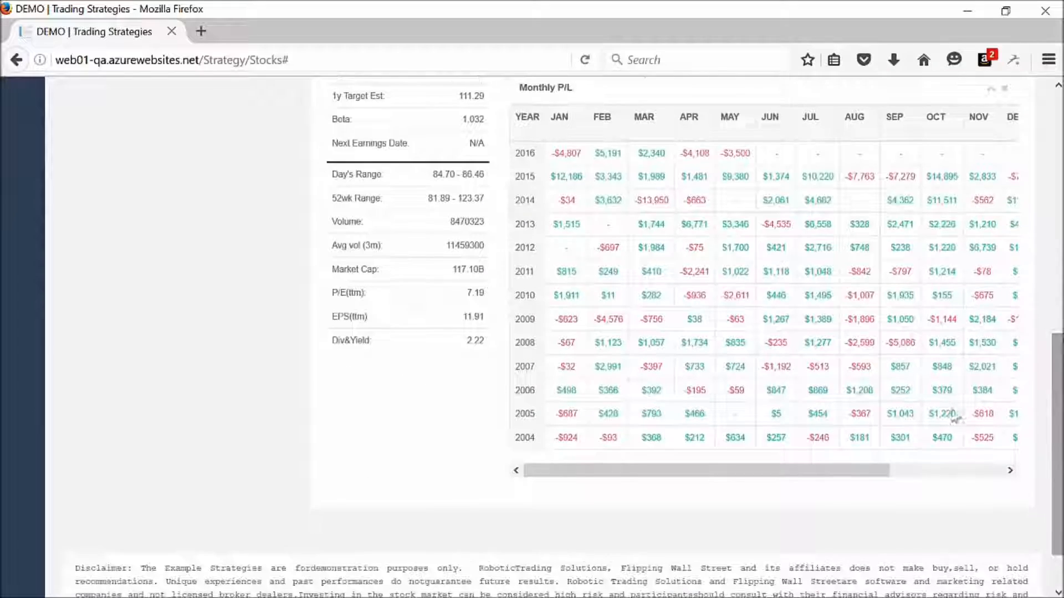
scroll(up, 3)
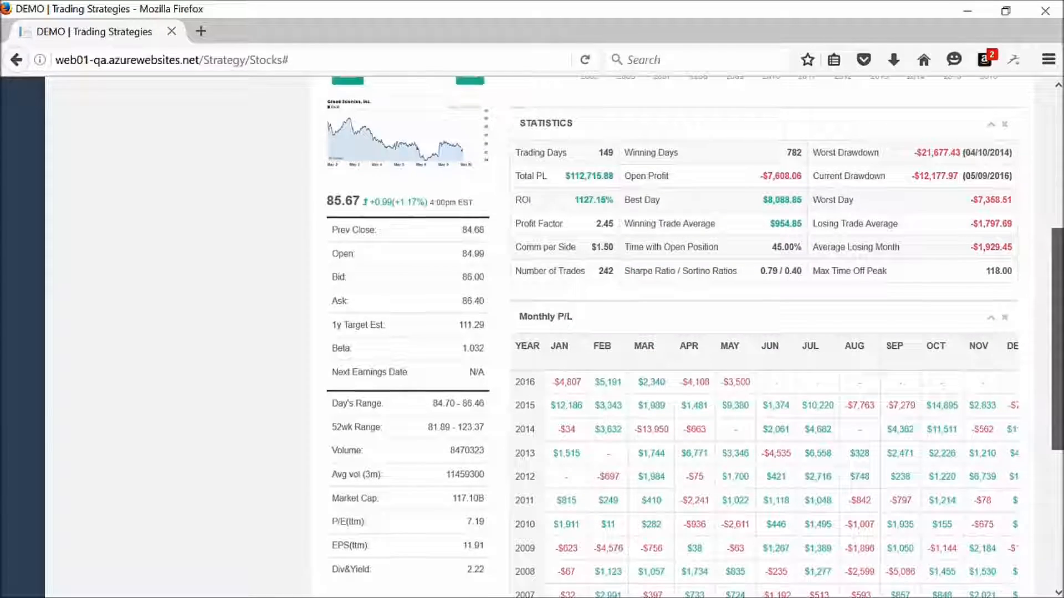
scroll(up, 3)
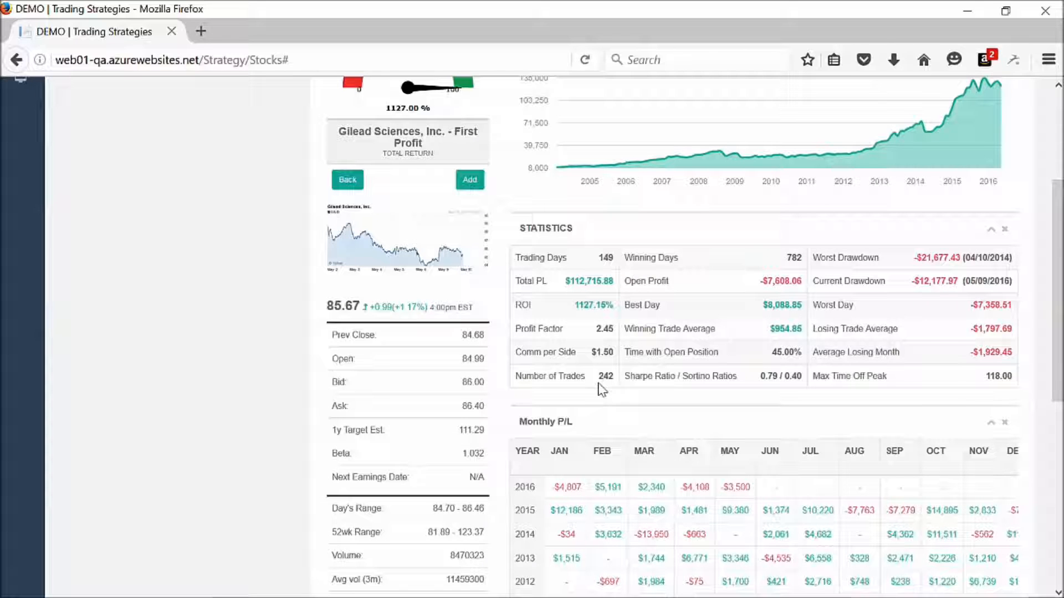
scroll(up, 3)
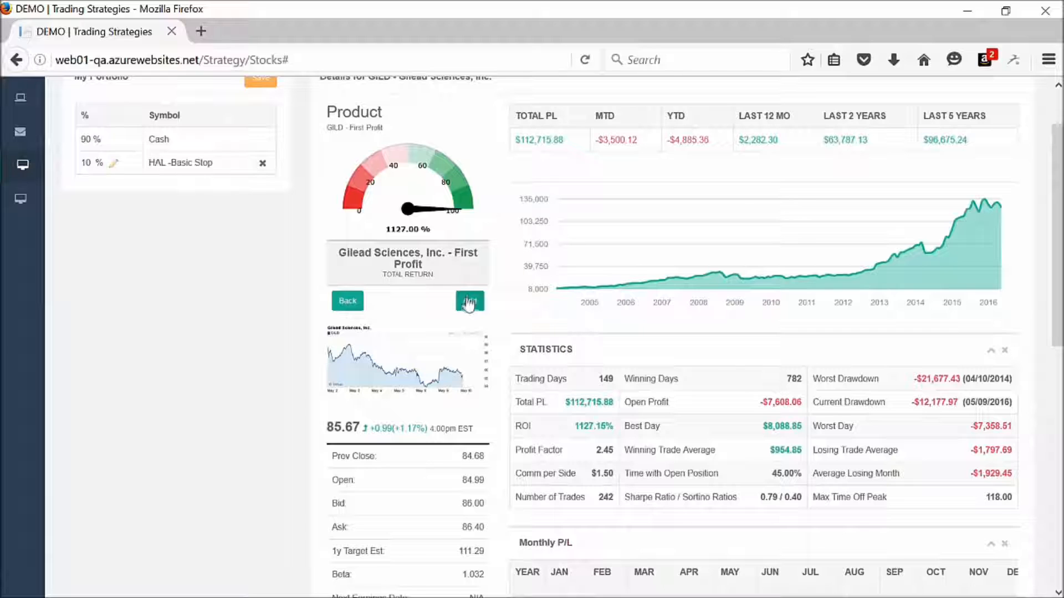
Step: Add GILD First Profit at 10% beside HAL Basic Stop and return to the Stocks page
click(470, 301)
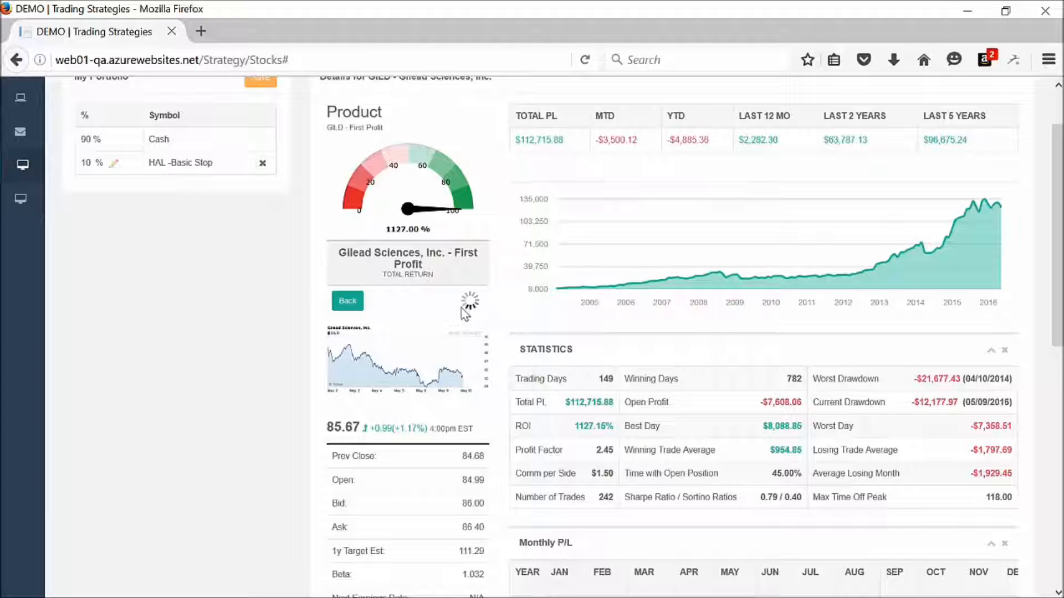
mouse_move(347, 300)
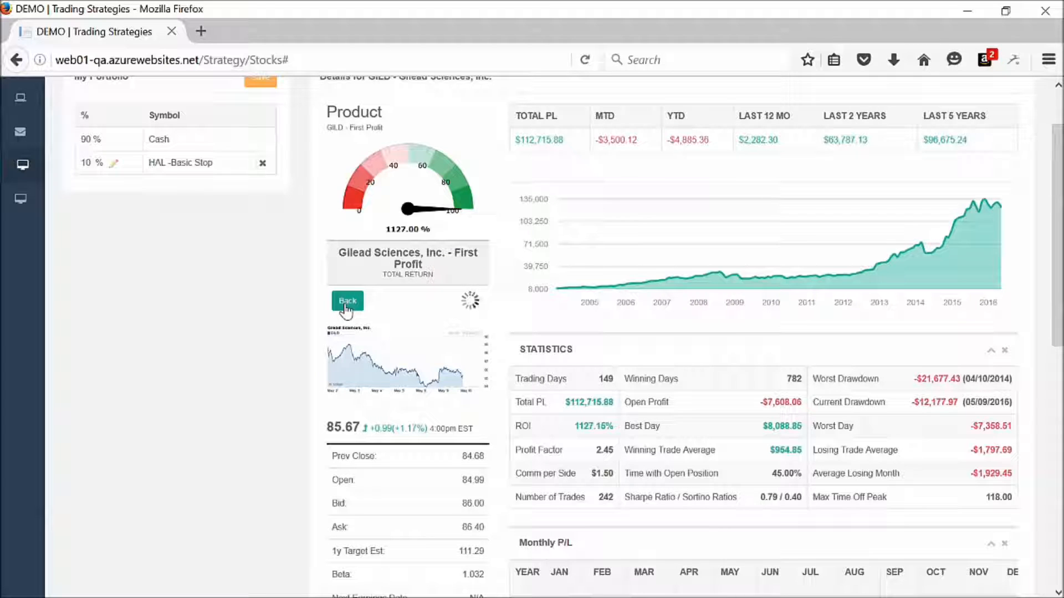
click(347, 300)
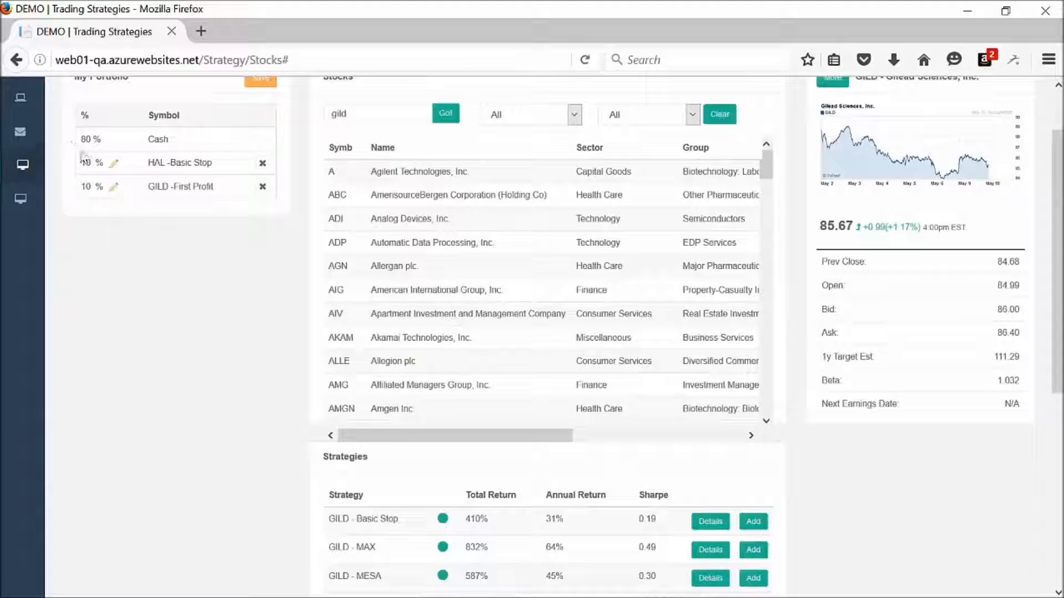
scroll(up, 3)
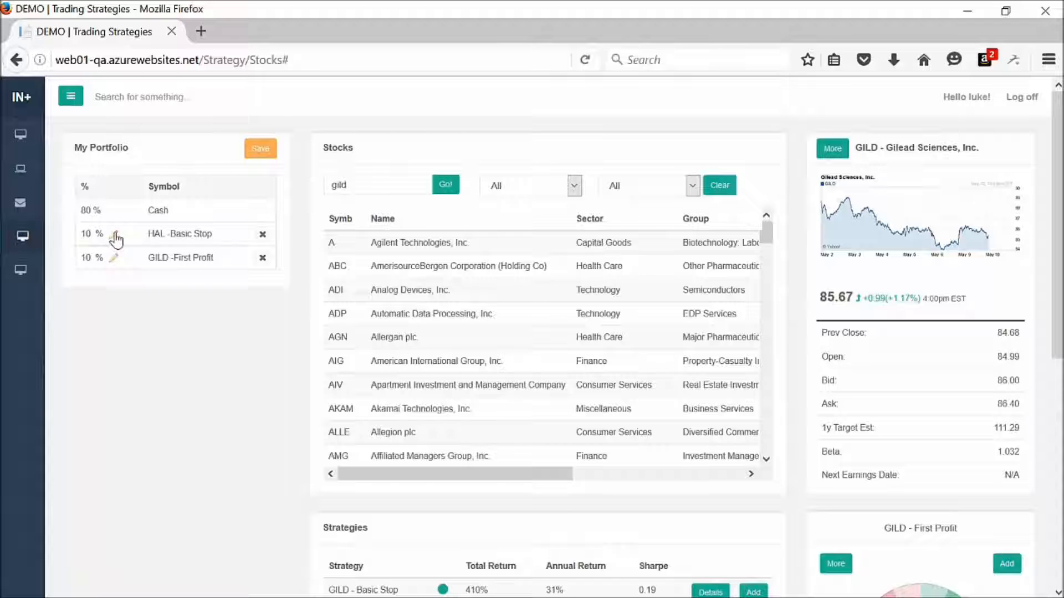
Step: Edit the HAL Basic Stop allocation to 20%, leaving 70% cash
click(92, 234)
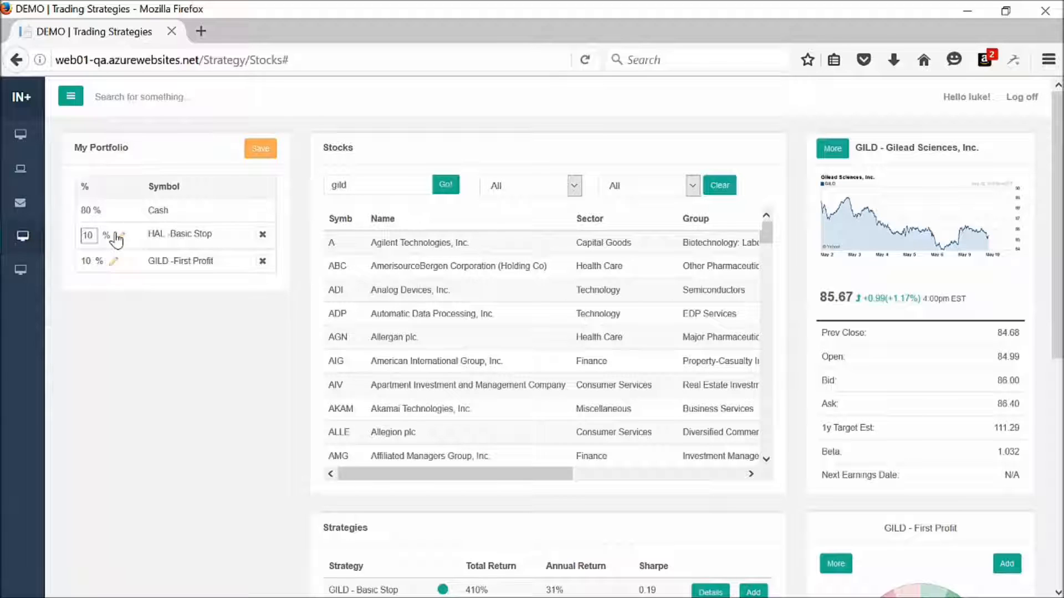
click(88, 235)
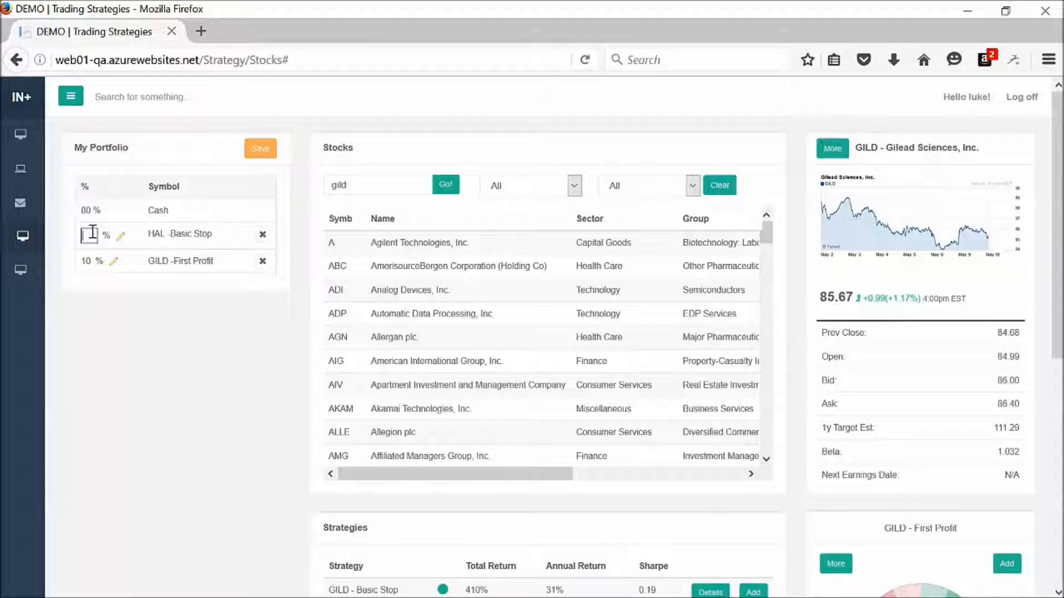
text(20)
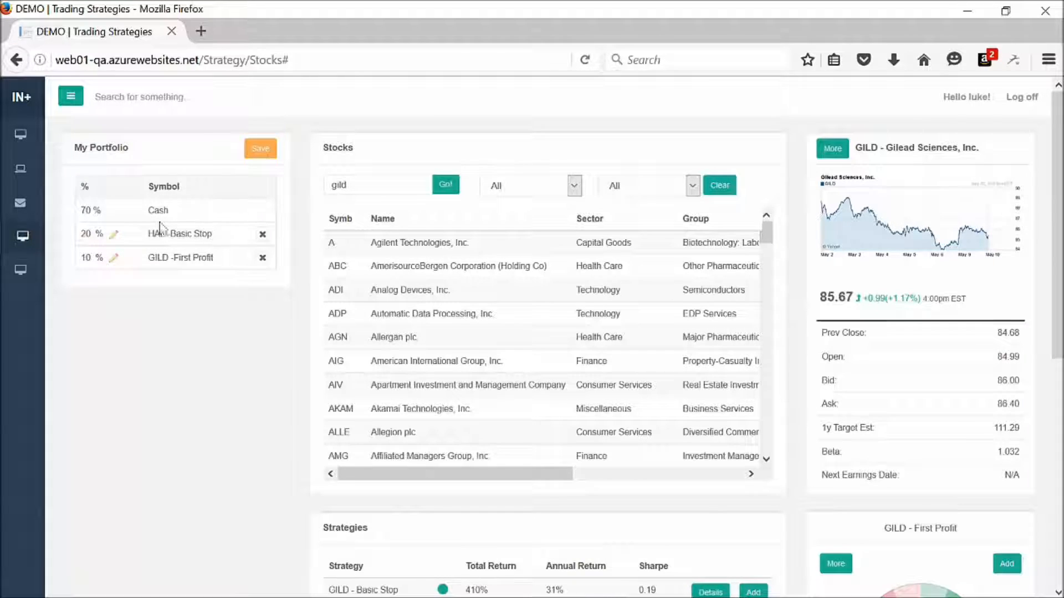
mouse_move(238, 263)
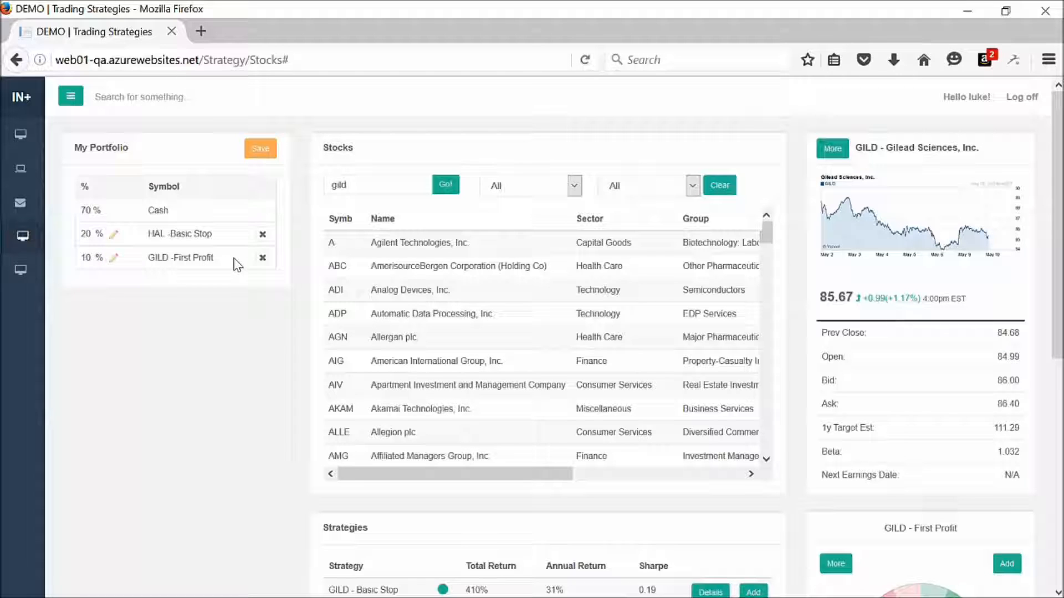
mouse_move(220, 209)
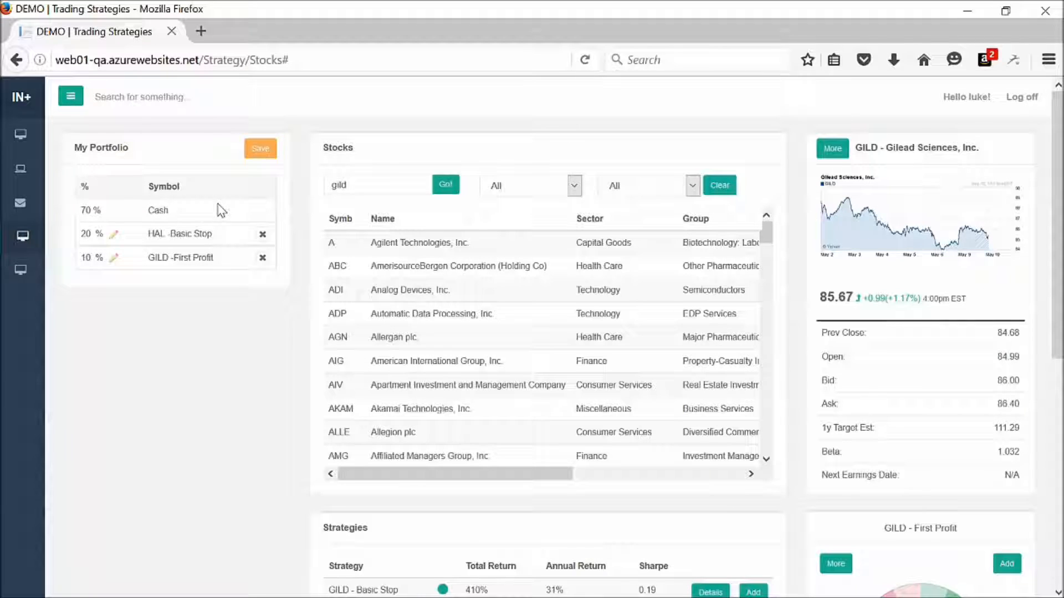
mouse_move(169, 233)
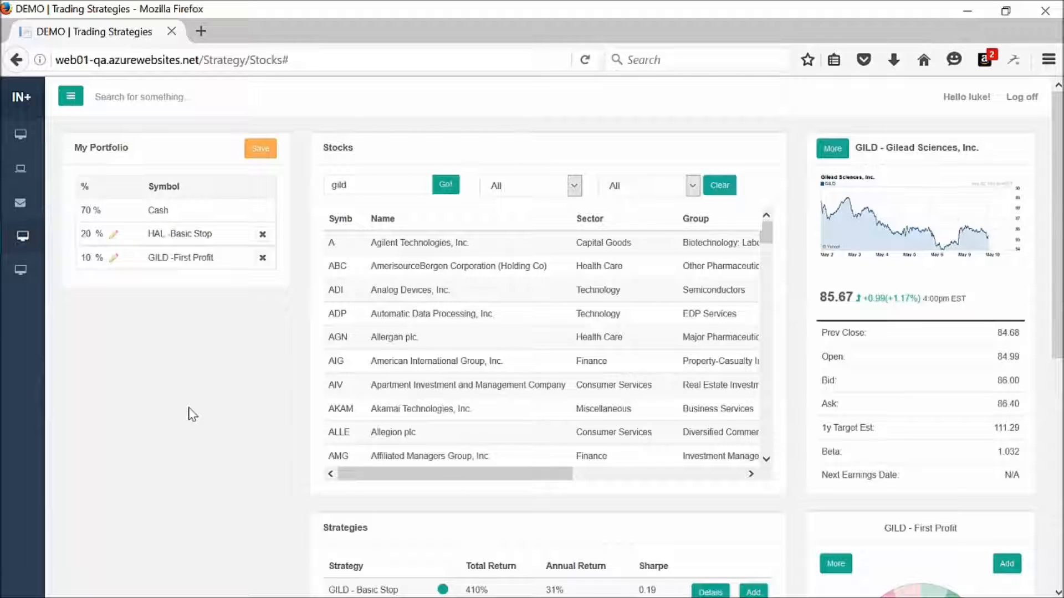
mouse_move(203, 392)
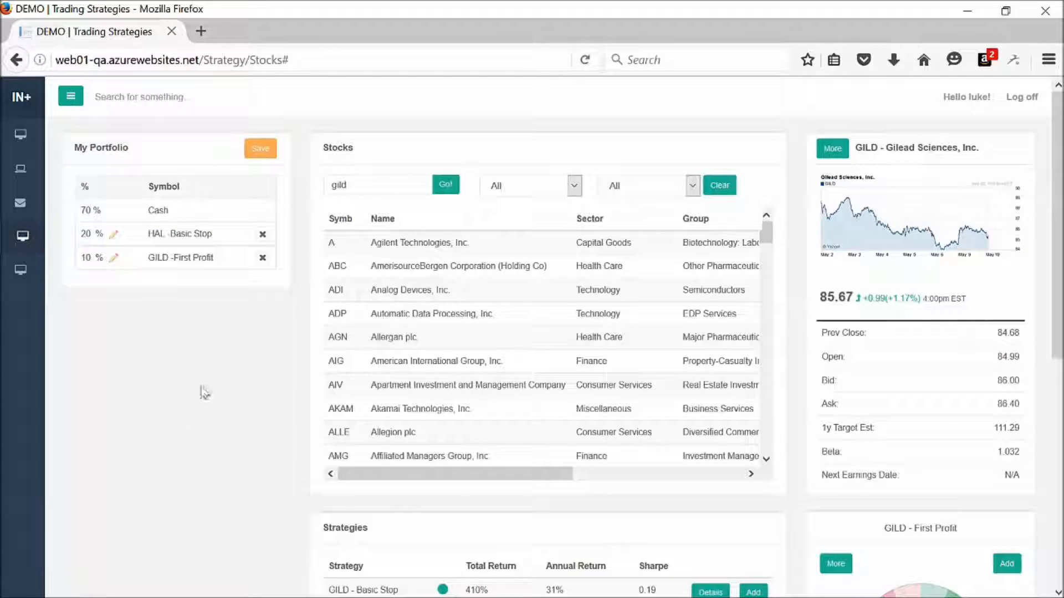
Step: Save the portfolio so both strategies are listed as Pending
click(260, 147)
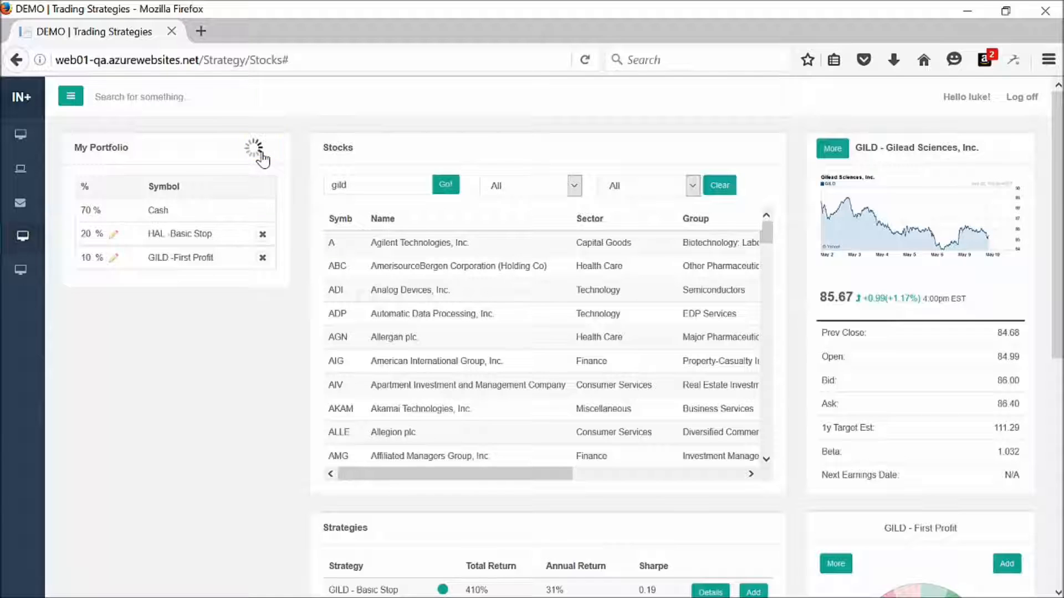
click(260, 147)
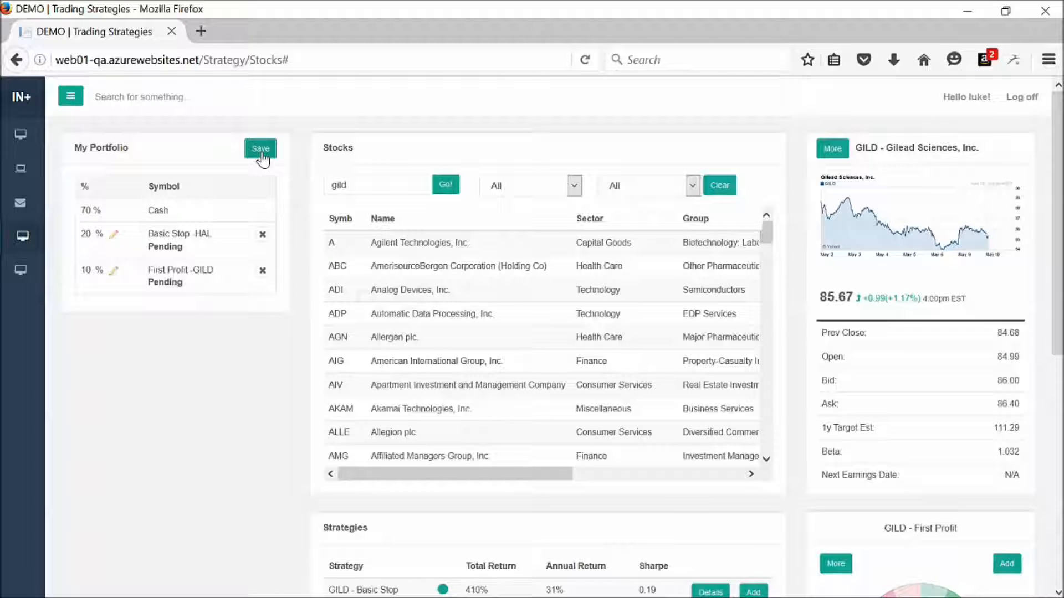